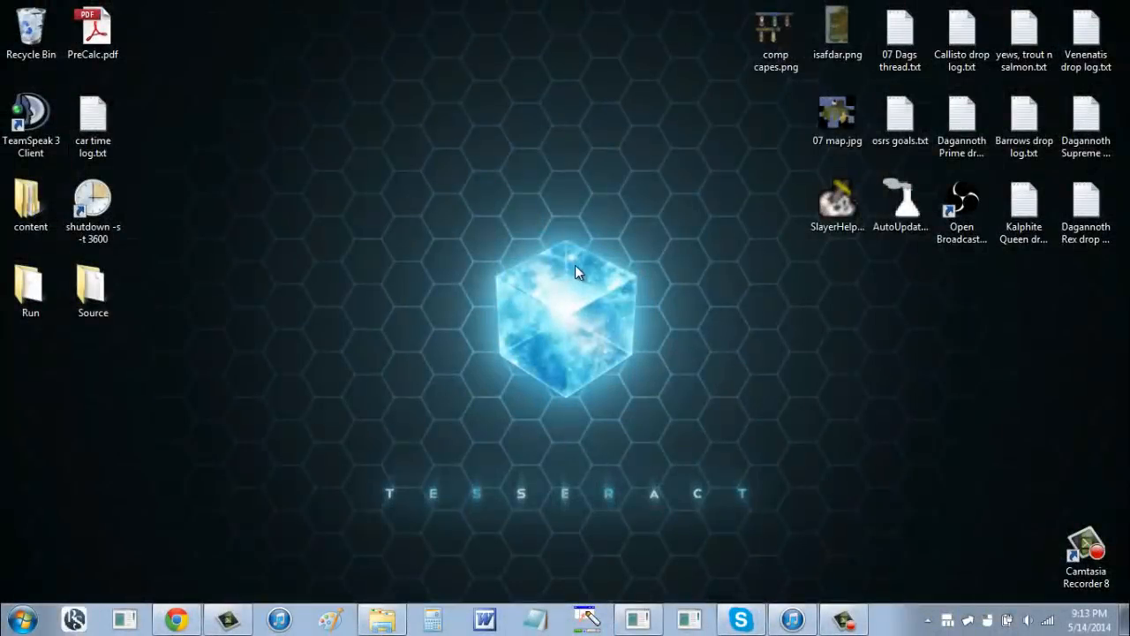
mouse_move(568, 274)
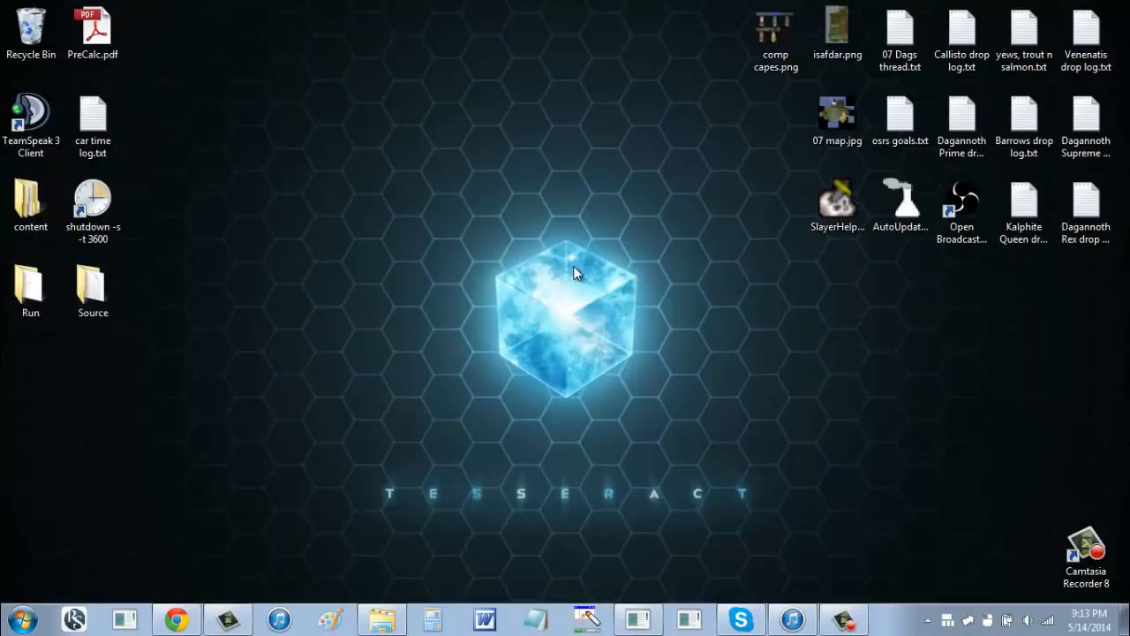
mouse_move(568, 271)
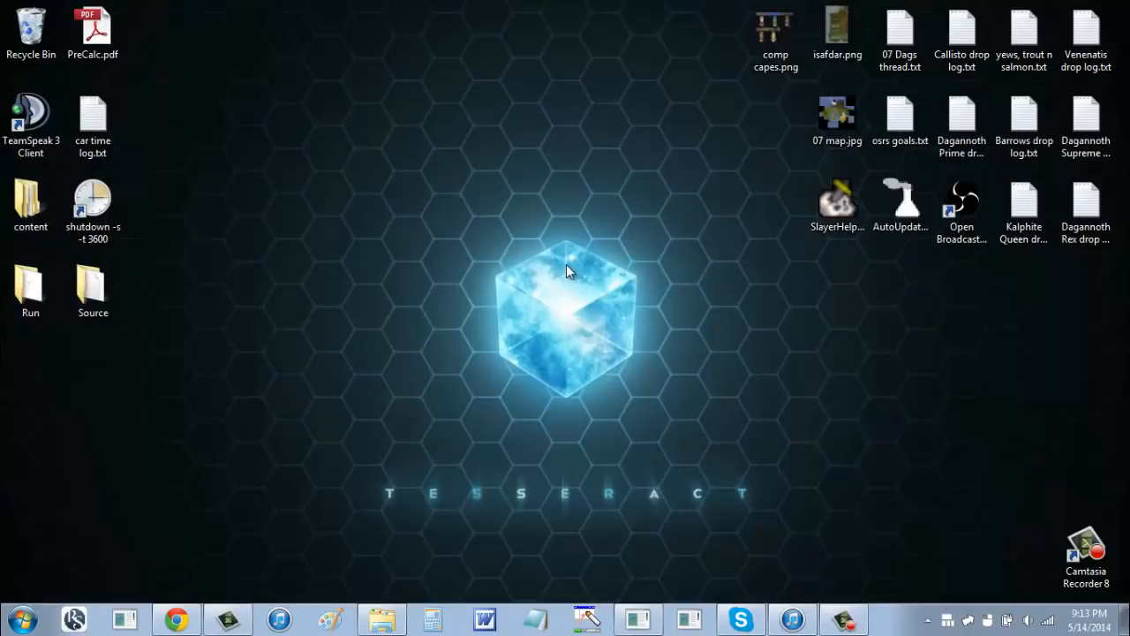
mouse_move(552, 331)
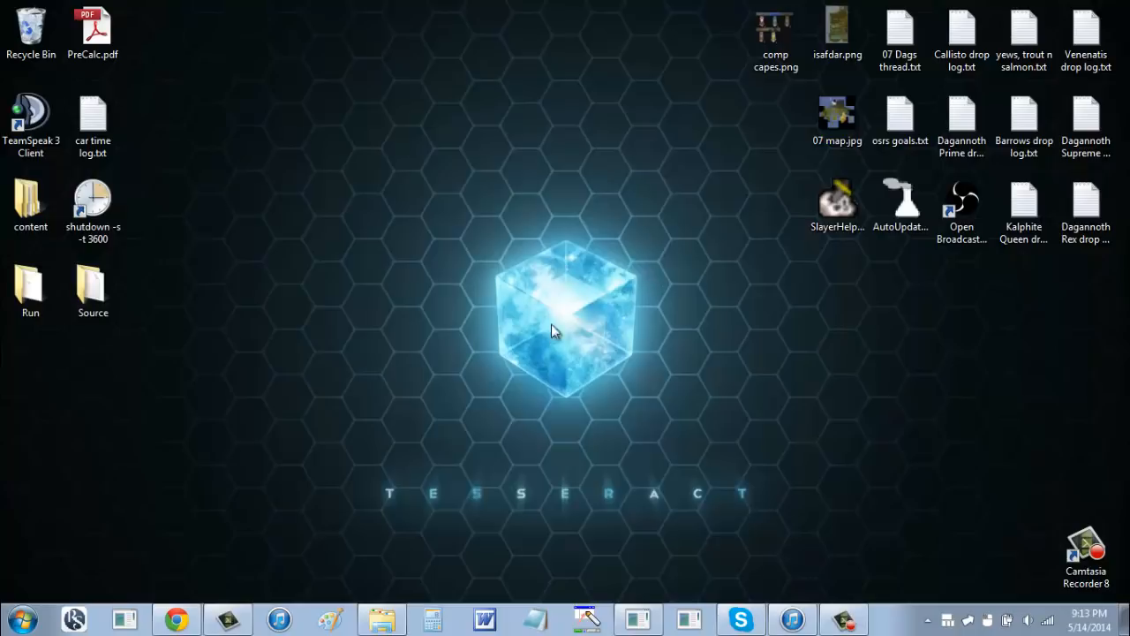
mouse_move(953, 446)
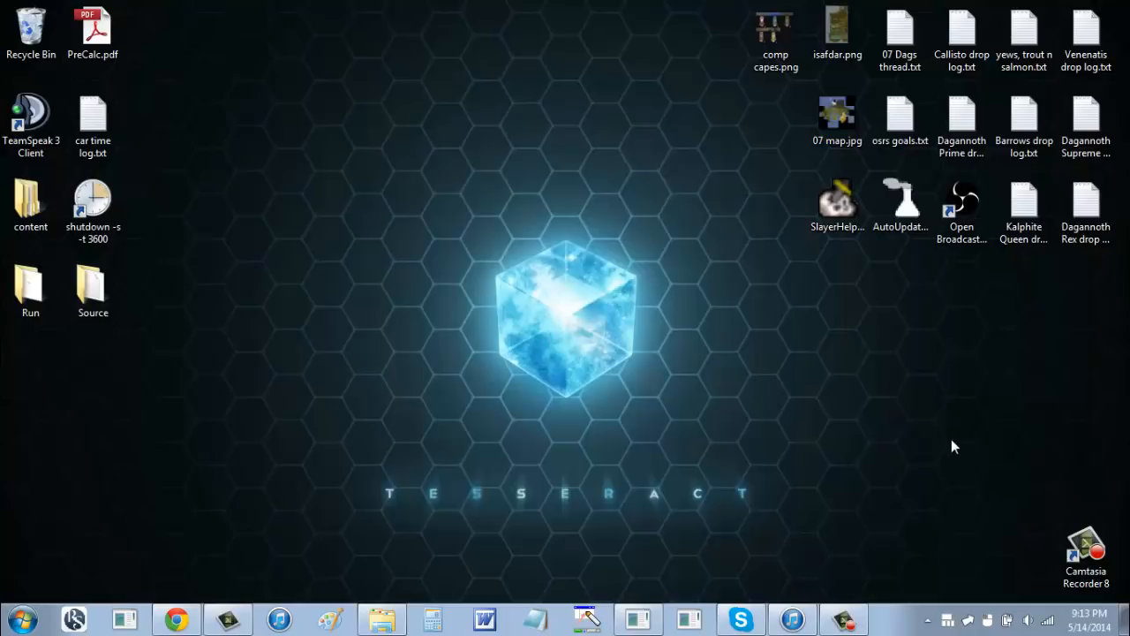
mouse_move(914, 463)
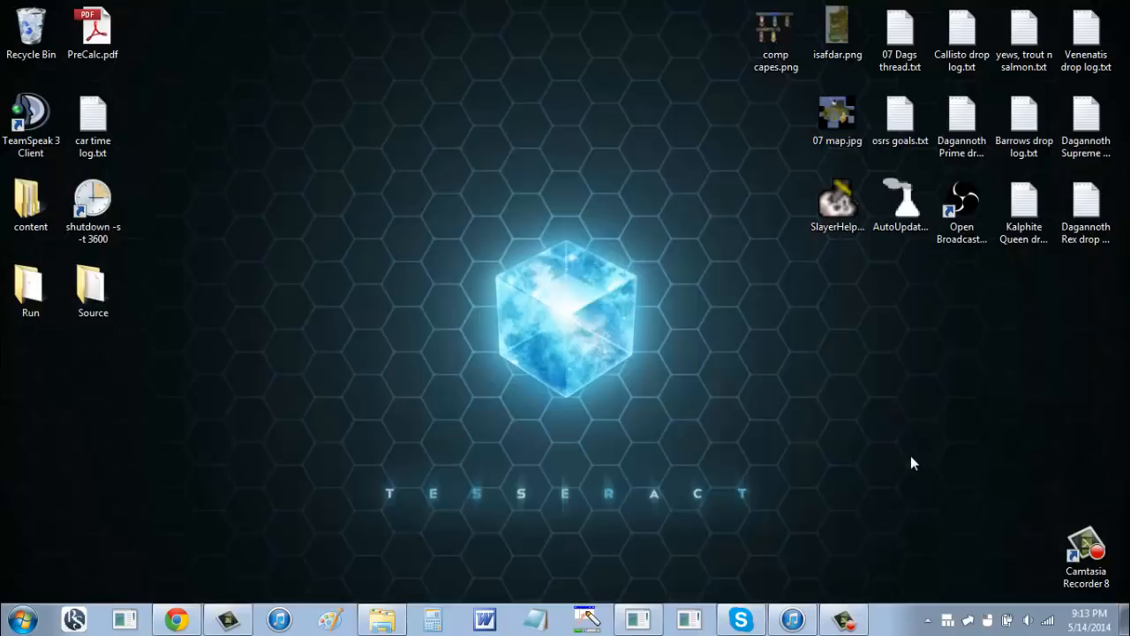
mouse_move(903, 598)
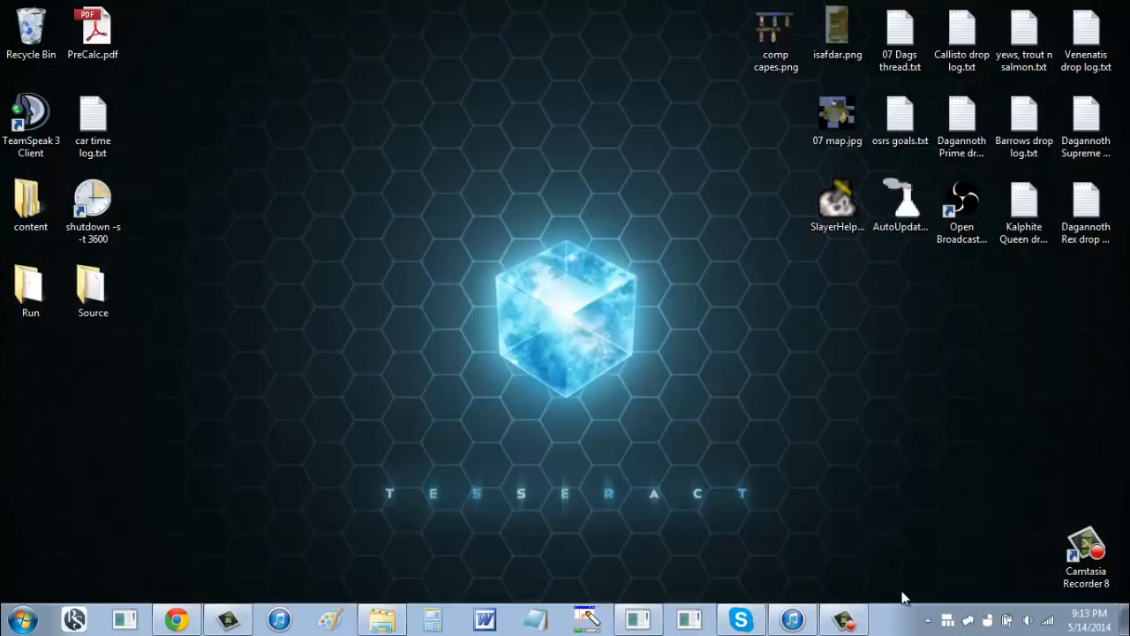
mouse_move(777, 508)
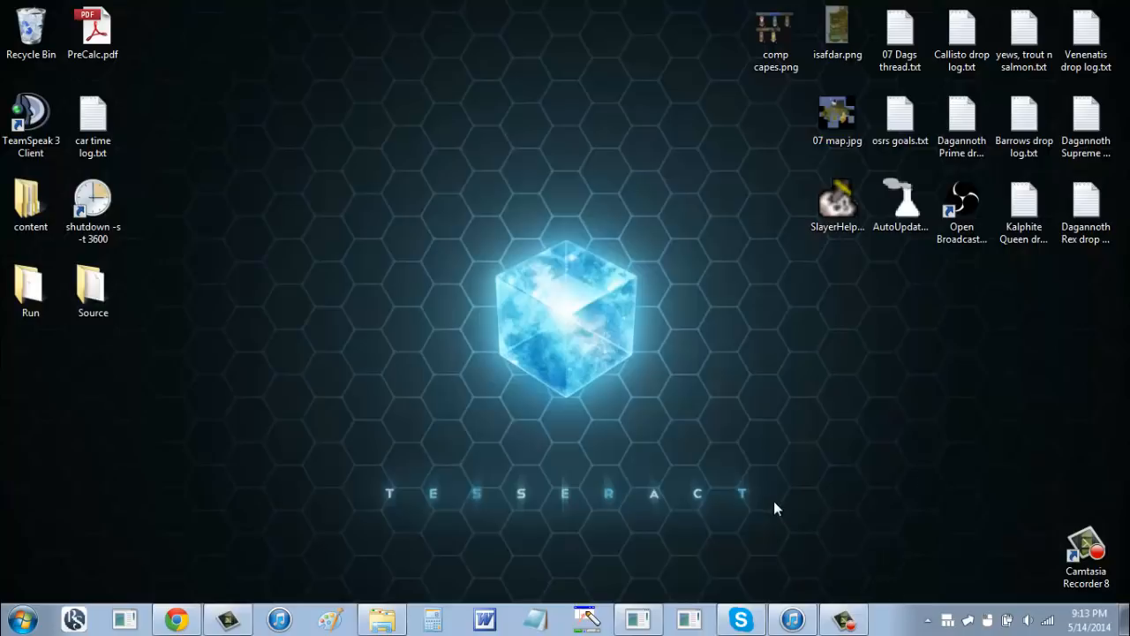
mouse_move(411, 477)
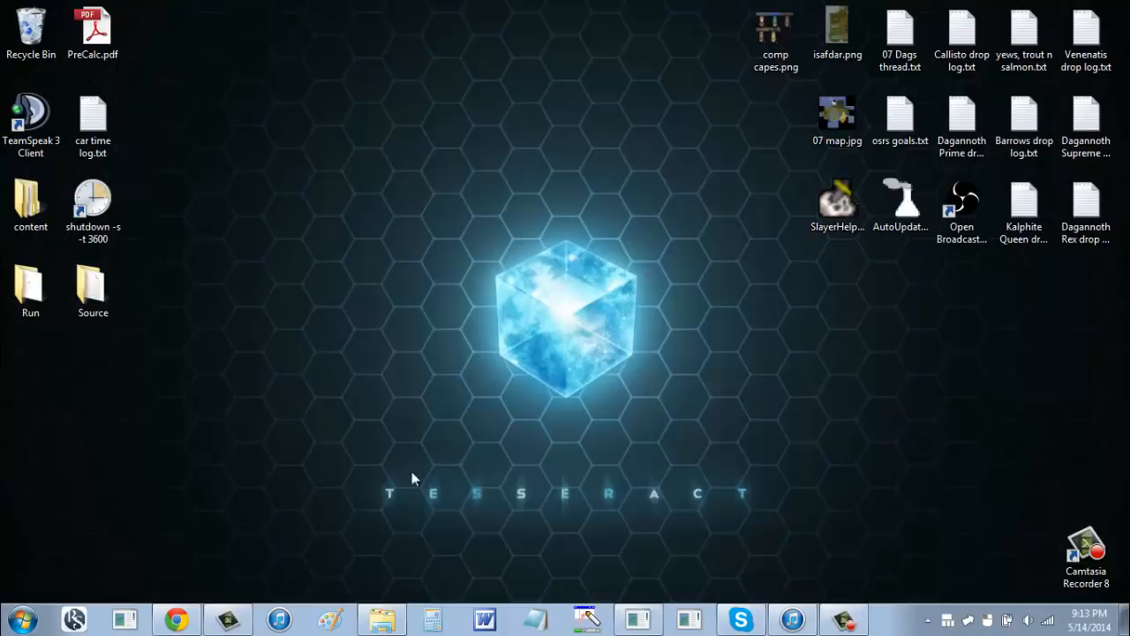
mouse_move(483, 527)
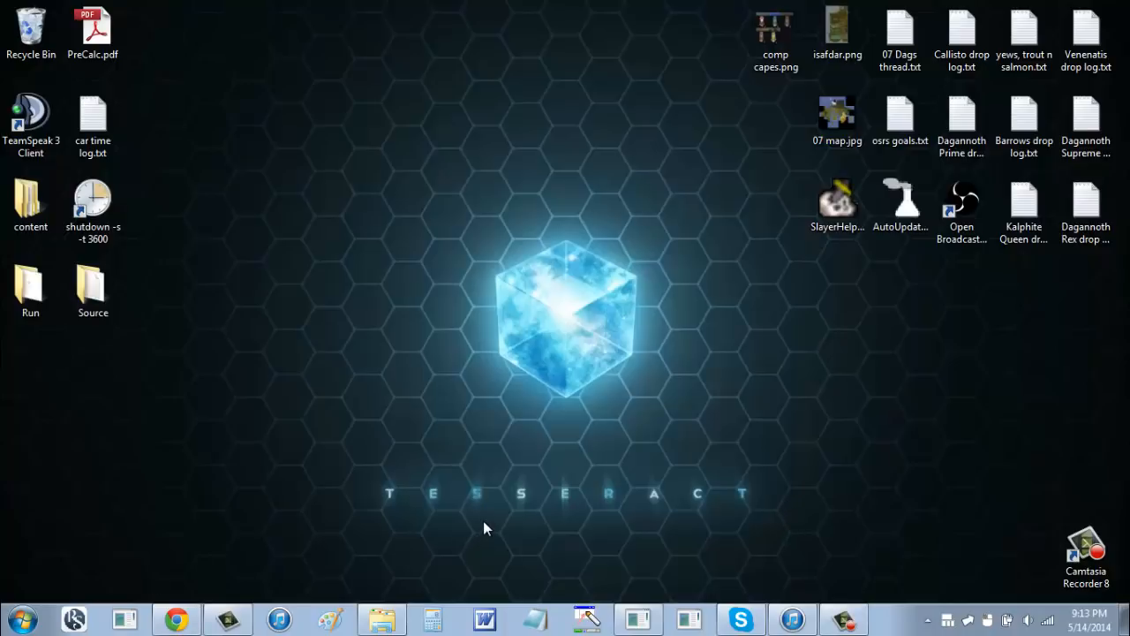
mouse_move(490, 519)
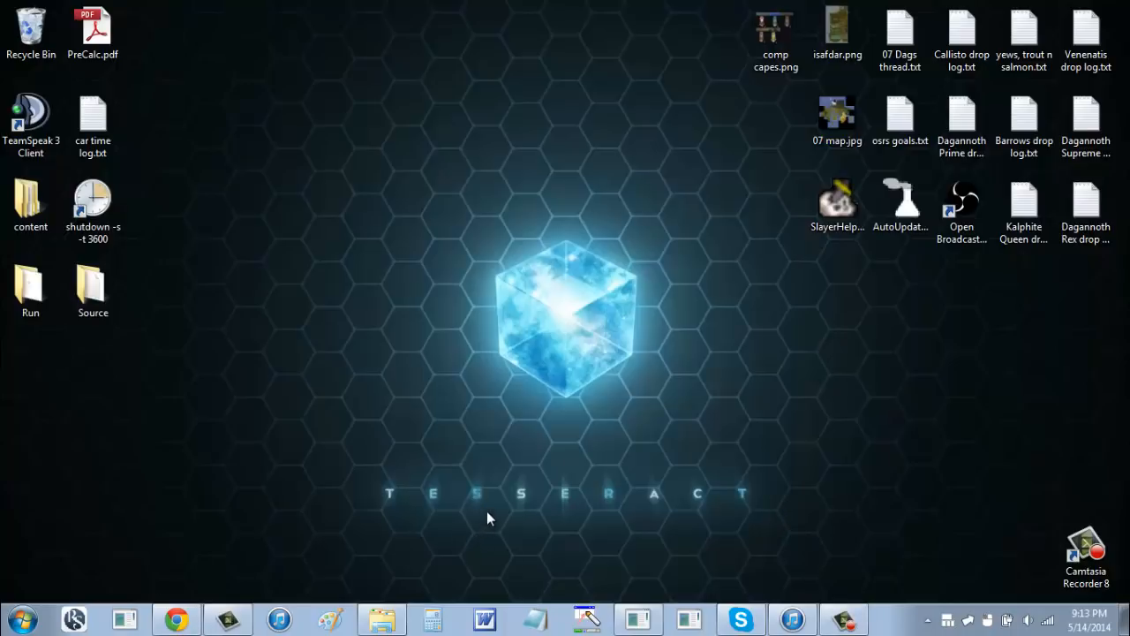
mouse_move(768, 508)
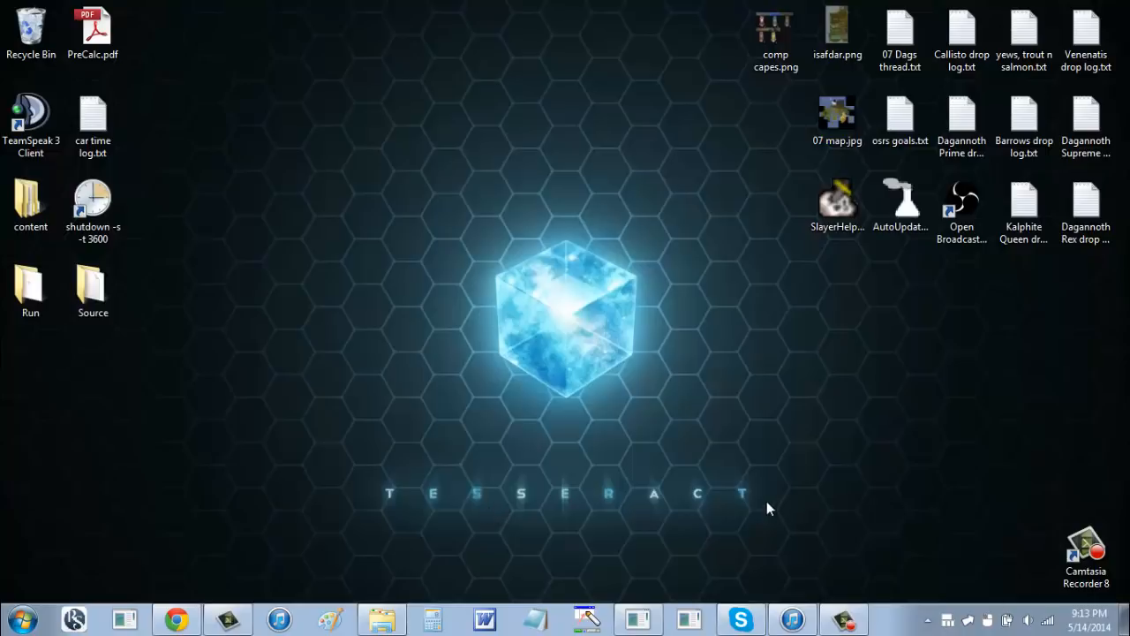
mouse_move(693, 362)
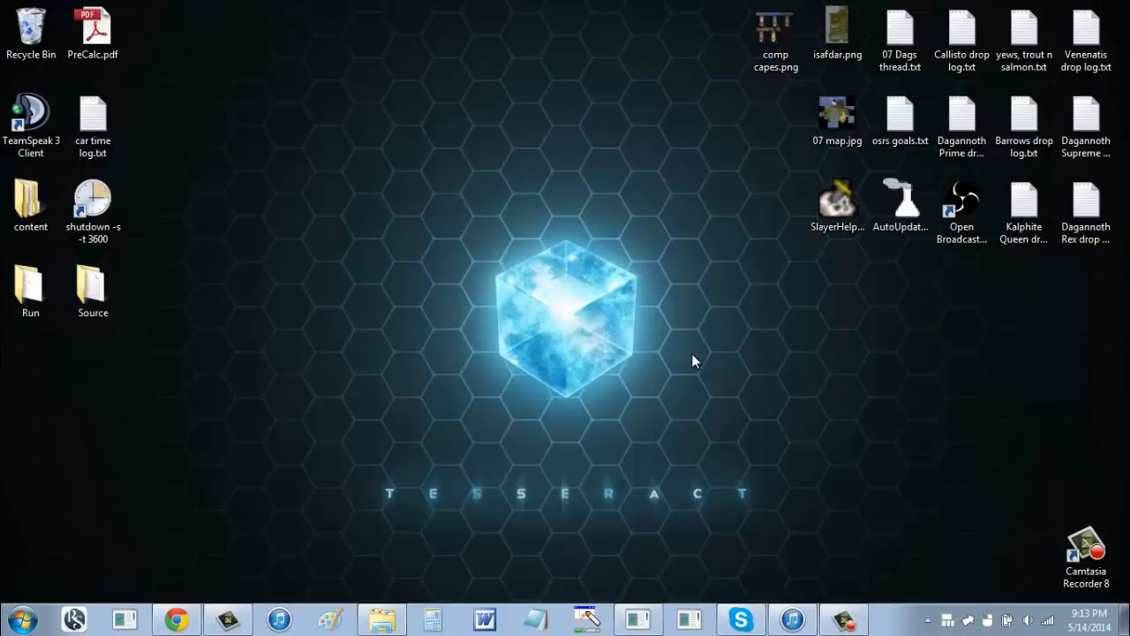
mouse_move(663, 471)
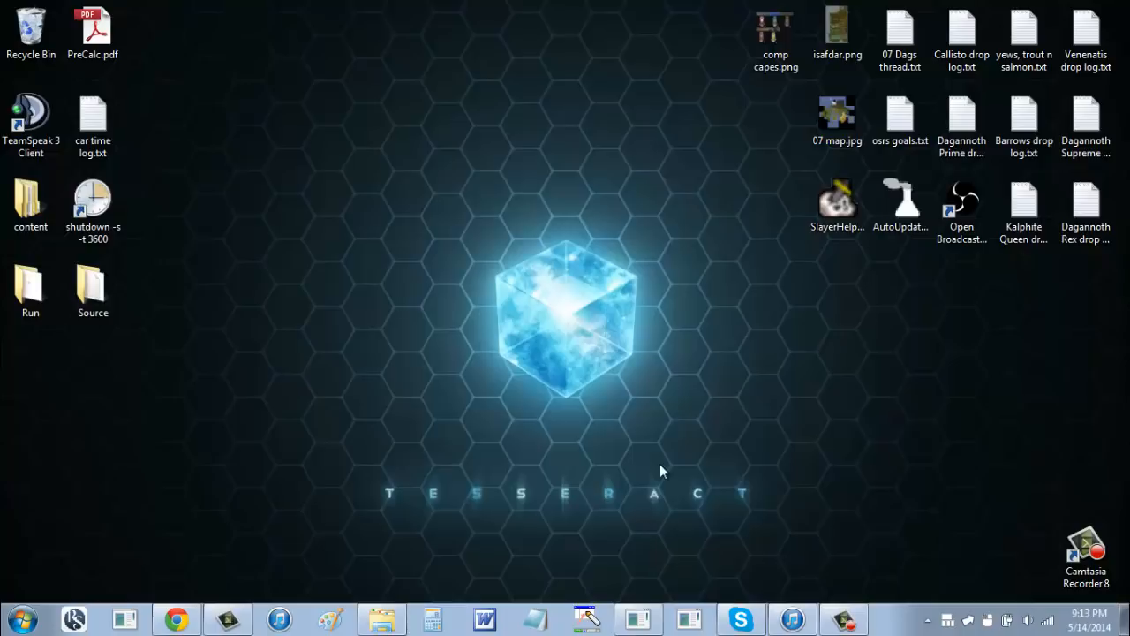
mouse_move(545, 416)
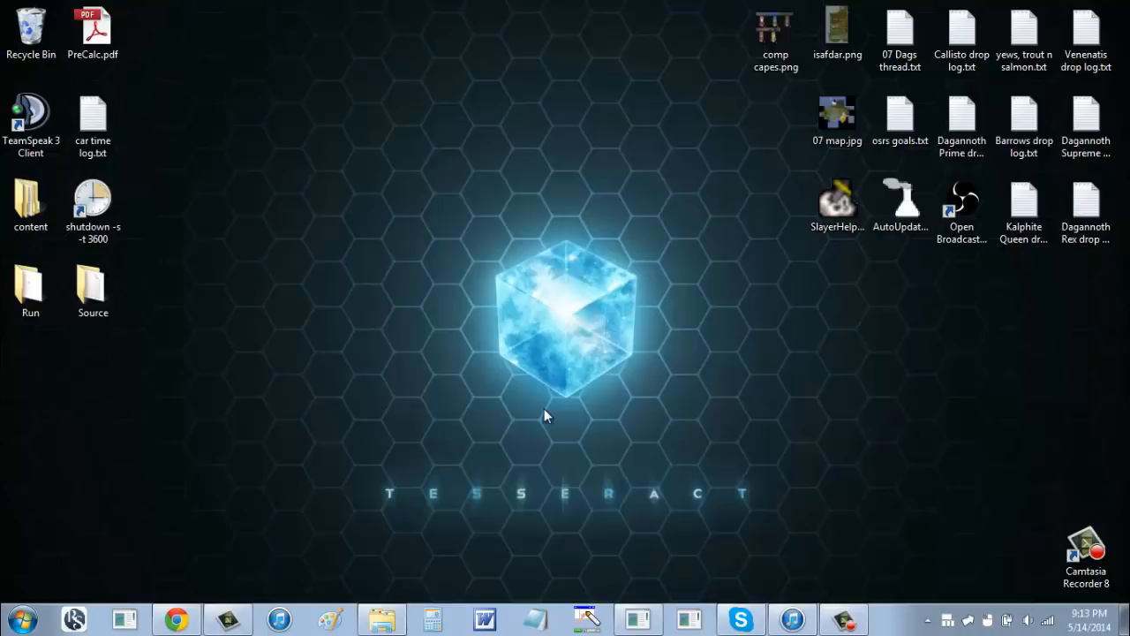
mouse_move(501, 297)
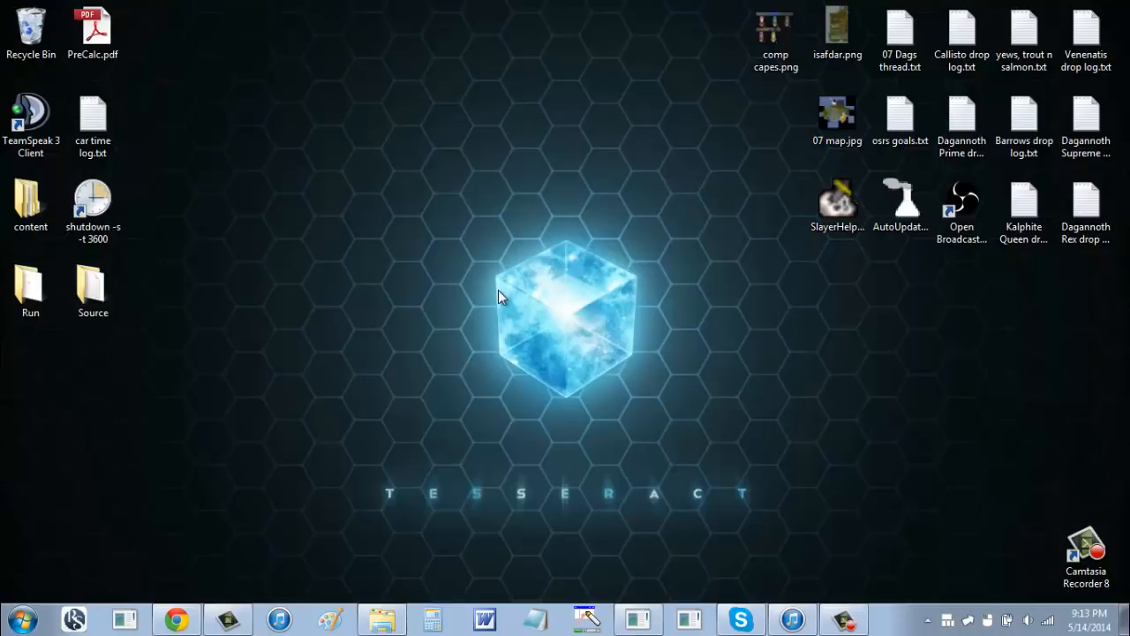
mouse_move(499, 287)
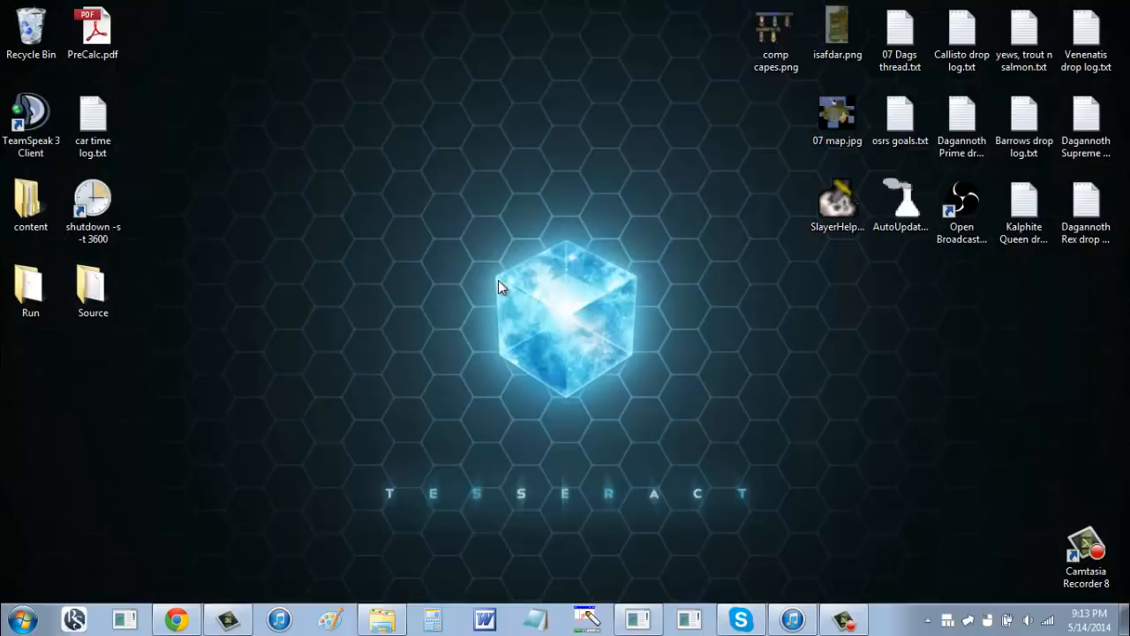
mouse_move(479, 330)
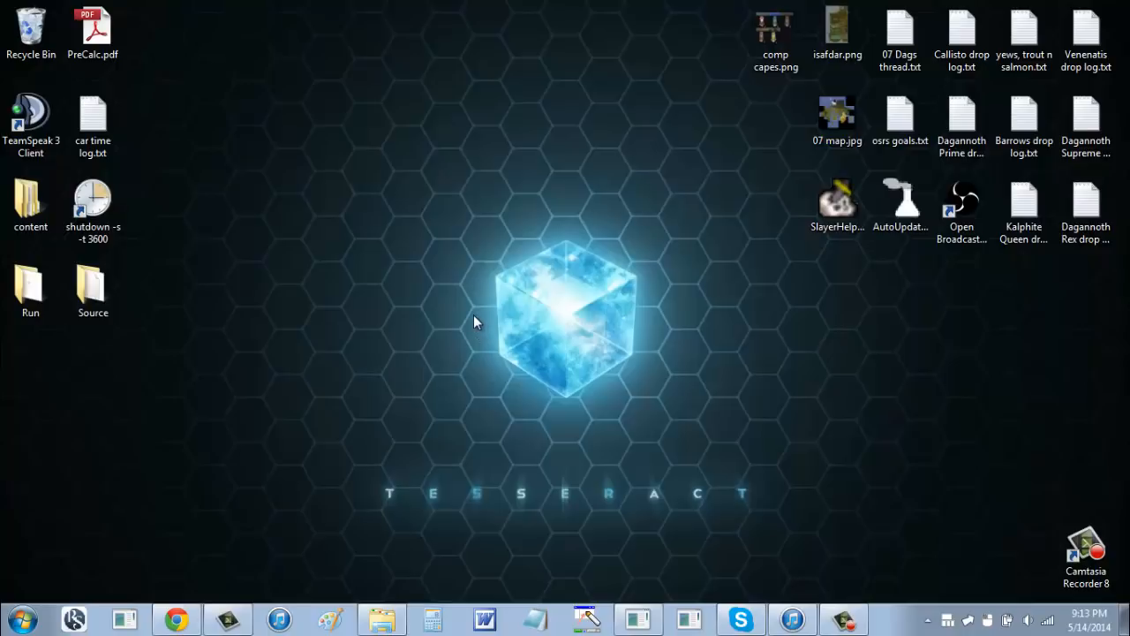
mouse_move(283, 339)
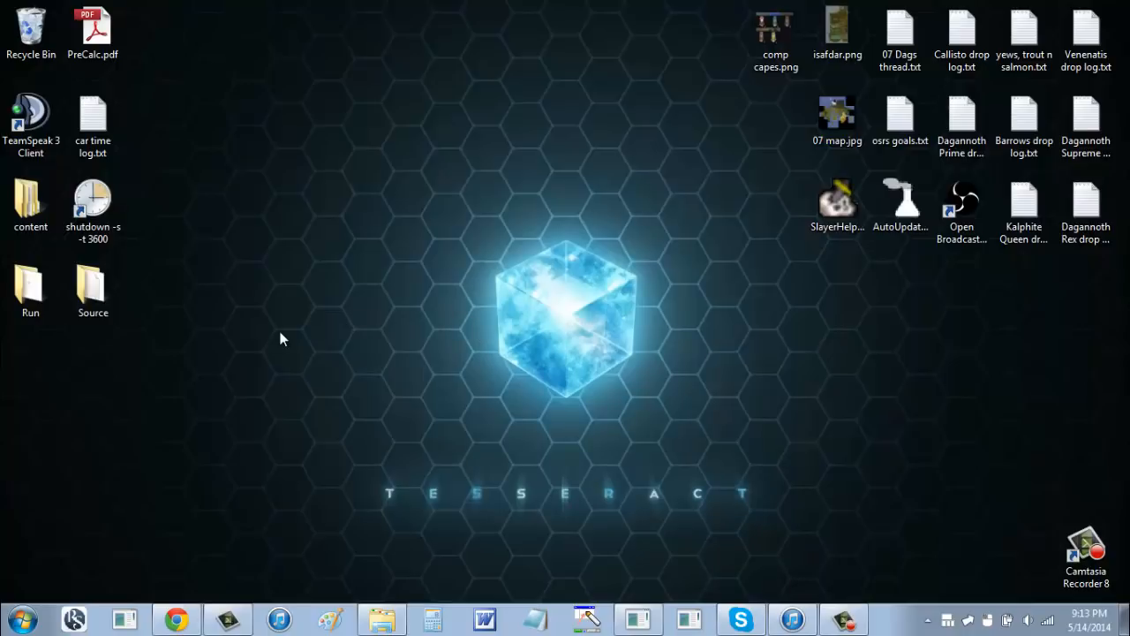
mouse_move(243, 367)
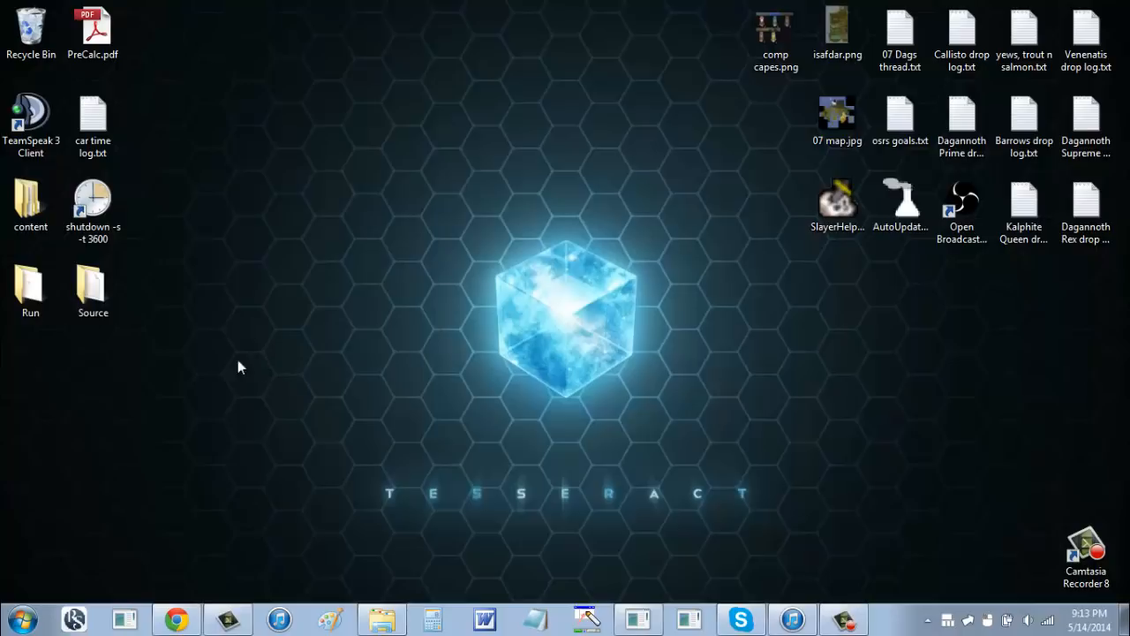
mouse_move(193, 420)
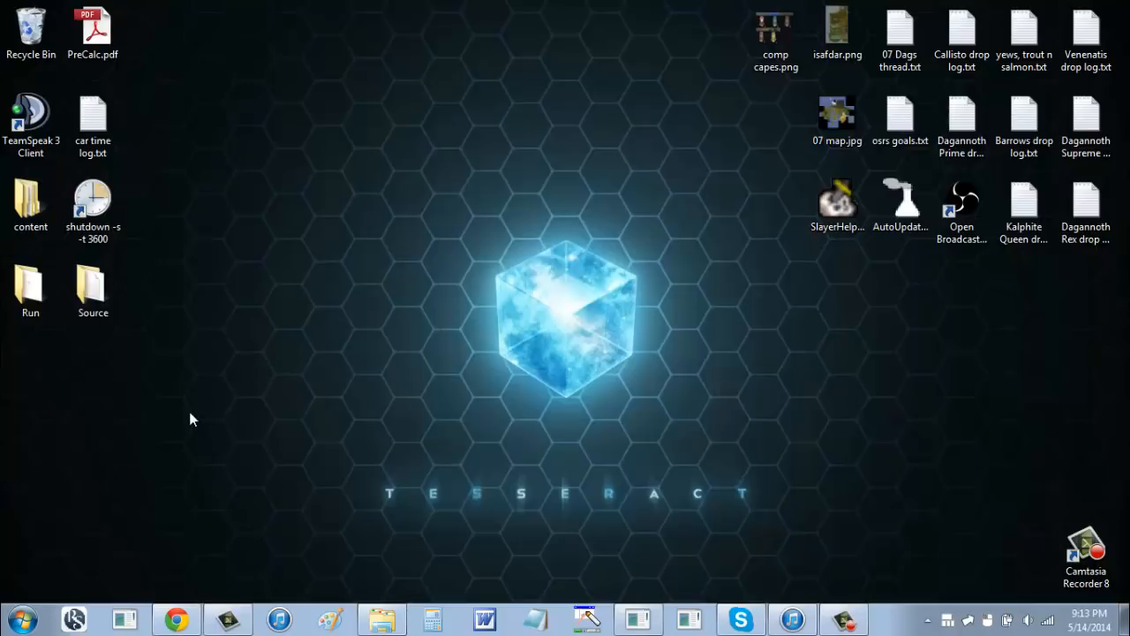
mouse_move(169, 418)
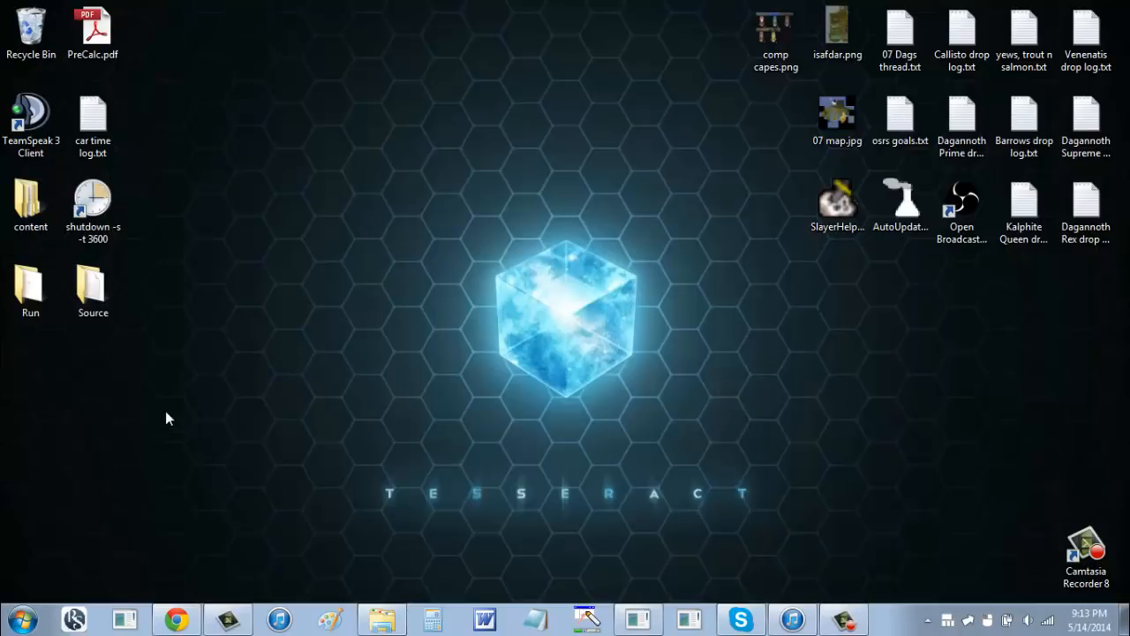
mouse_move(163, 462)
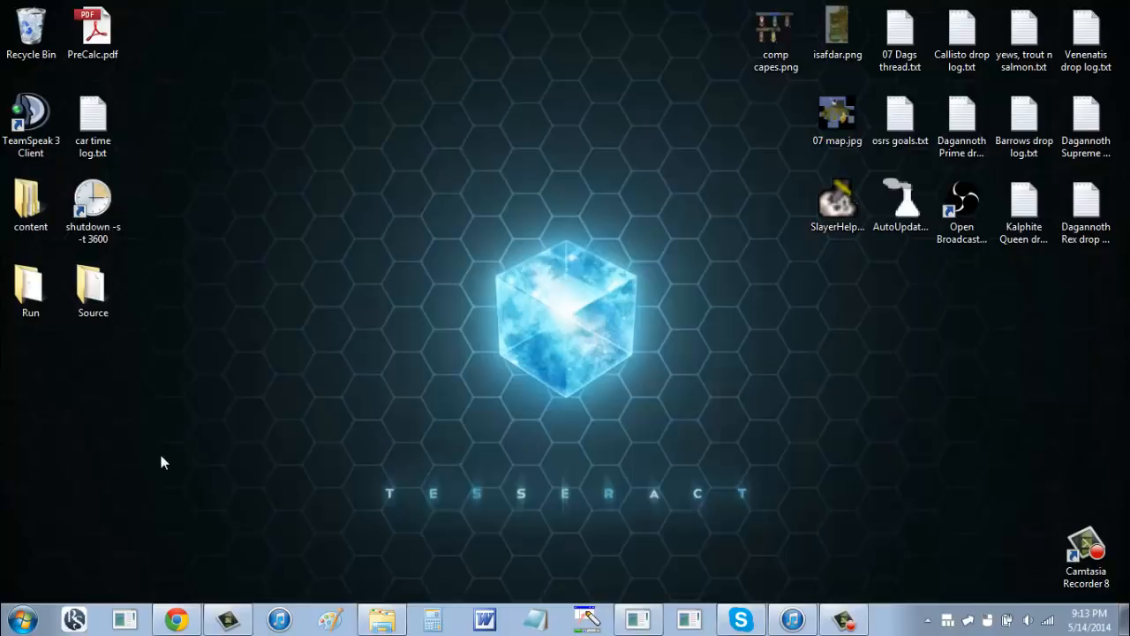
mouse_move(196, 501)
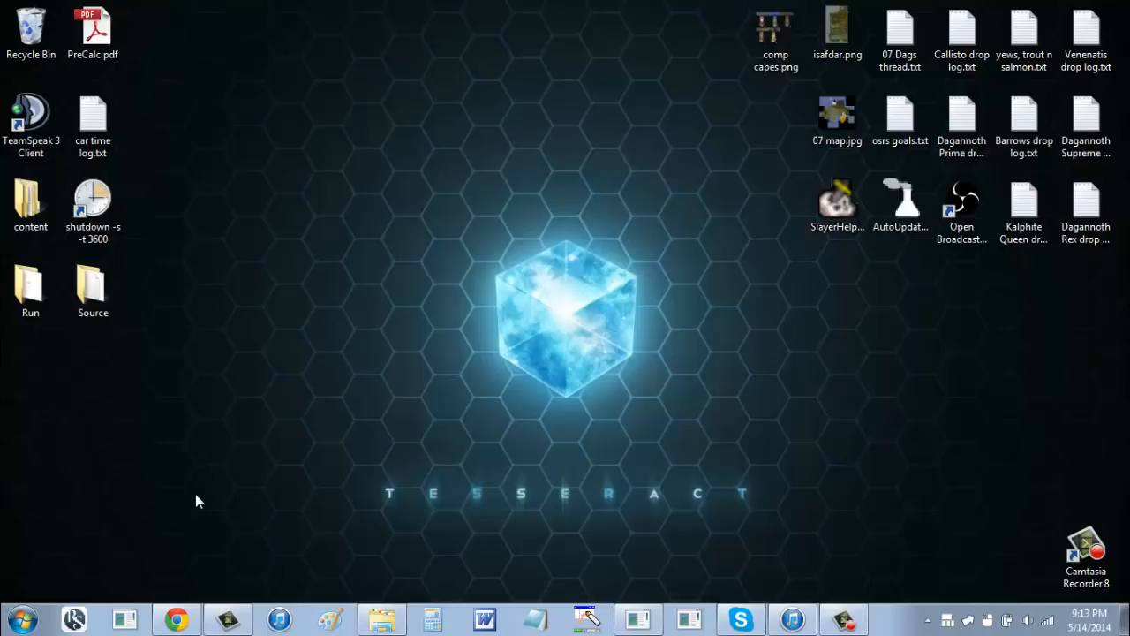
Step: Launch Control Panel from the Start menu's right column
left_click(18, 618)
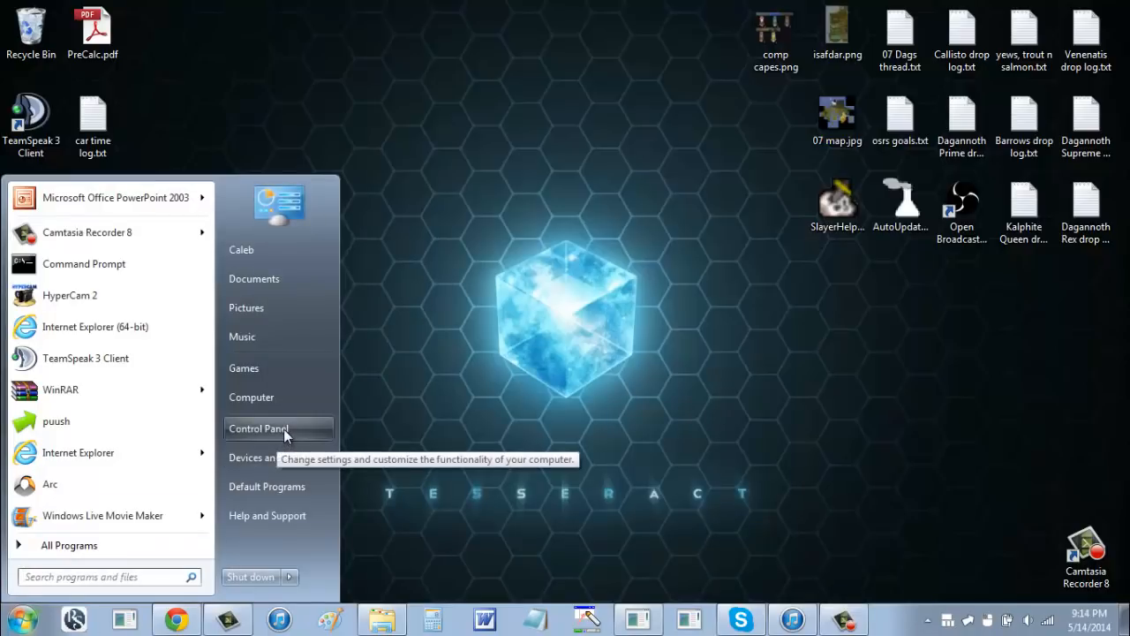
left_click(259, 428)
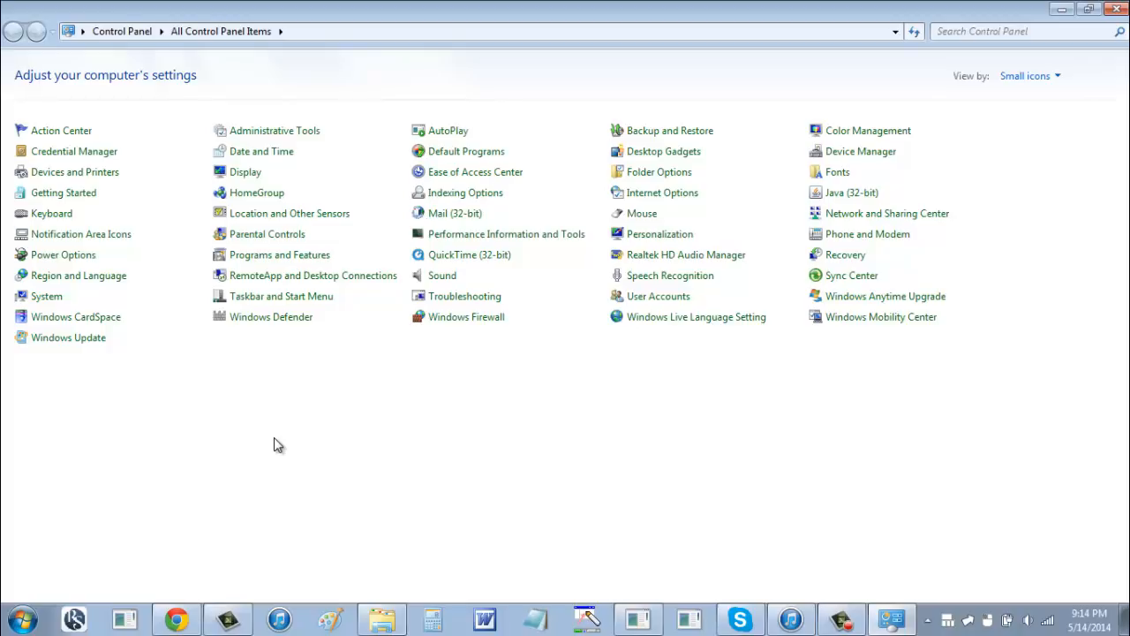
mouse_move(343, 477)
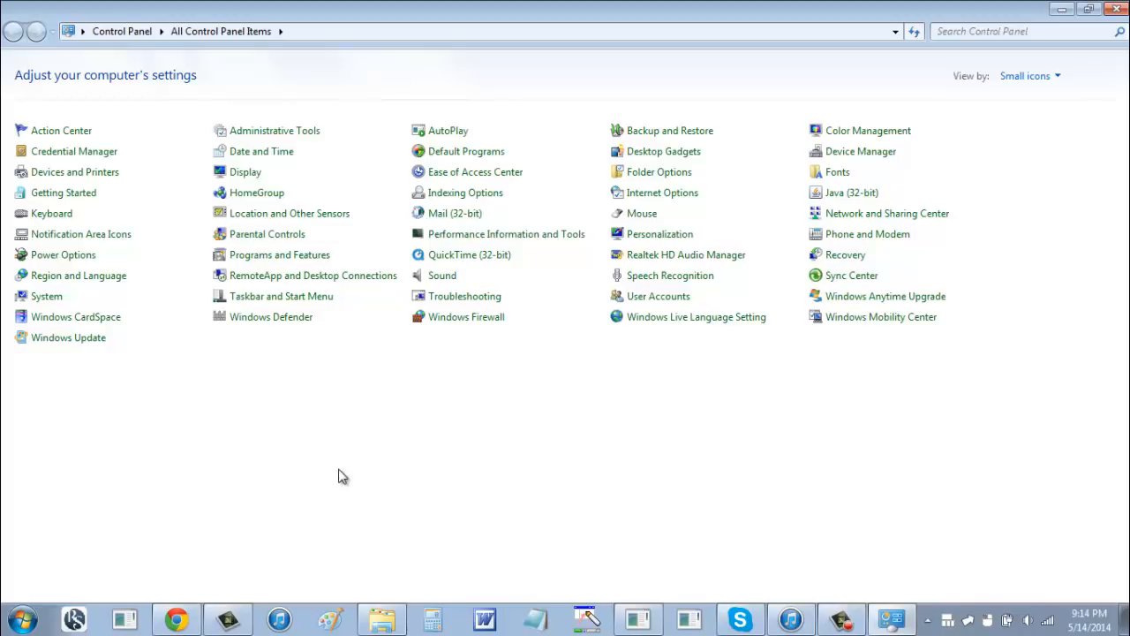
mouse_move(477, 383)
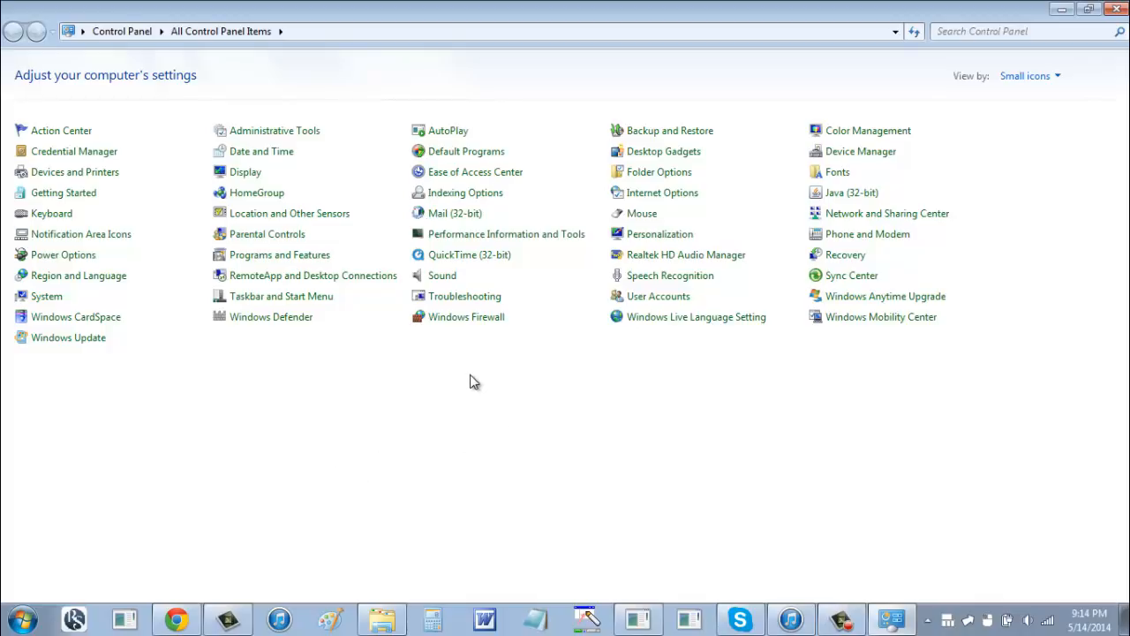
mouse_move(287, 391)
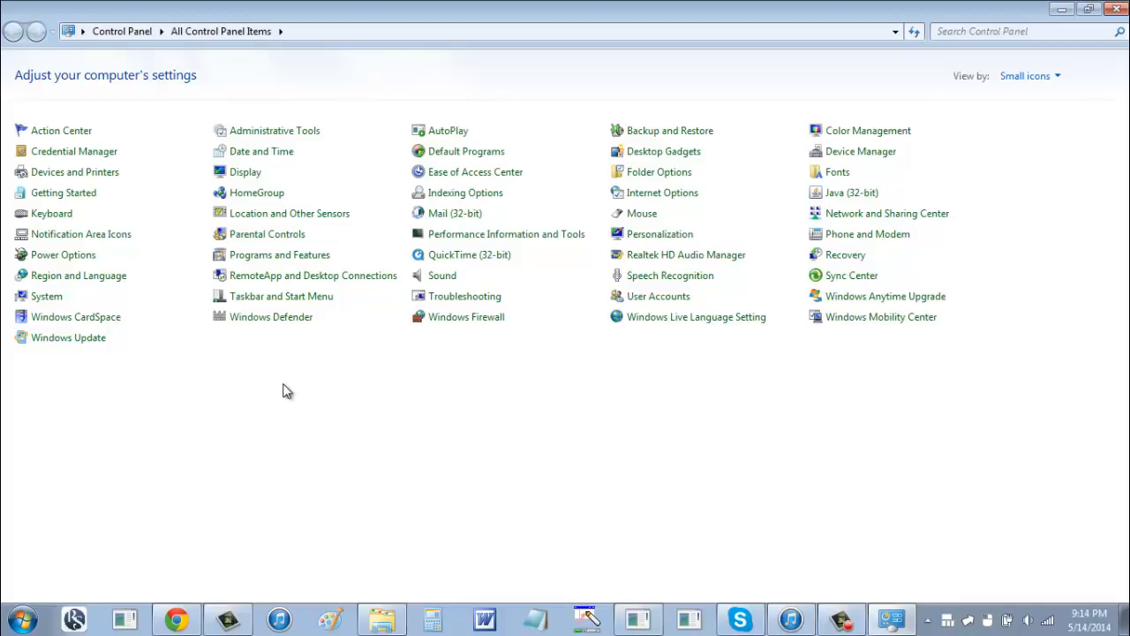
mouse_move(310, 382)
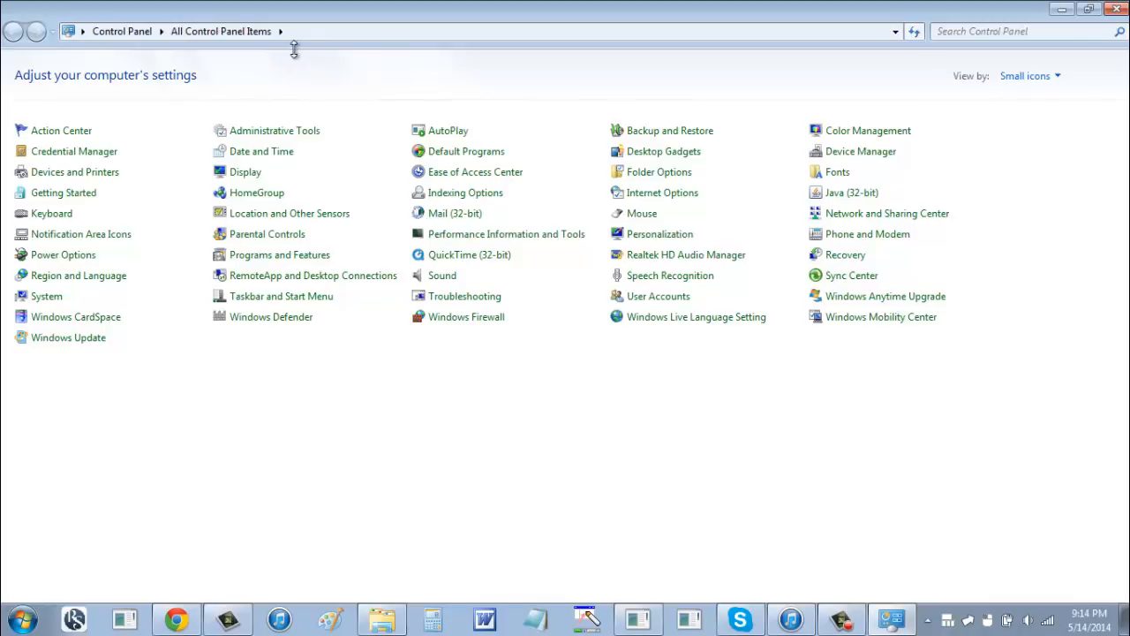
mouse_move(212, 124)
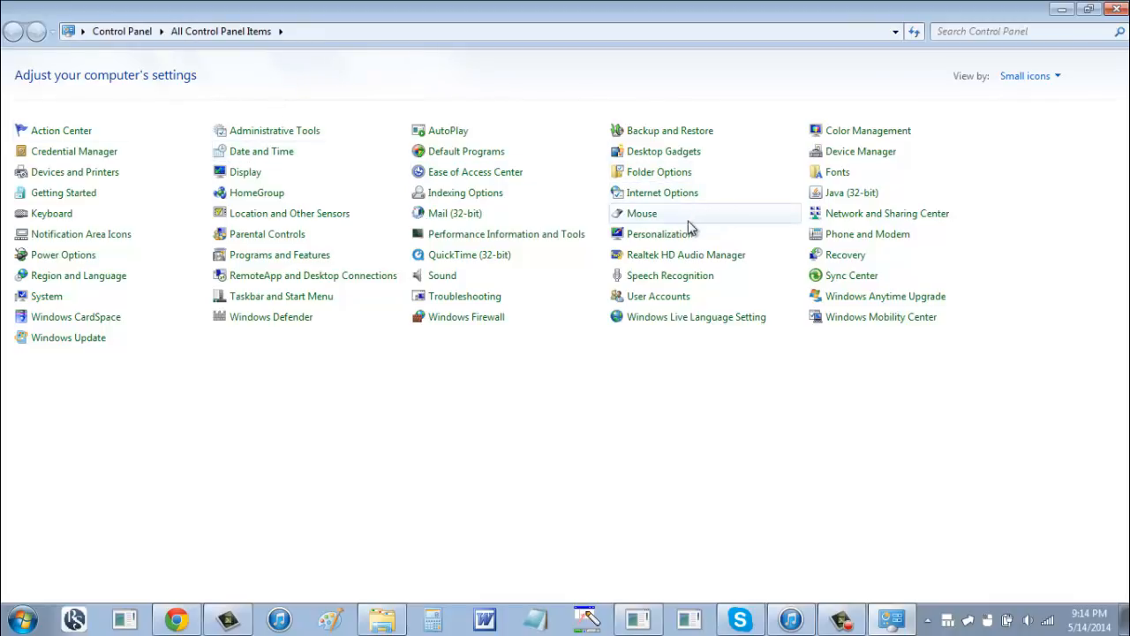
mouse_move(475, 171)
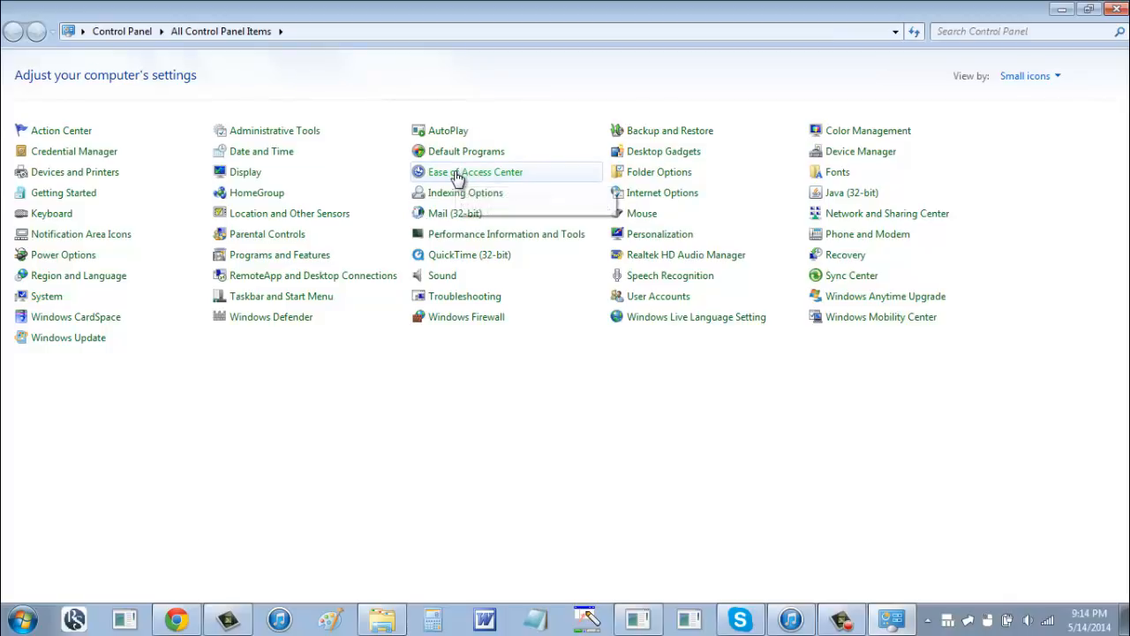
left_click(476, 171)
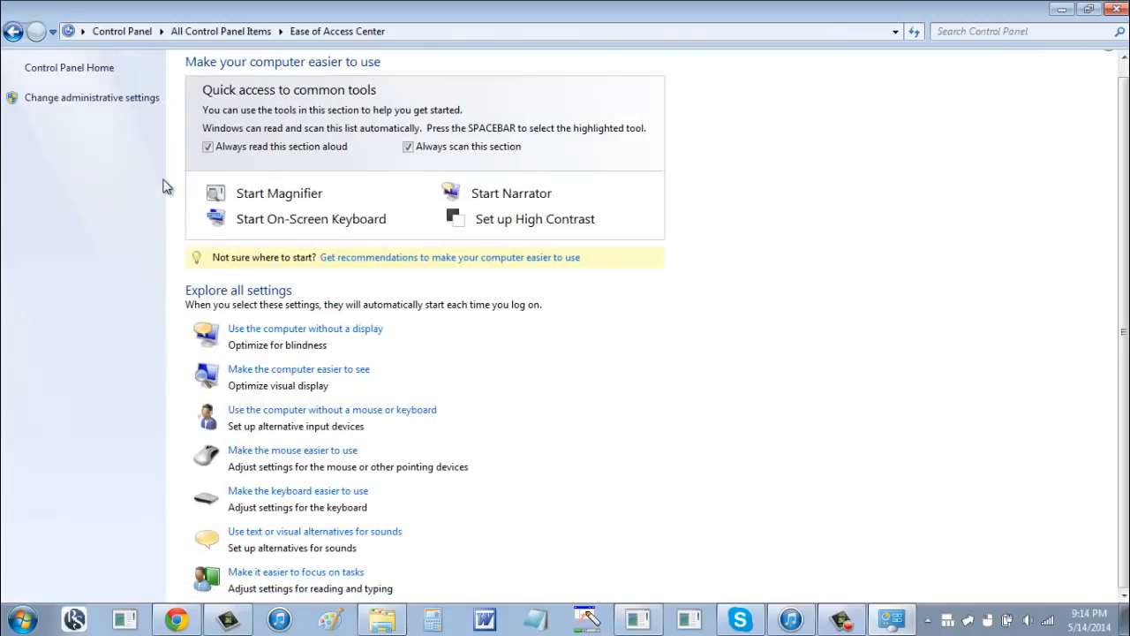
mouse_move(752, 442)
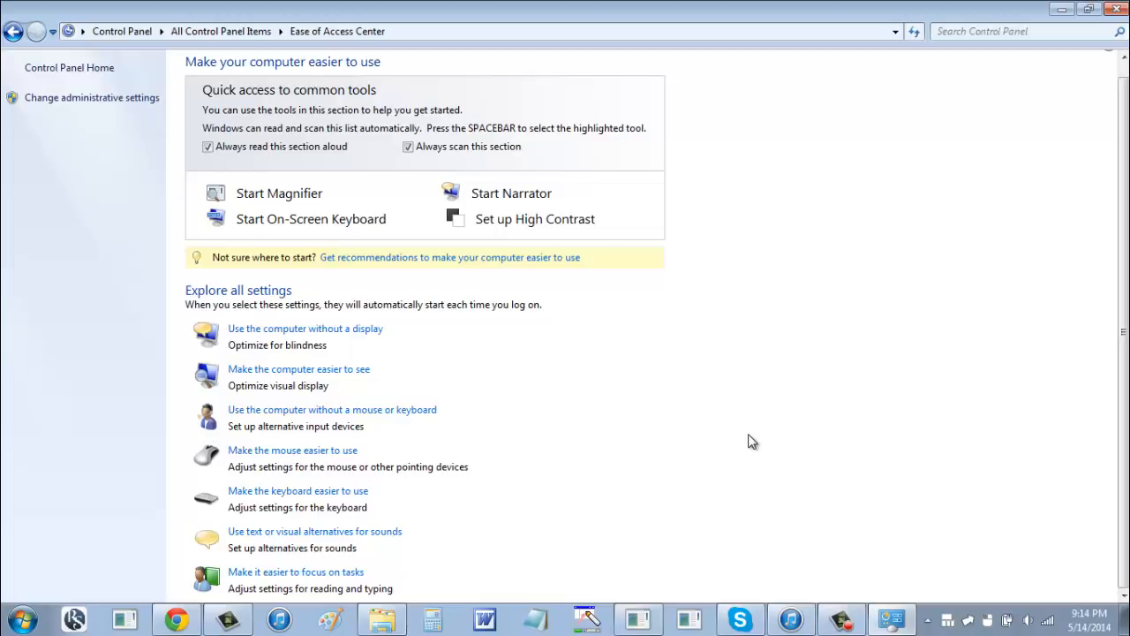
mouse_move(292, 450)
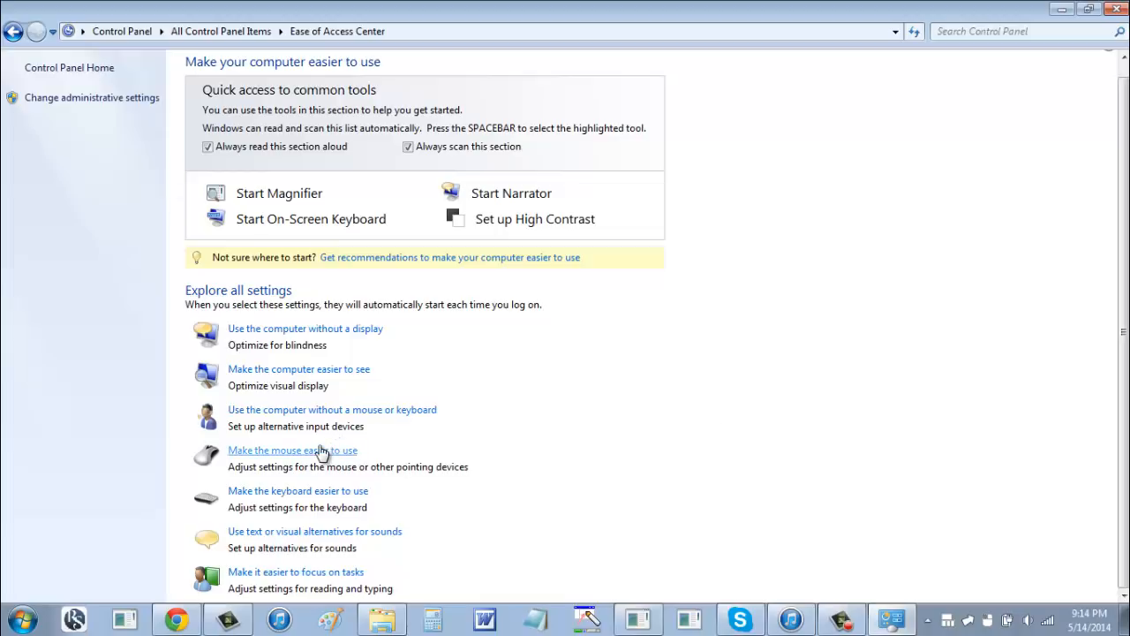
Step: Open 'Make the mouse easier to use' and leave 'Turn on Mouse Keys' checked
left_click(292, 450)
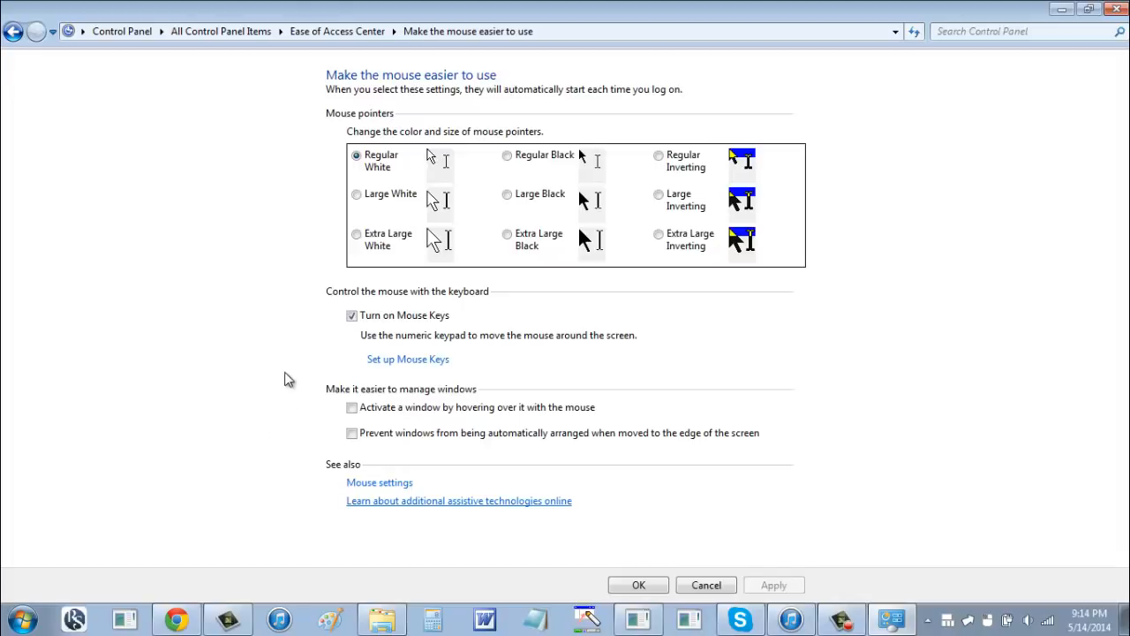
mouse_move(369, 329)
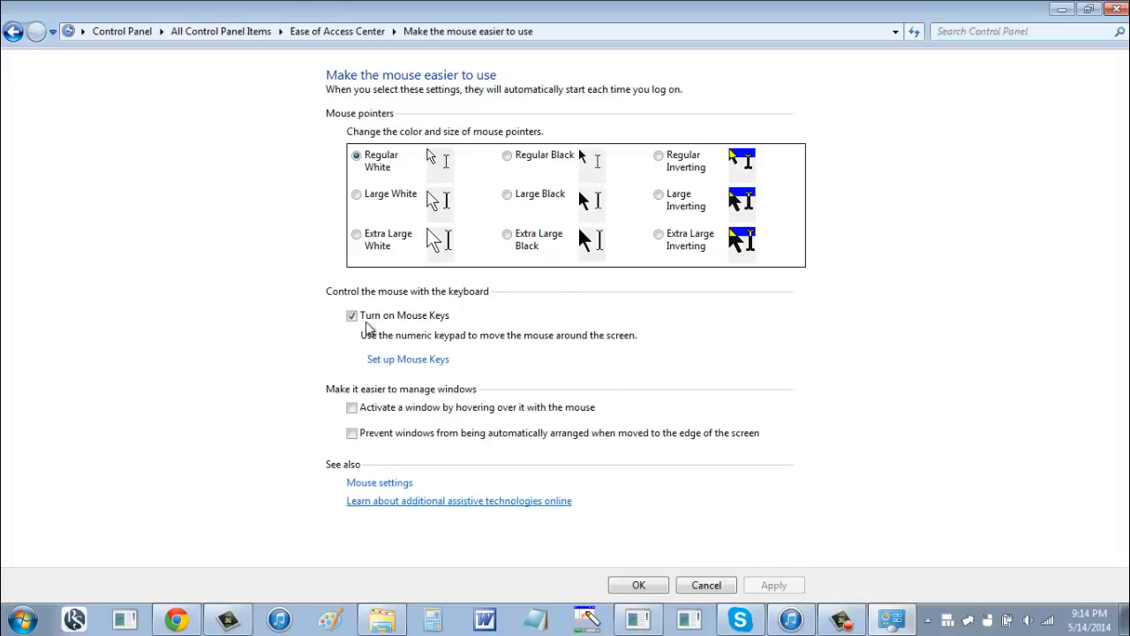
left_click(351, 315)
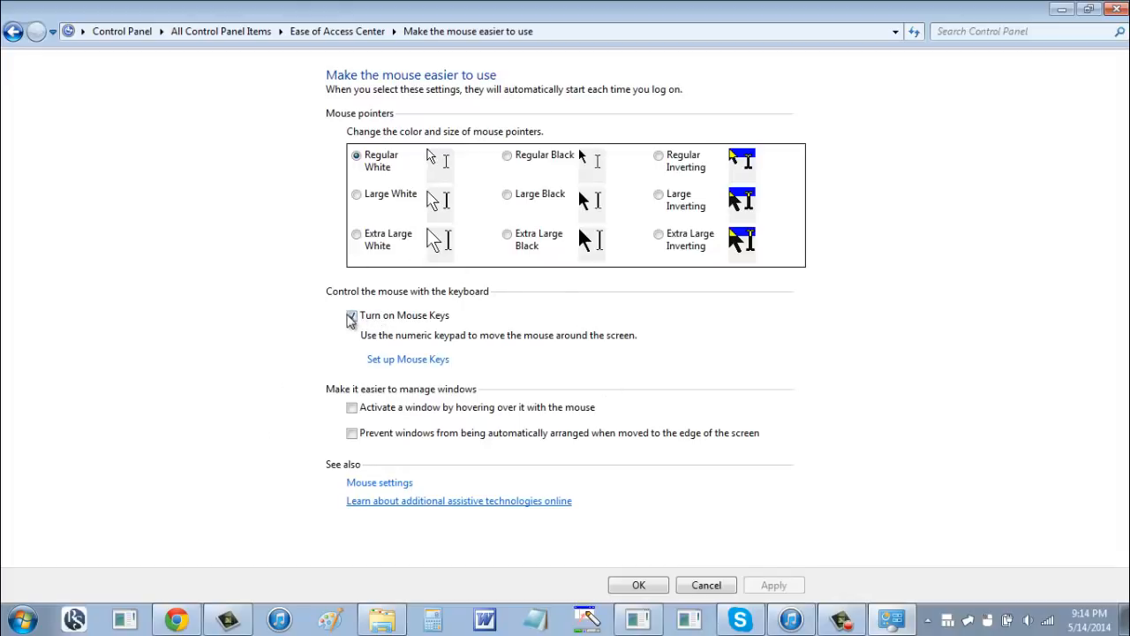
left_click(351, 315)
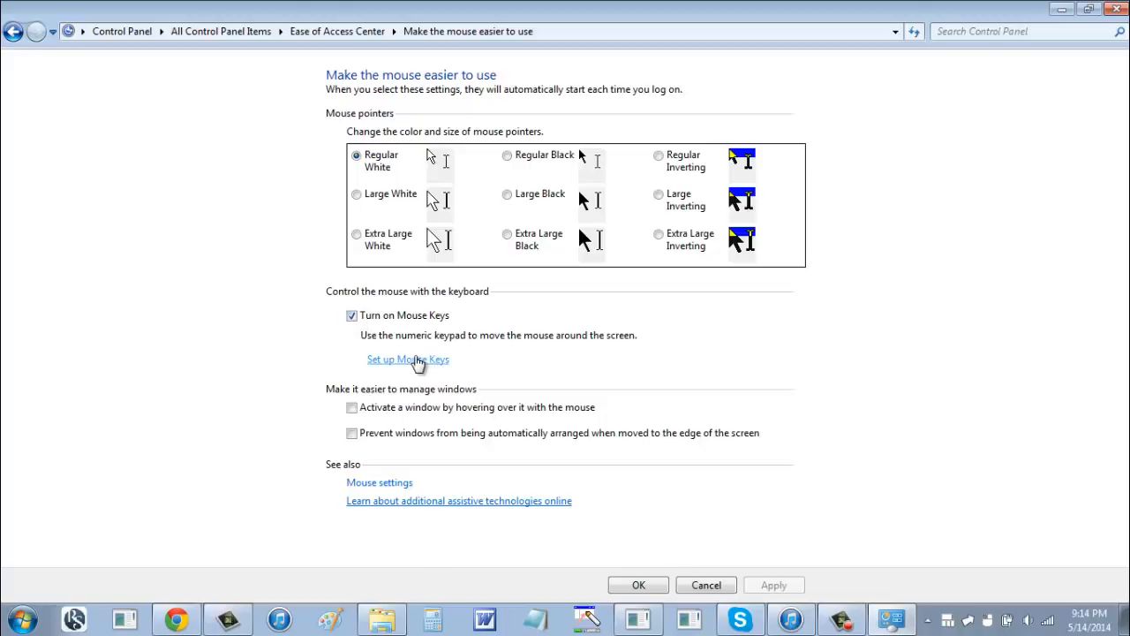
Step: Open the detailed Set up Mouse Keys options page
left_click(407, 359)
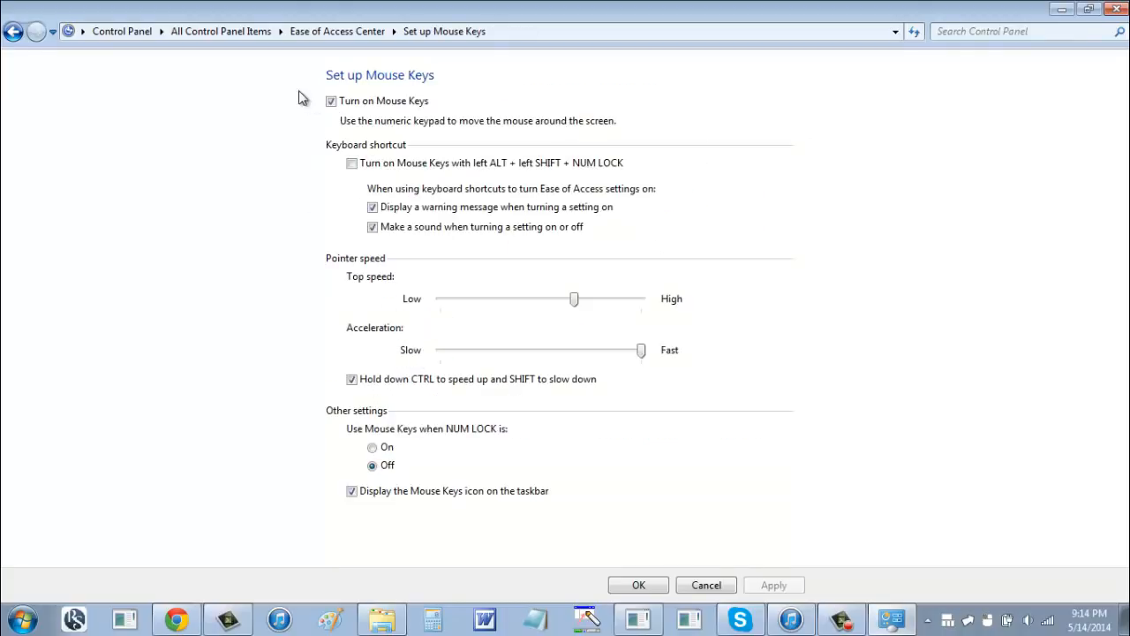
mouse_move(298, 69)
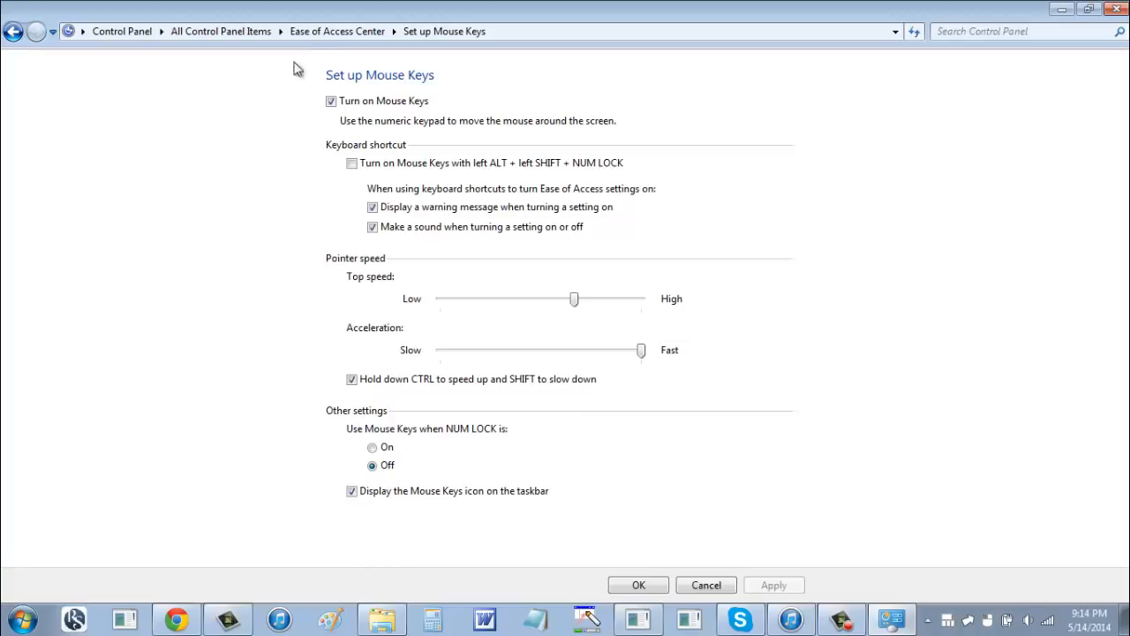
mouse_move(698, 133)
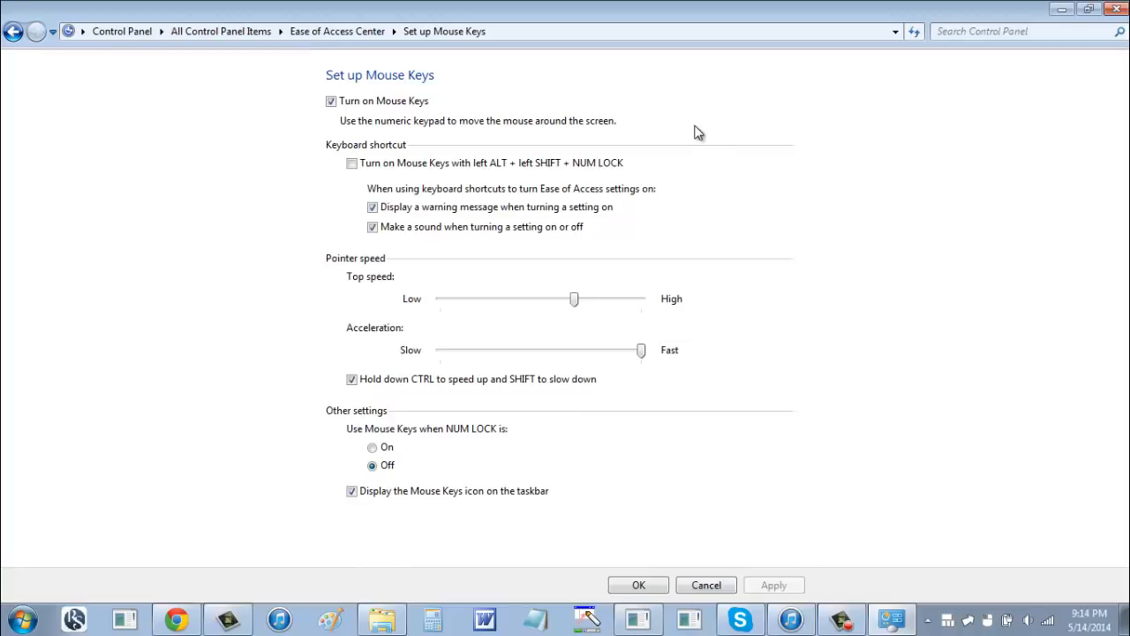
mouse_move(244, 108)
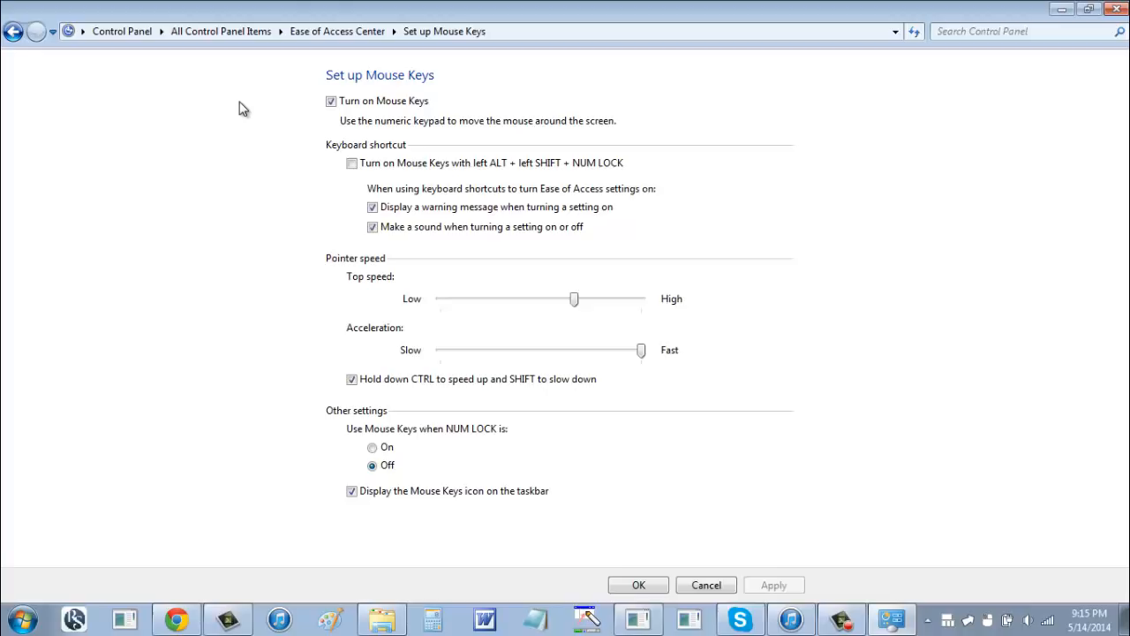
mouse_move(238, 191)
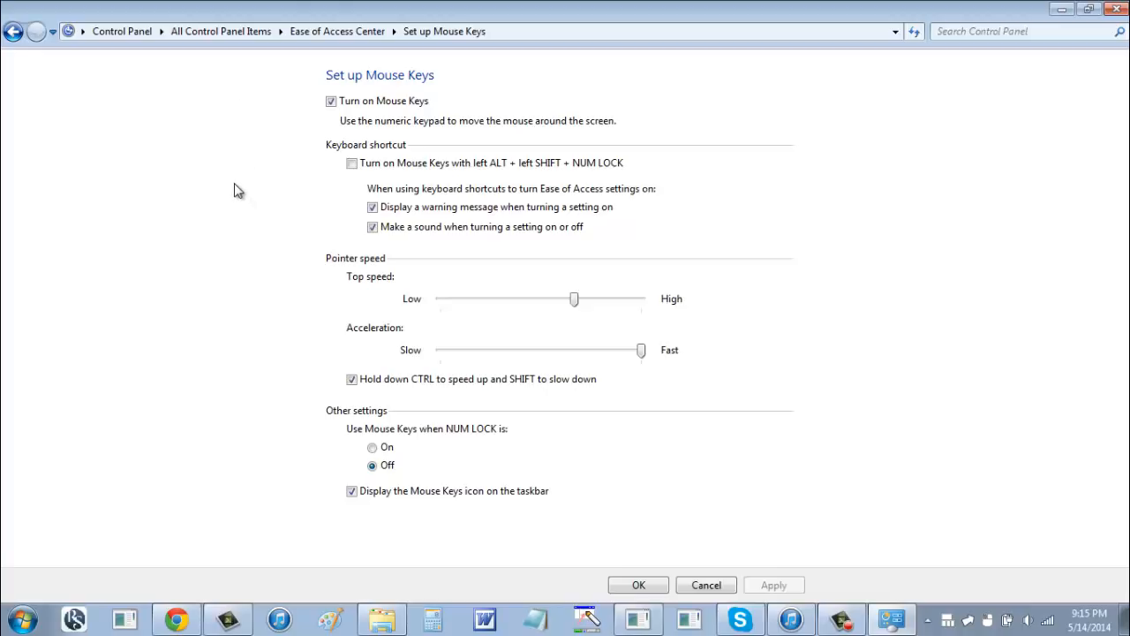
mouse_move(543, 292)
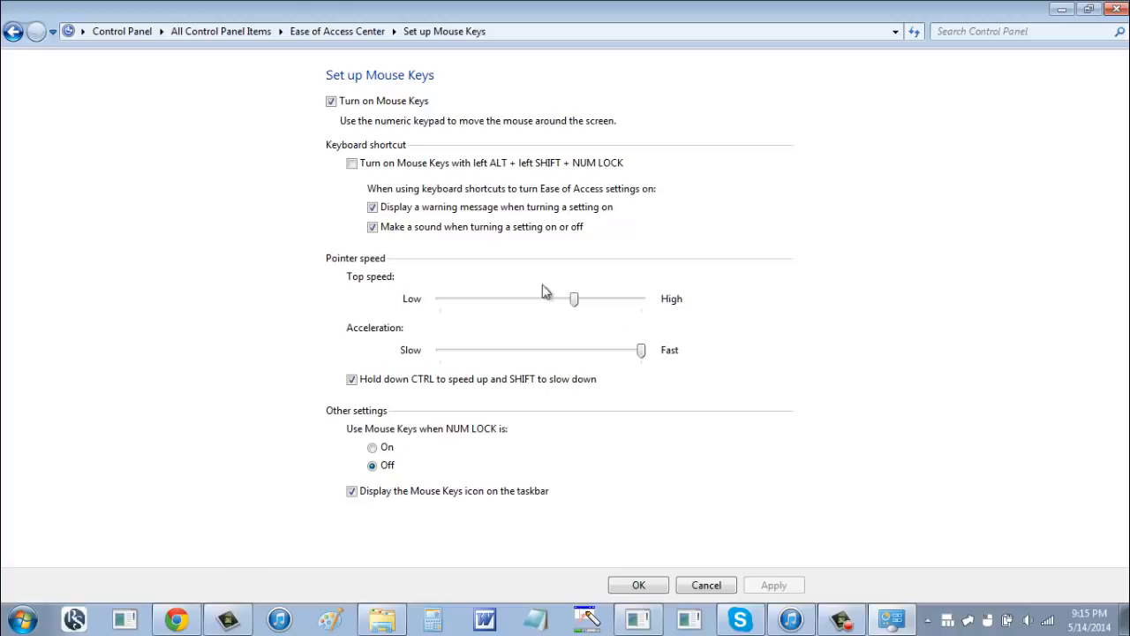
mouse_move(441, 278)
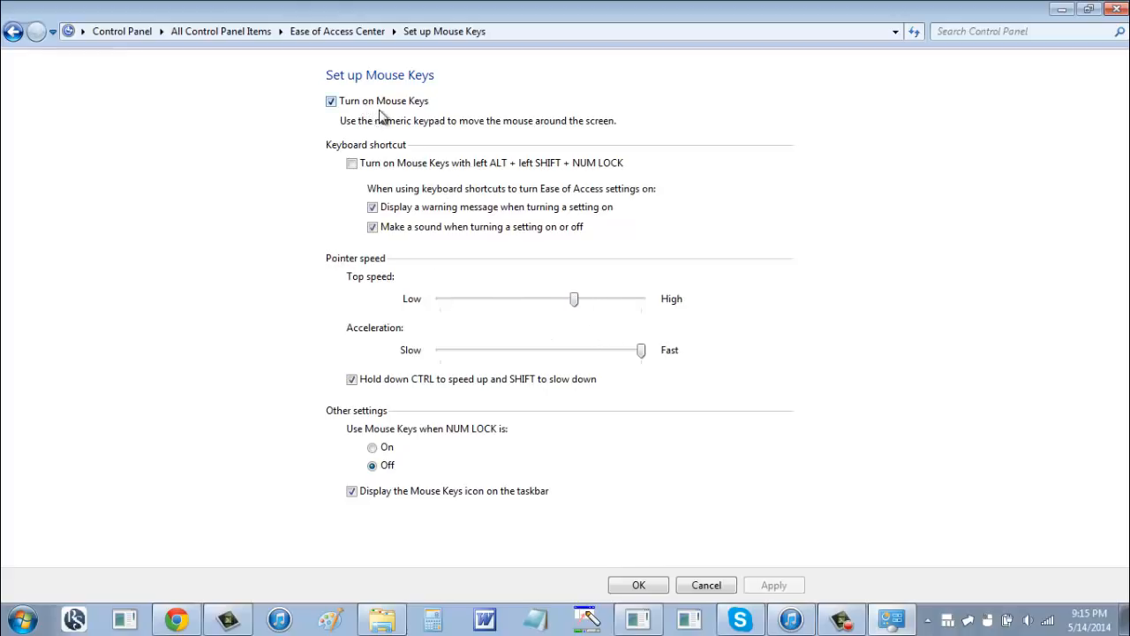
mouse_move(424, 178)
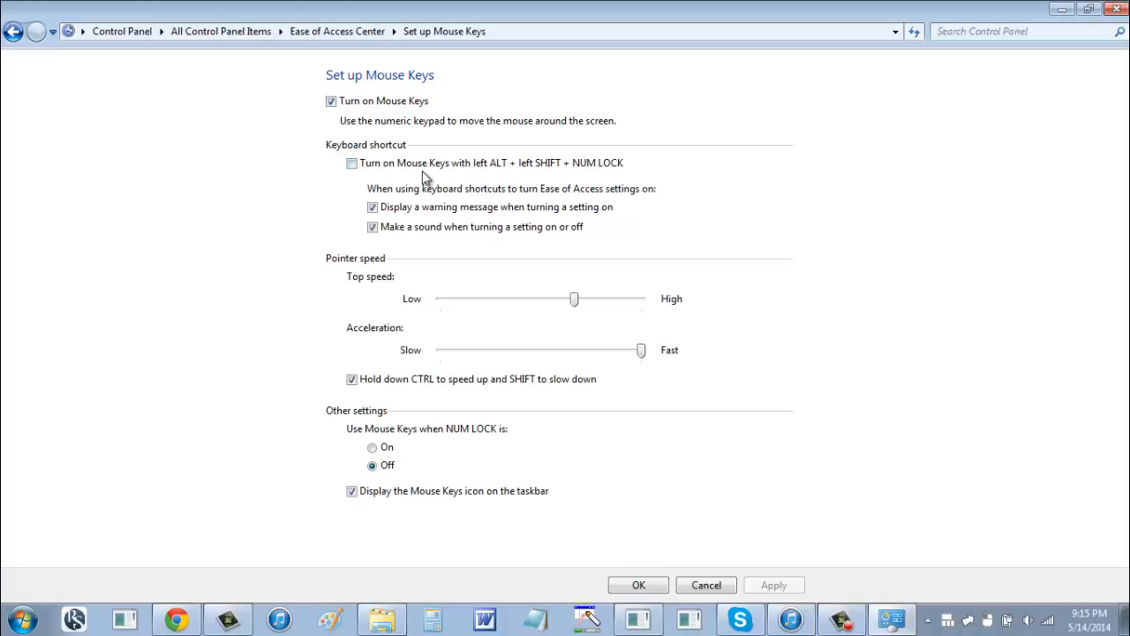
mouse_move(426, 227)
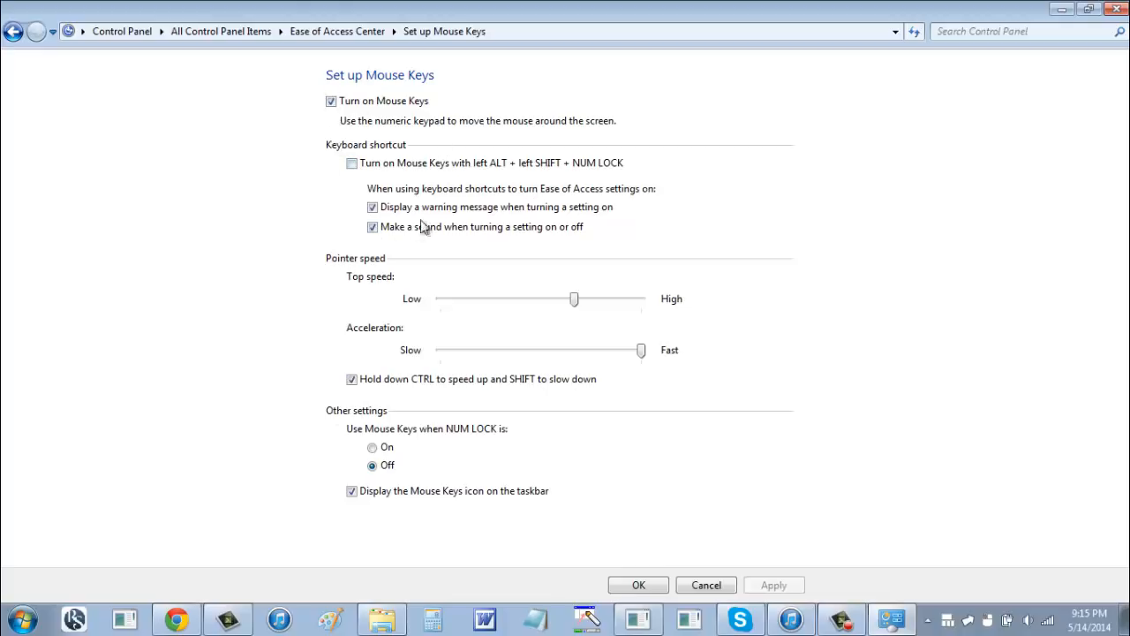
mouse_move(410, 172)
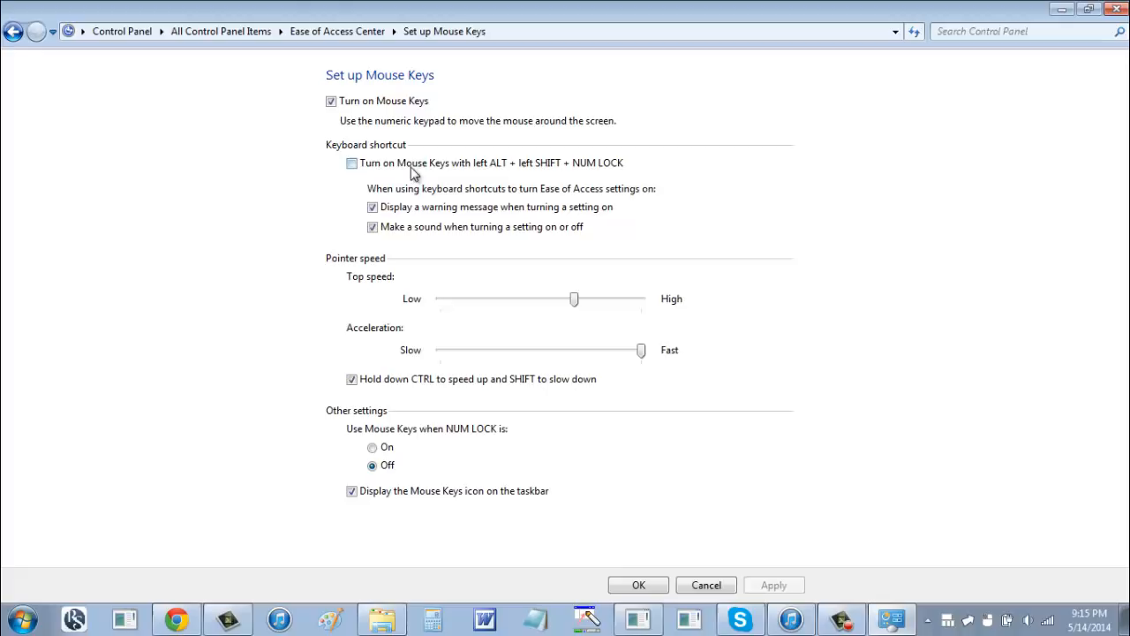
mouse_move(454, 199)
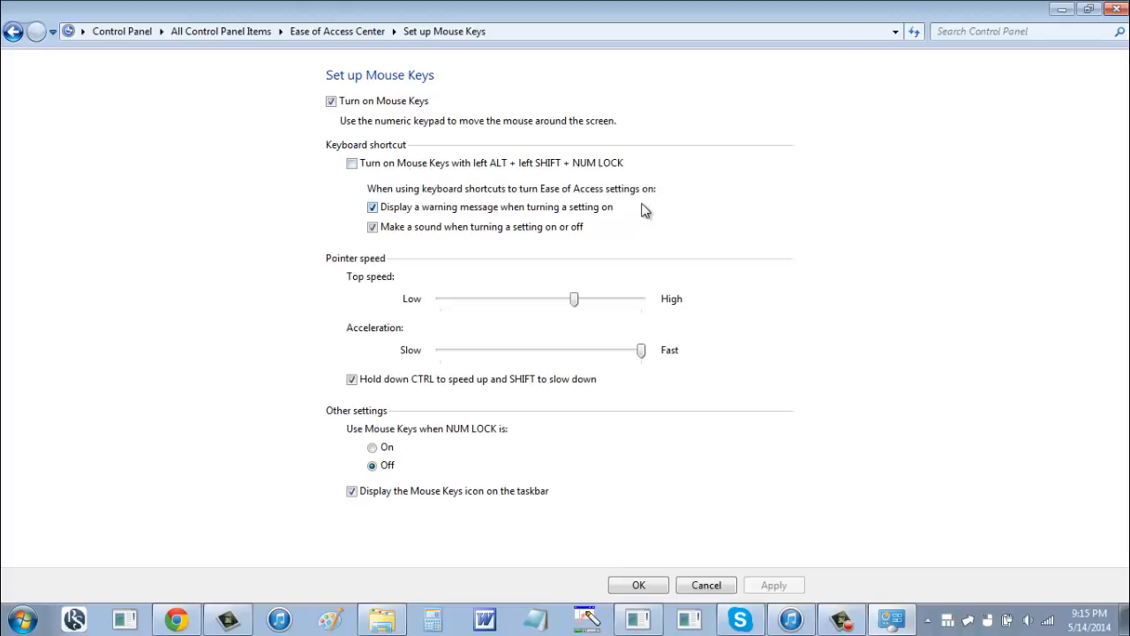
mouse_move(574, 212)
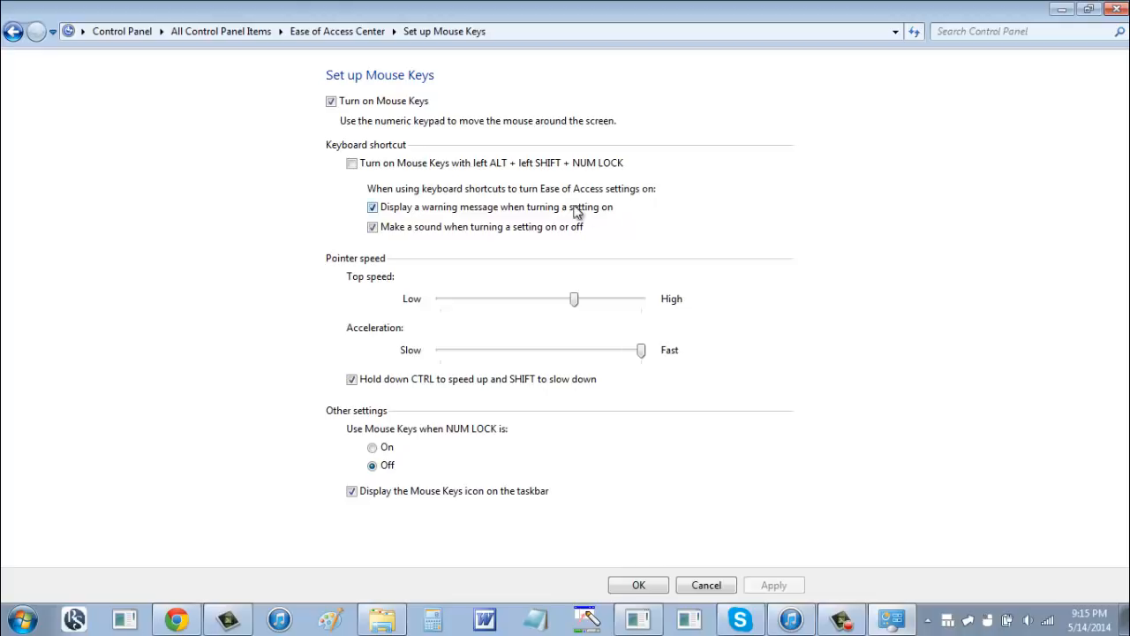
mouse_move(560, 241)
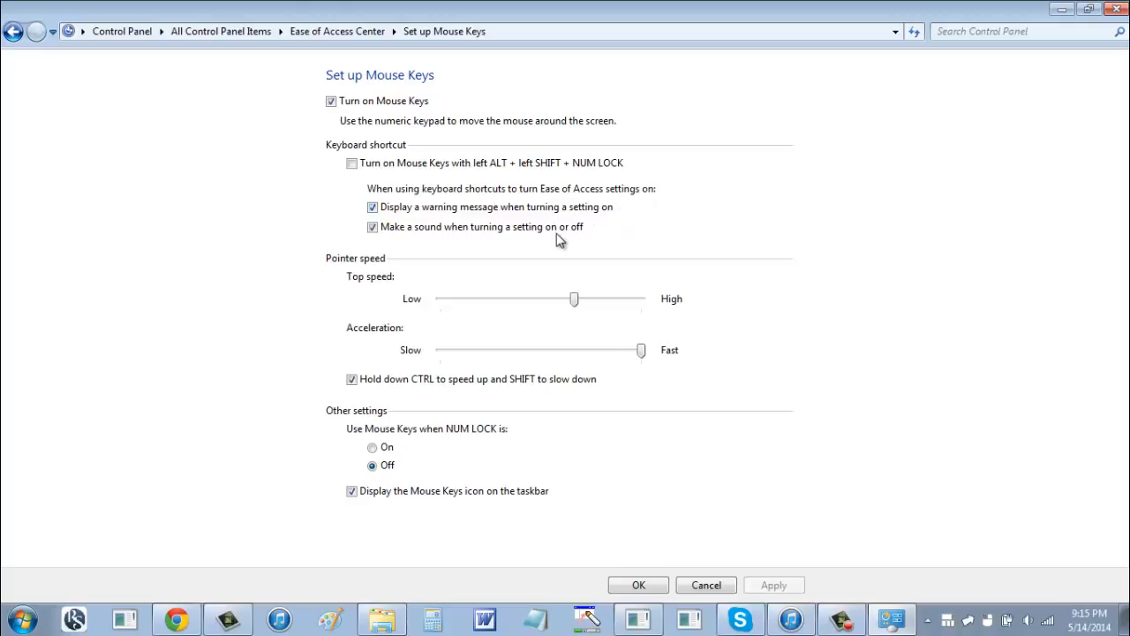
mouse_move(316, 250)
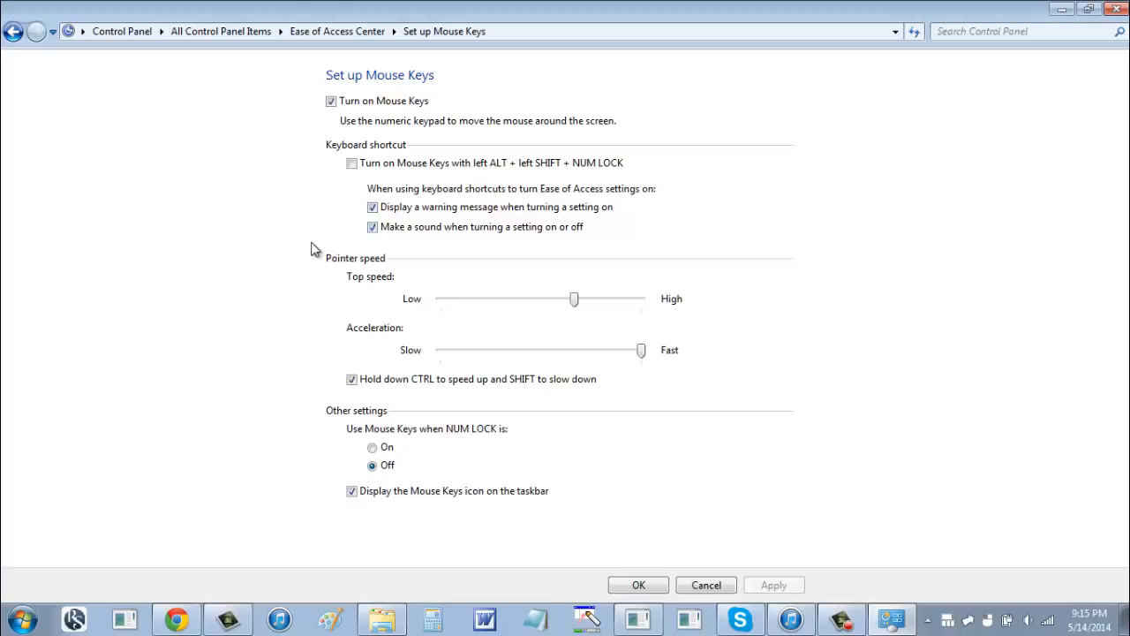
mouse_move(508, 285)
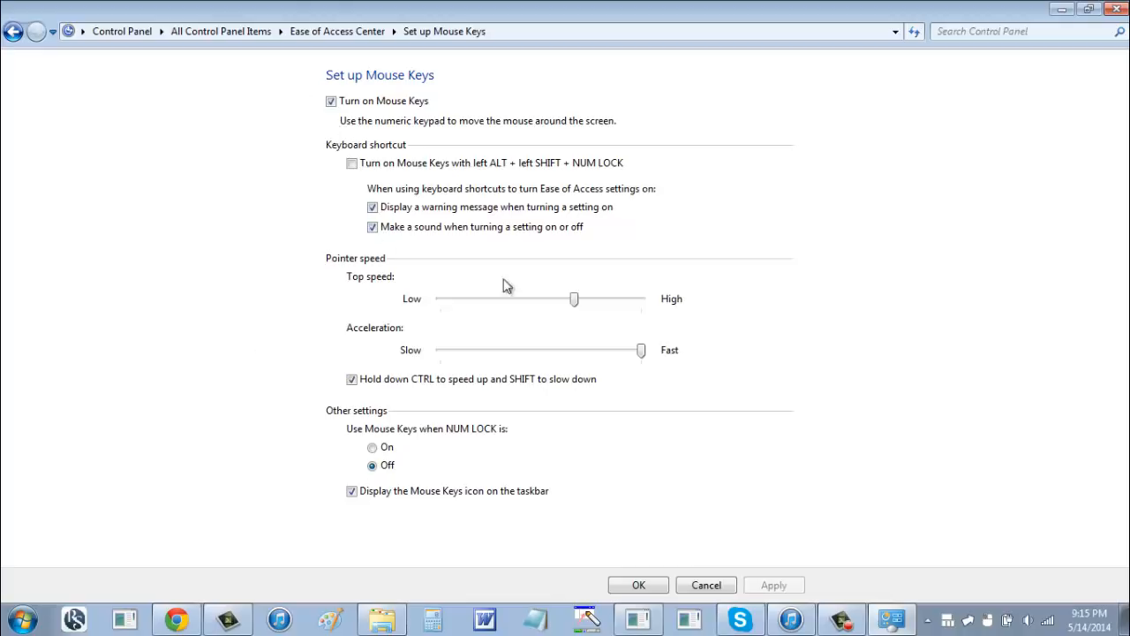
mouse_move(784, 399)
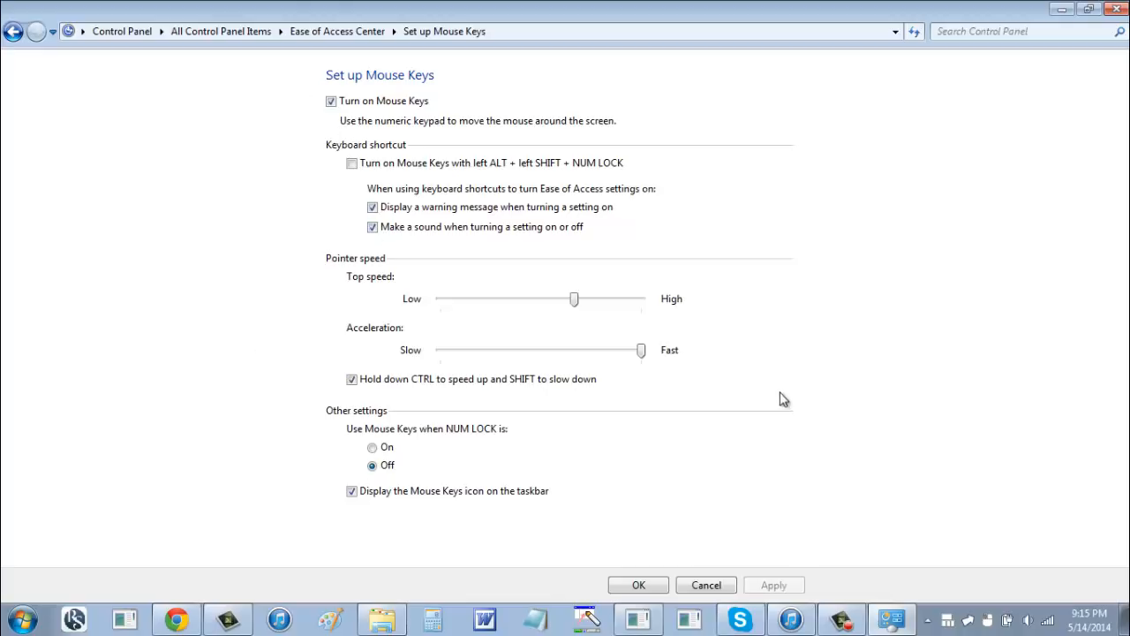
mouse_move(399, 379)
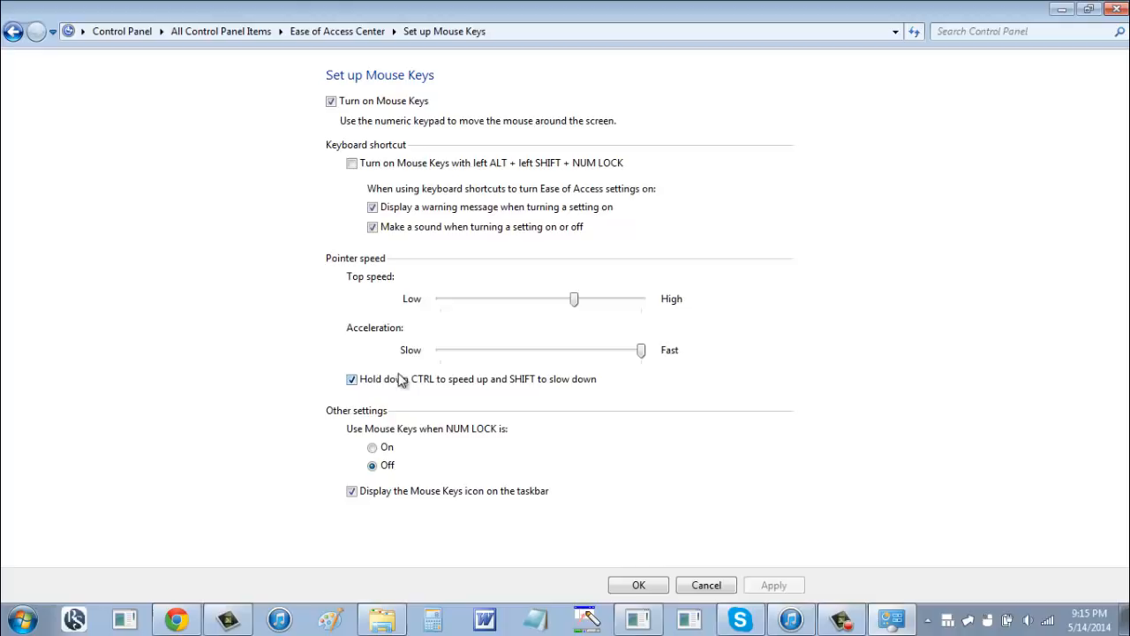
mouse_move(430, 387)
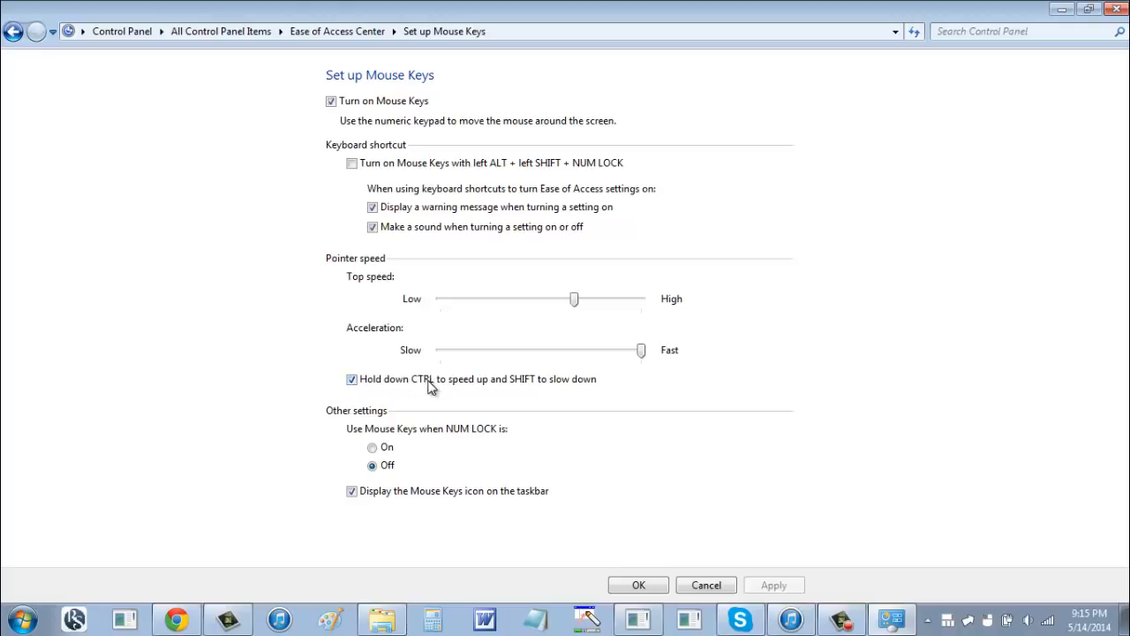
mouse_move(467, 439)
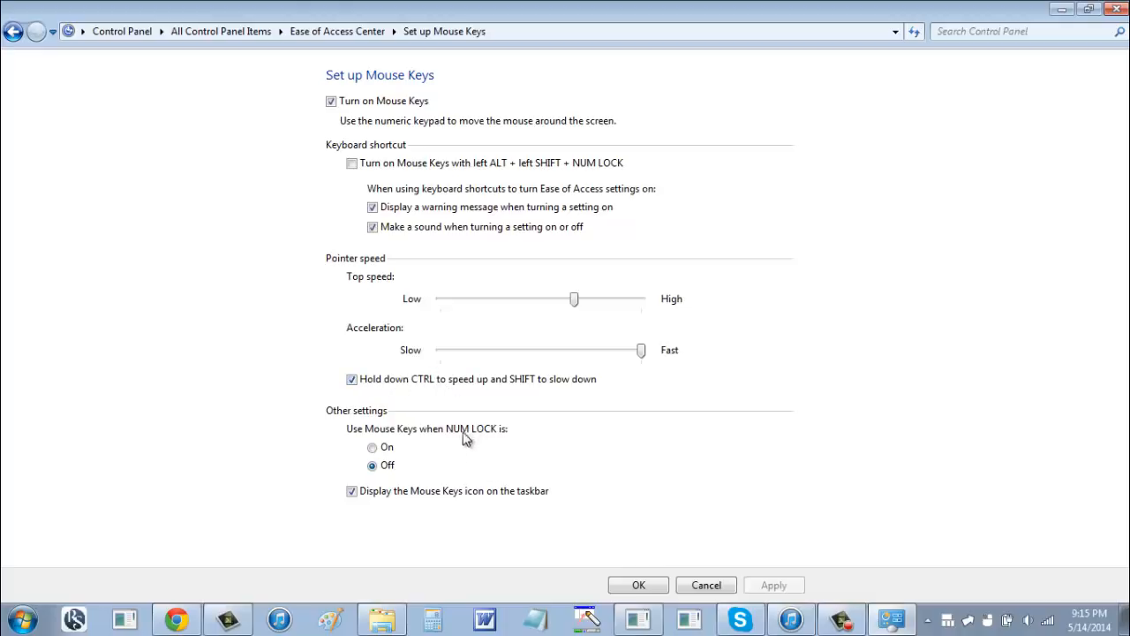
mouse_move(442, 474)
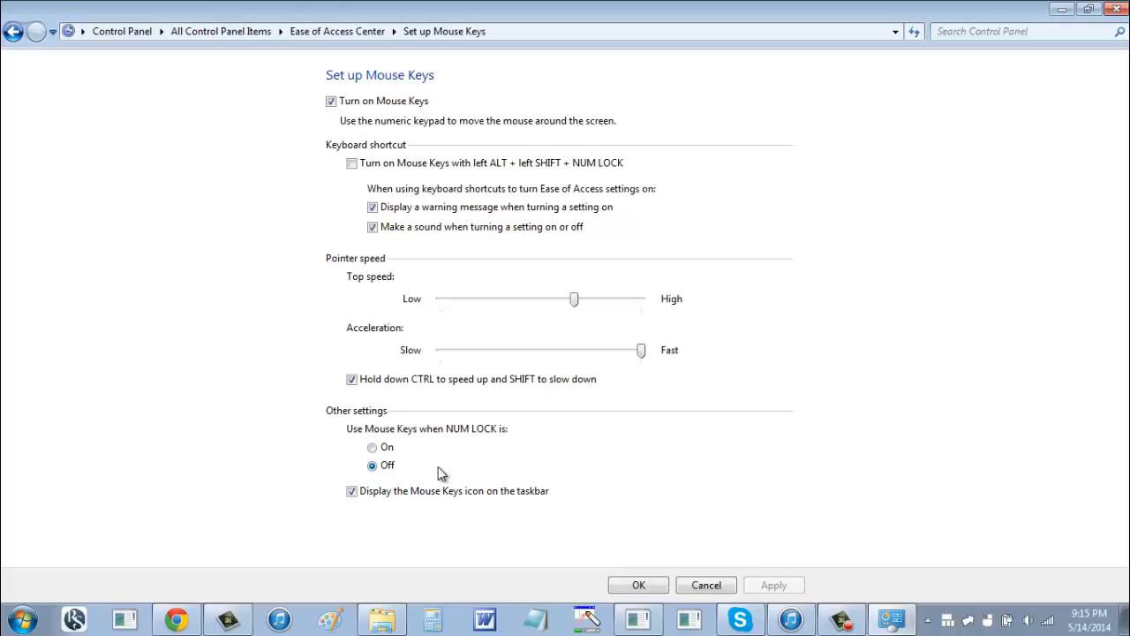
mouse_move(453, 465)
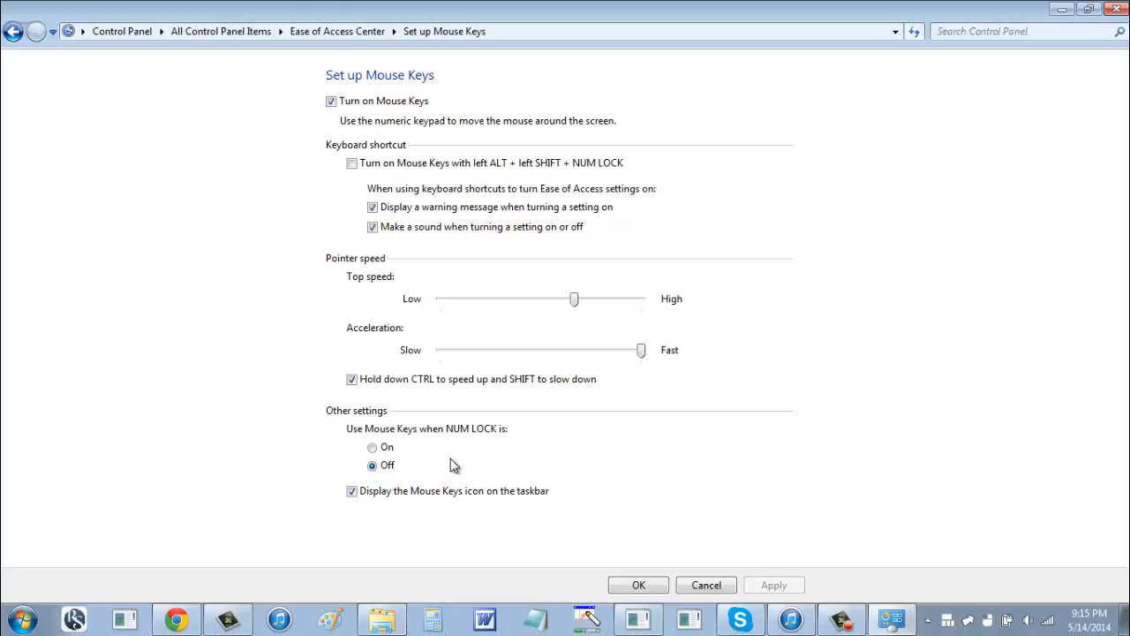
mouse_move(384, 406)
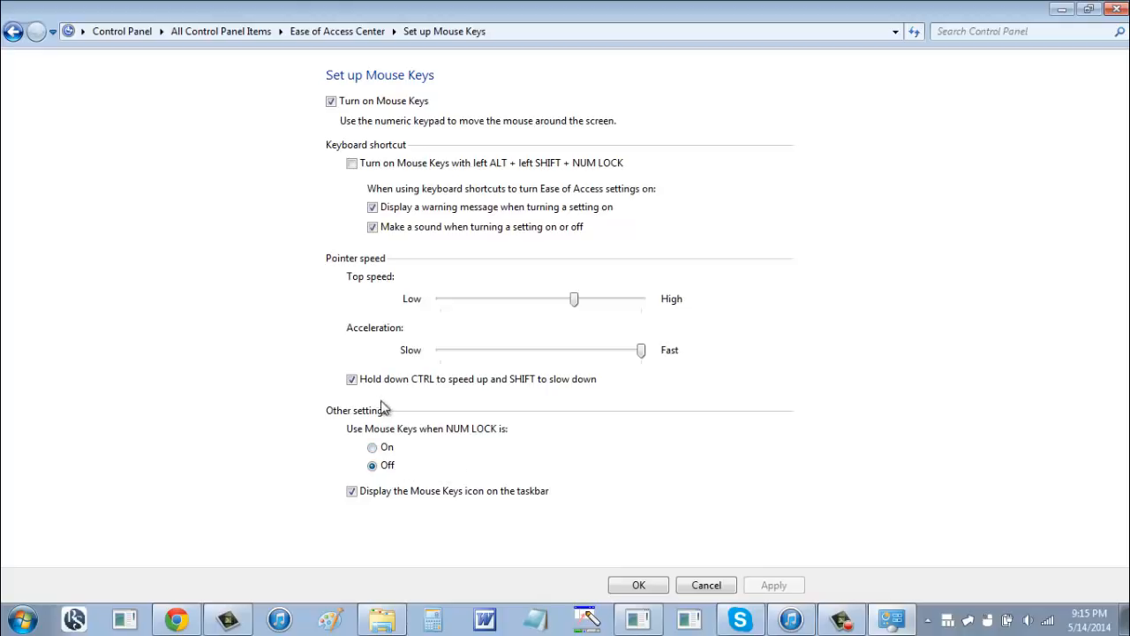
mouse_move(442, 491)
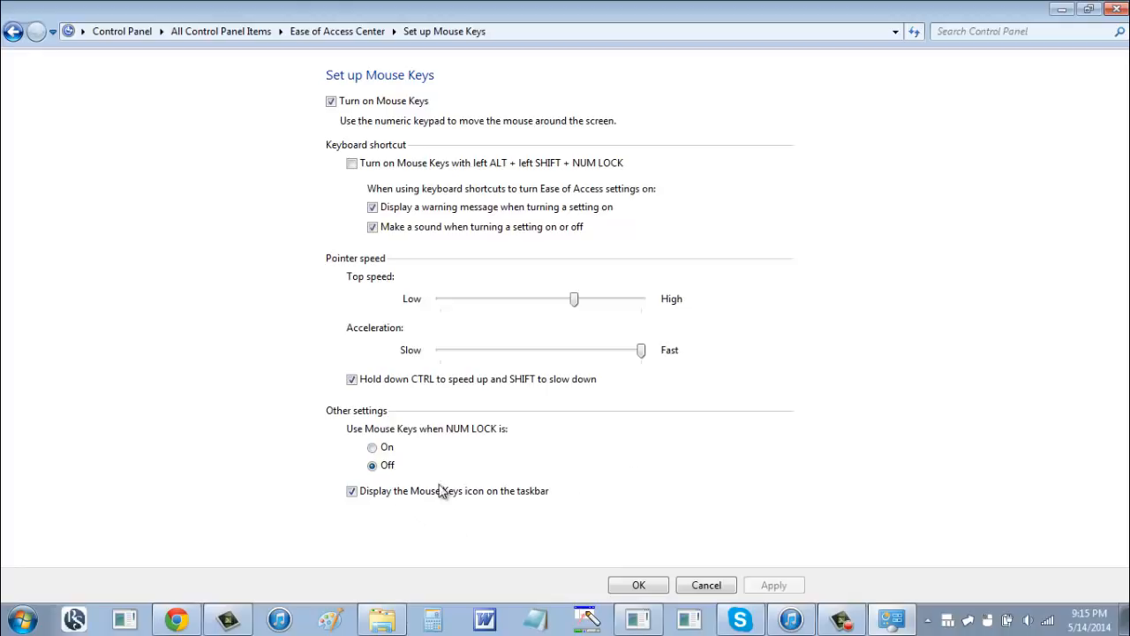
mouse_move(628, 469)
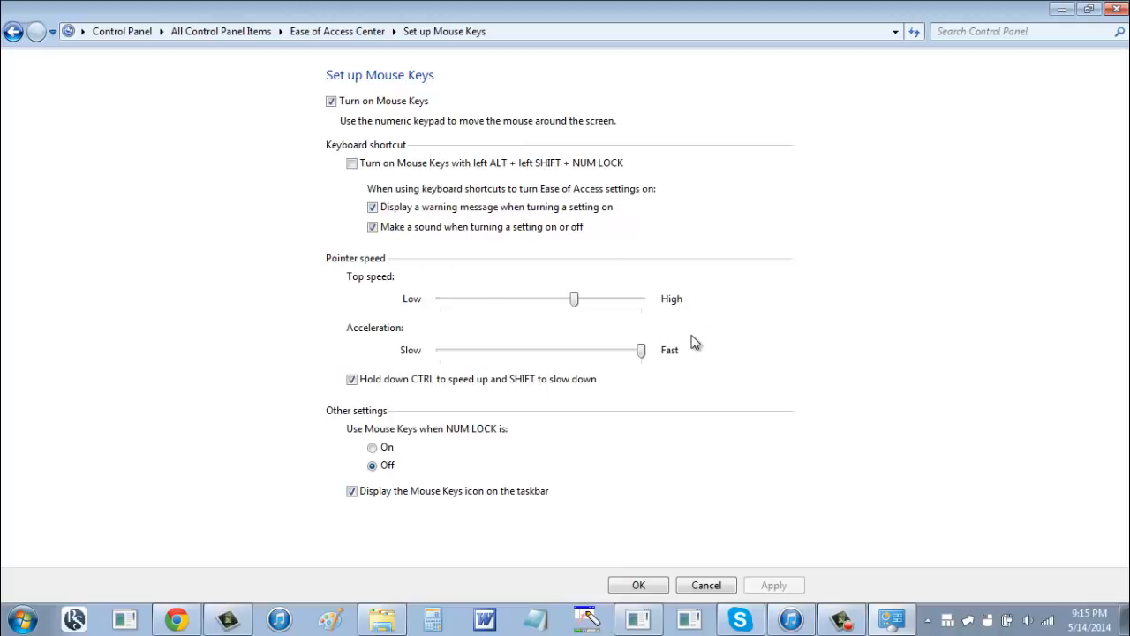
mouse_move(658, 312)
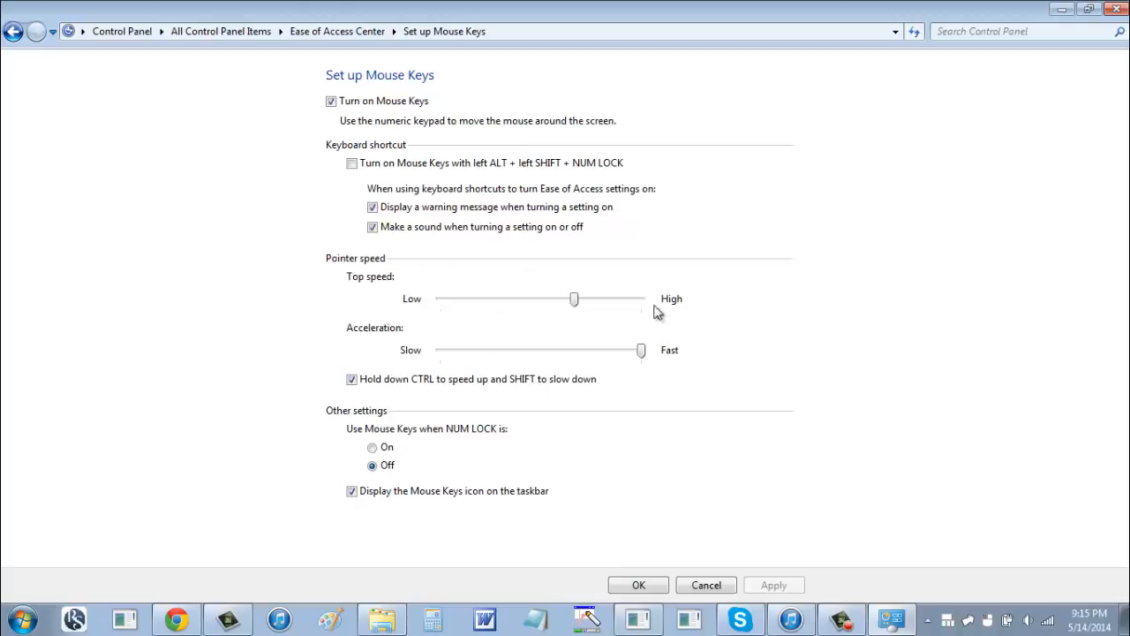
mouse_move(715, 358)
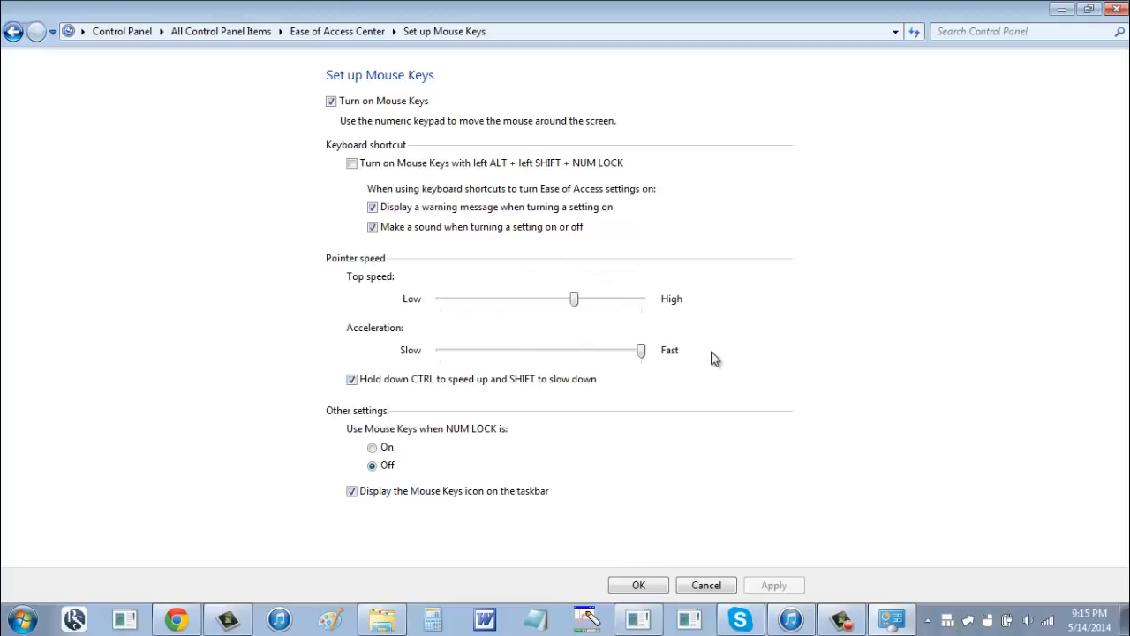
mouse_move(622, 311)
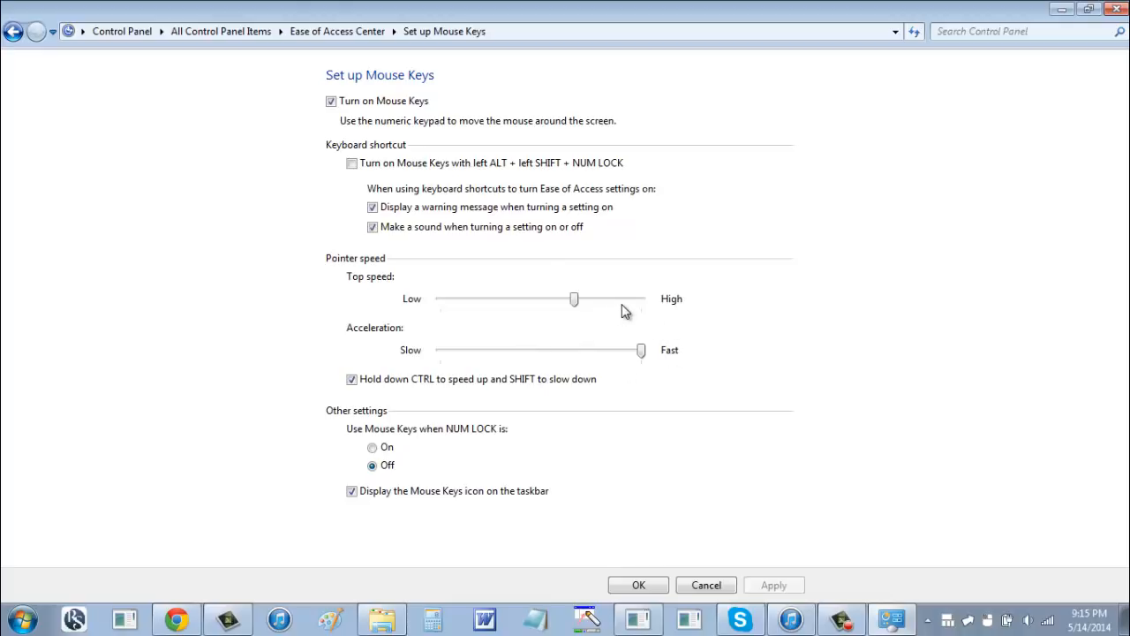
mouse_move(707, 256)
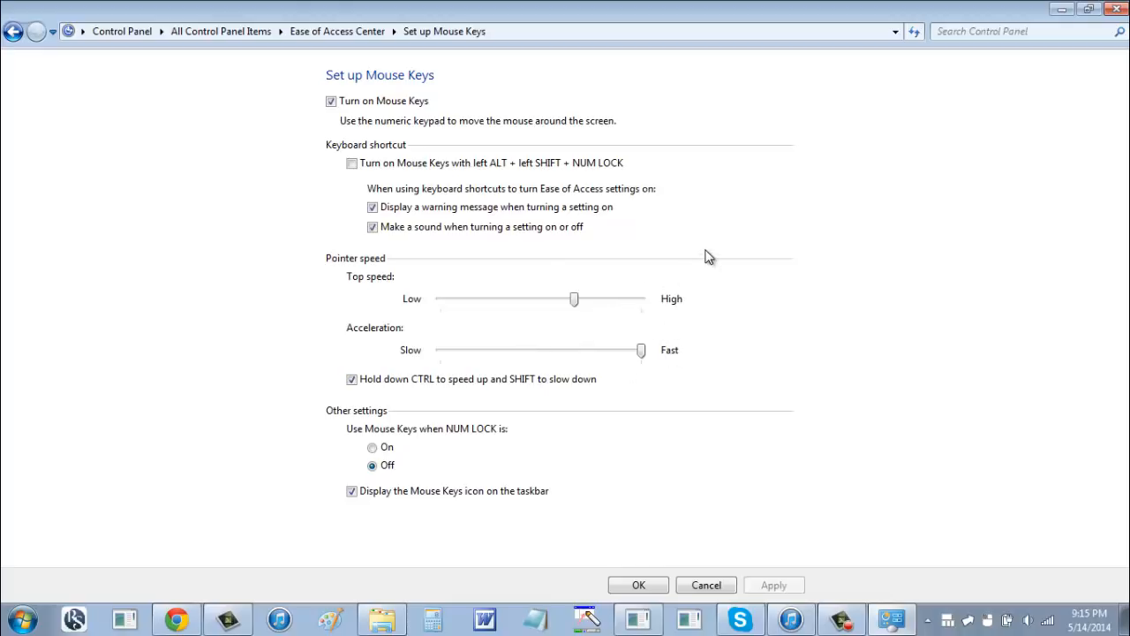
mouse_move(760, 301)
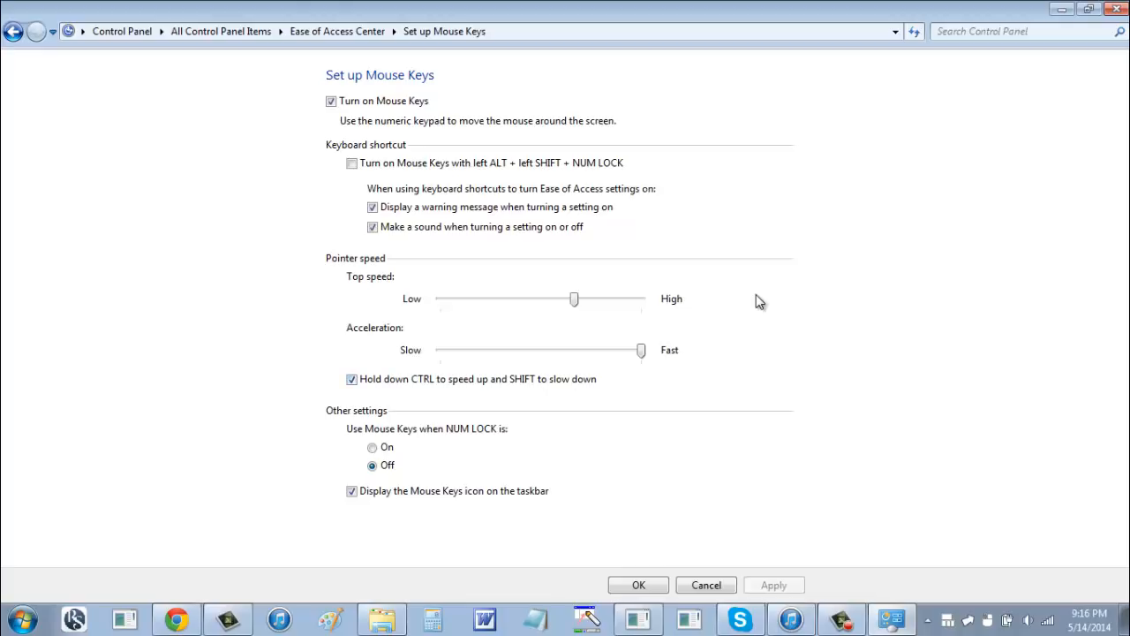
mouse_move(760, 309)
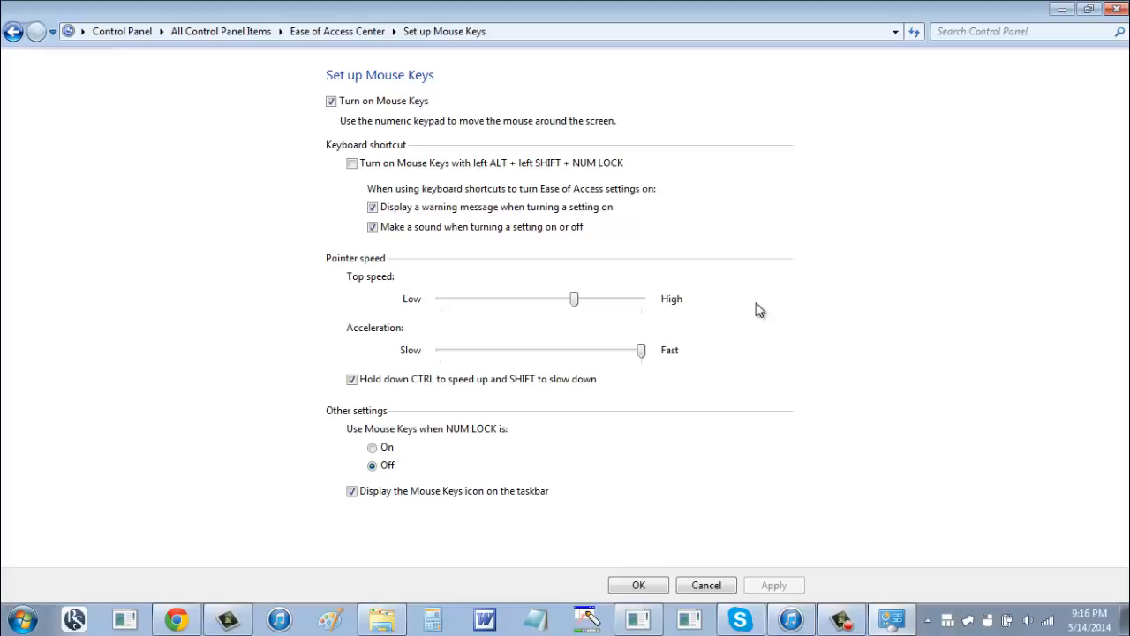
mouse_move(874, 103)
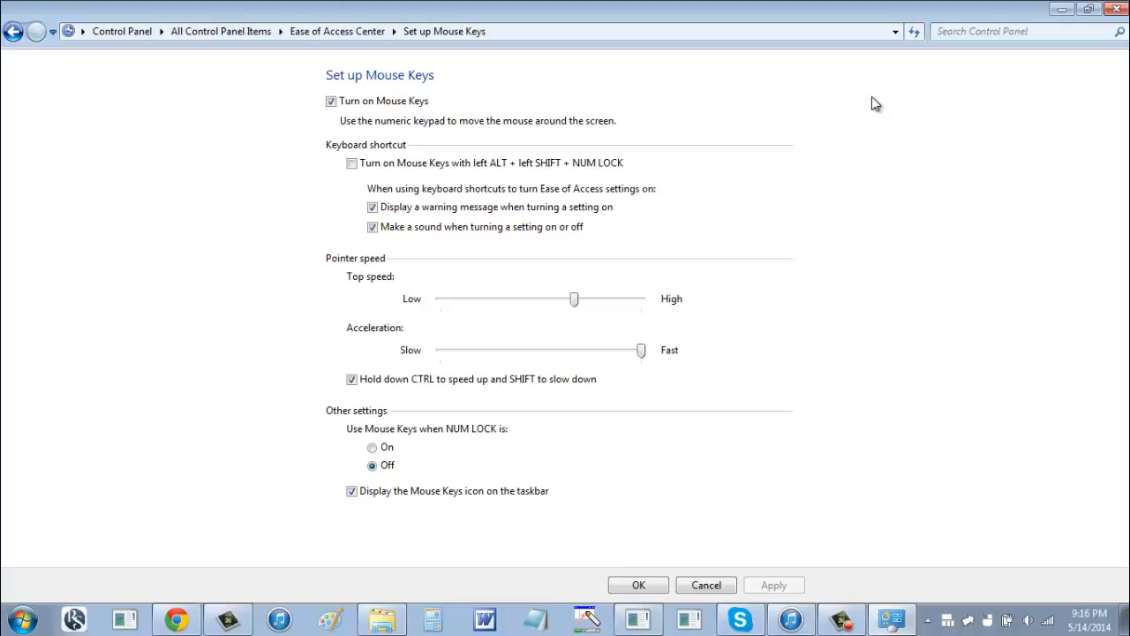
mouse_move(871, 109)
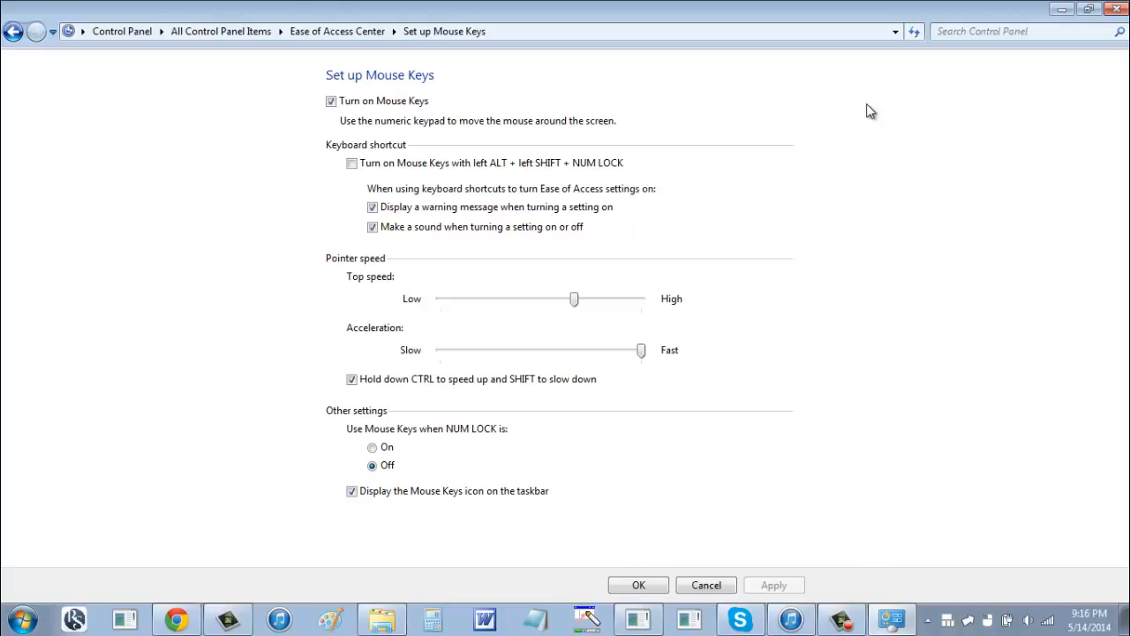
mouse_move(819, 313)
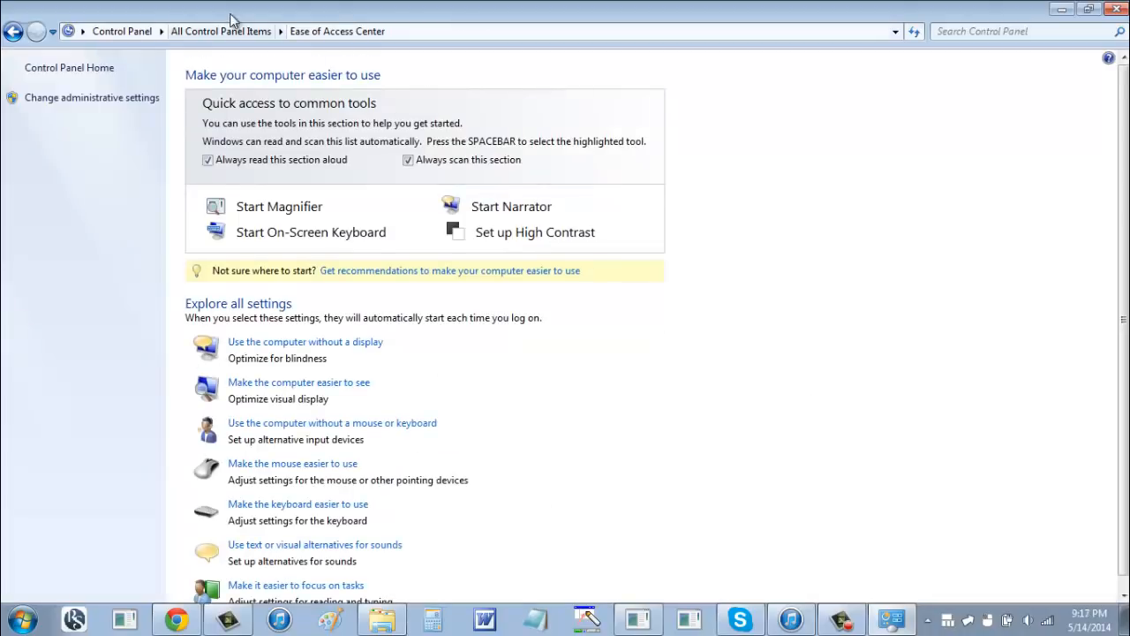
mouse_move(137, 227)
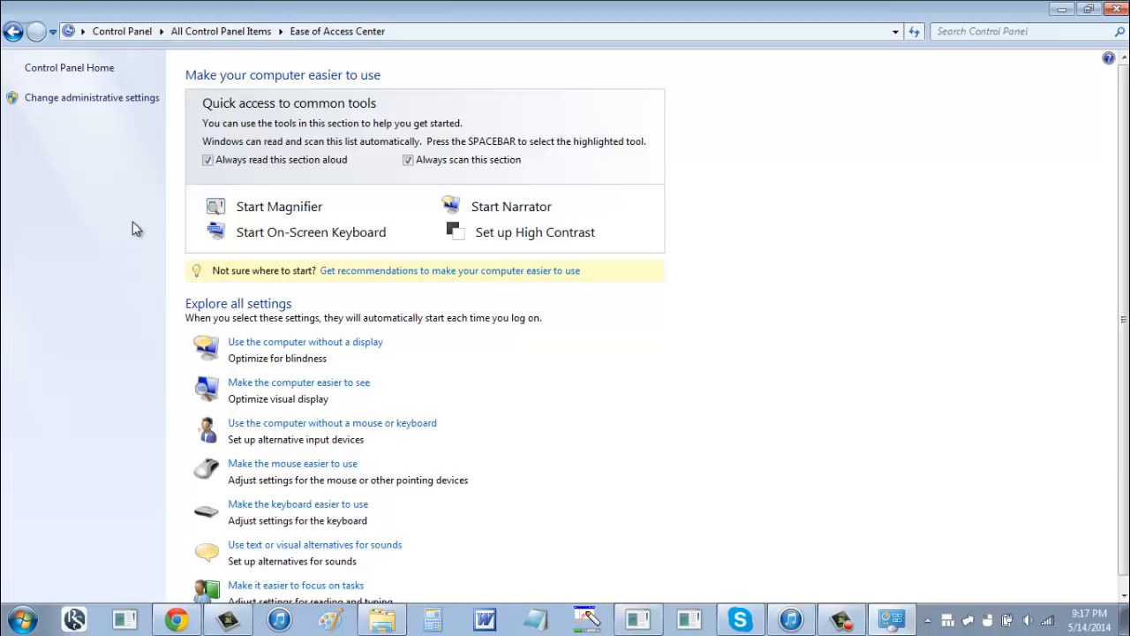
mouse_move(297, 503)
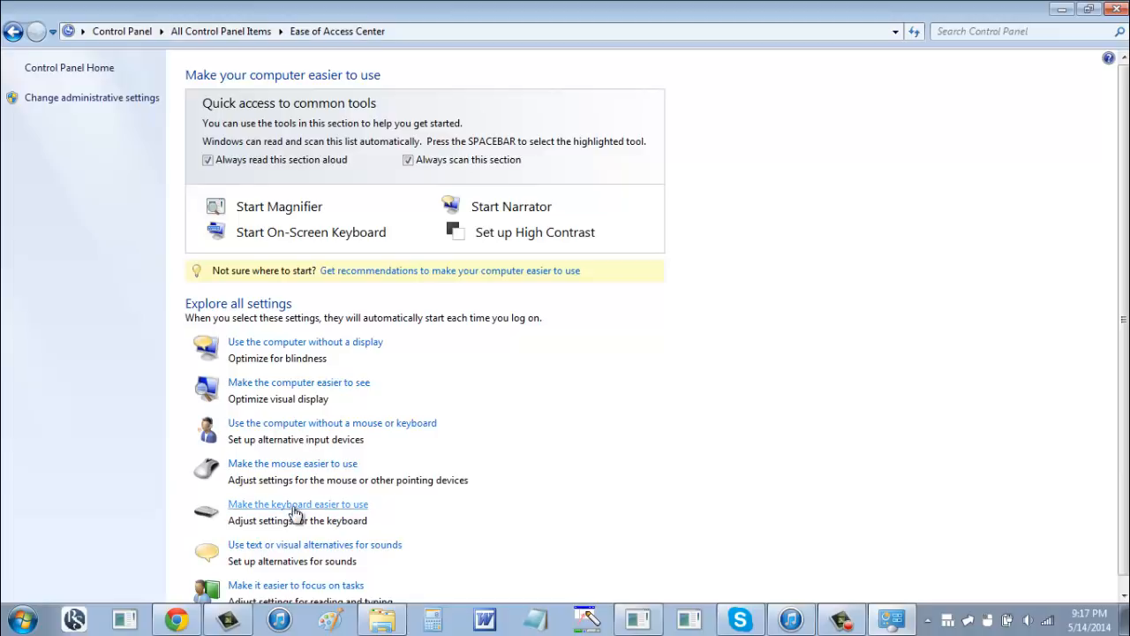
mouse_move(369, 471)
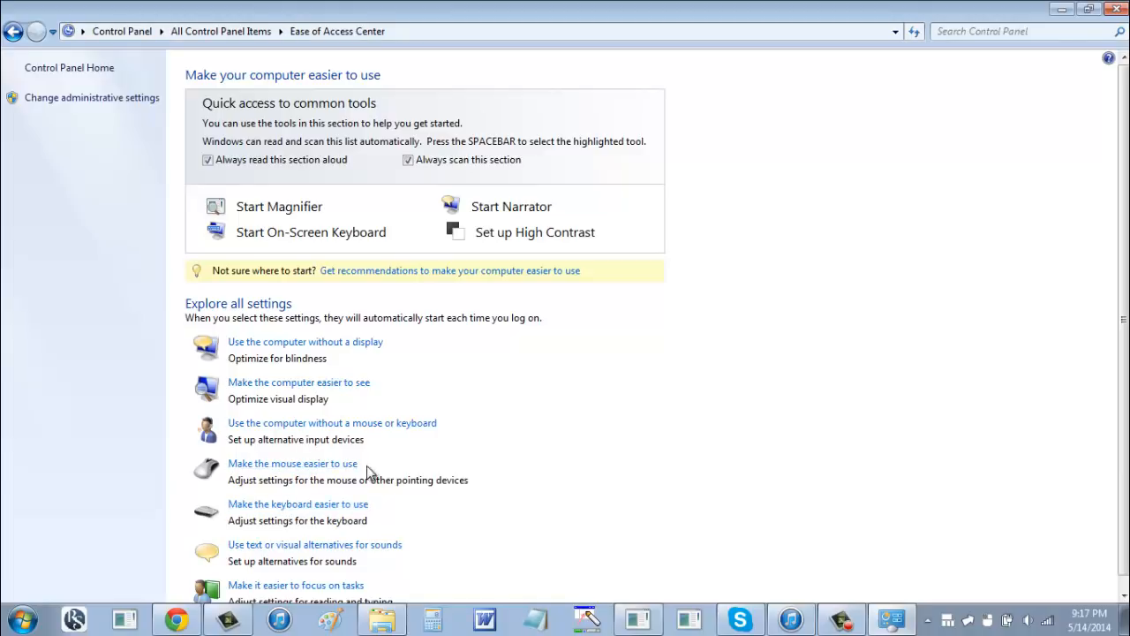
mouse_move(304, 510)
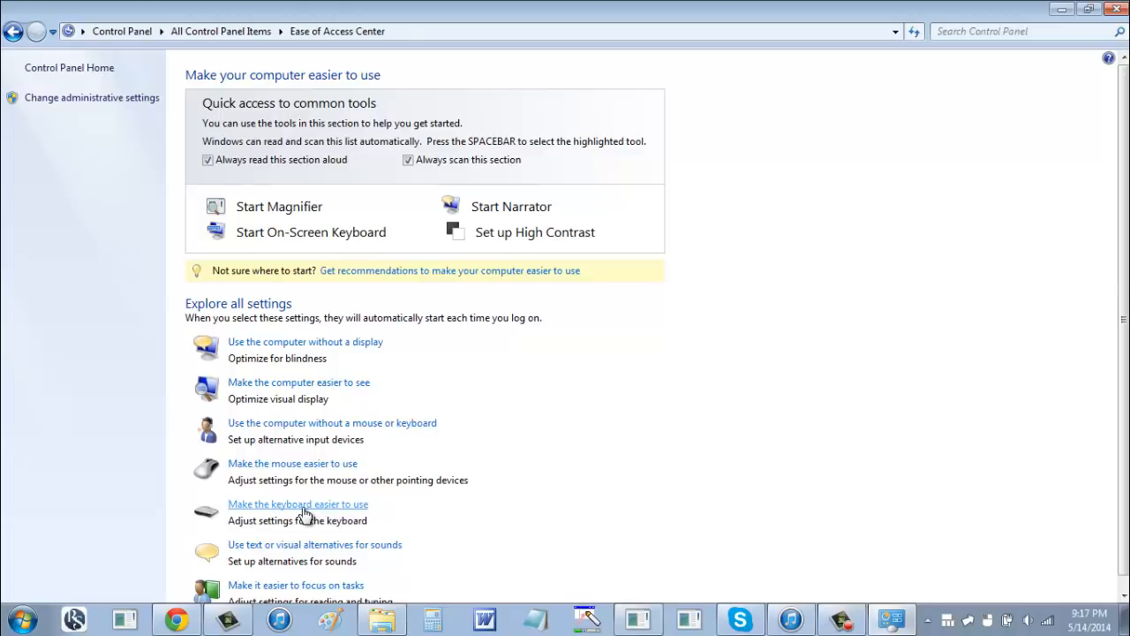
Step: Open the 'Make the keyboard easier to use' page from Ease of Access Center
left_click(297, 504)
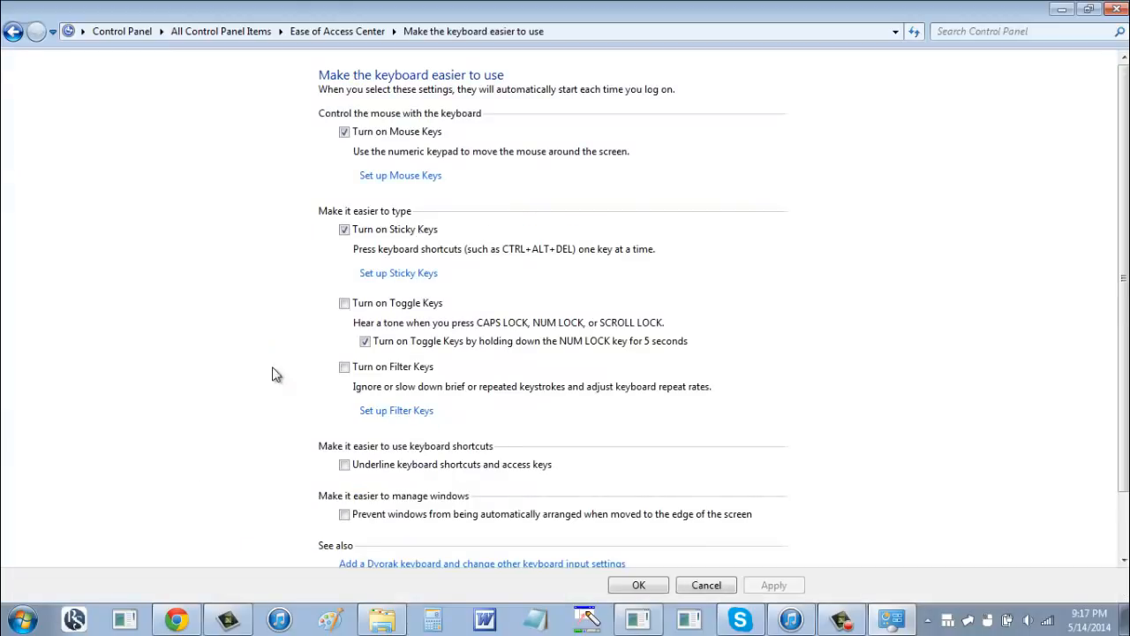
mouse_move(574, 272)
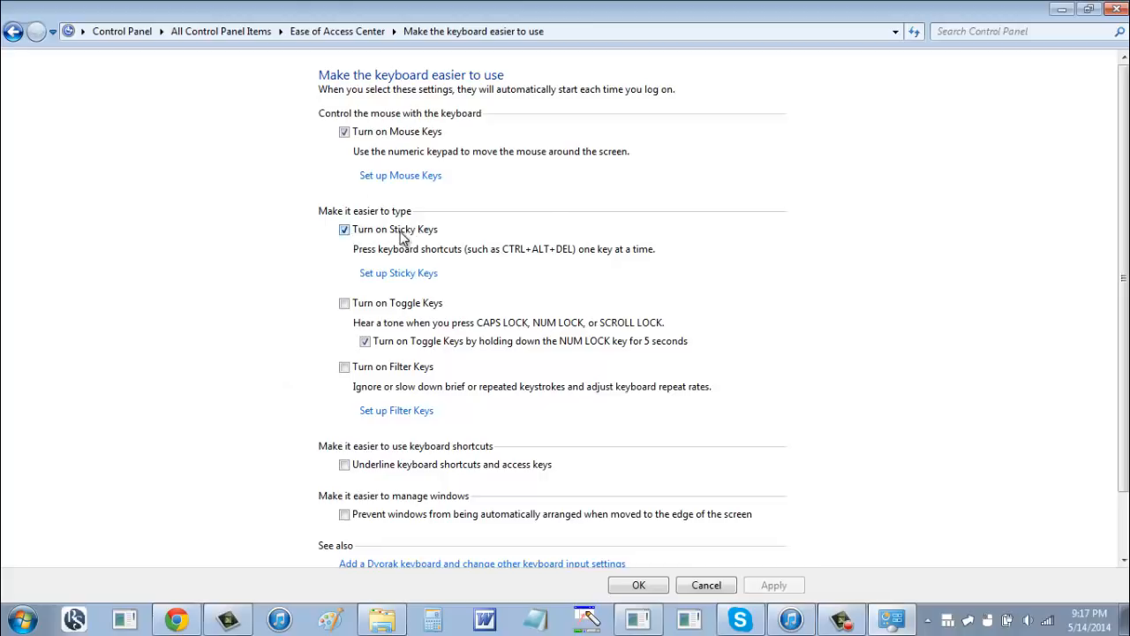
mouse_move(449, 130)
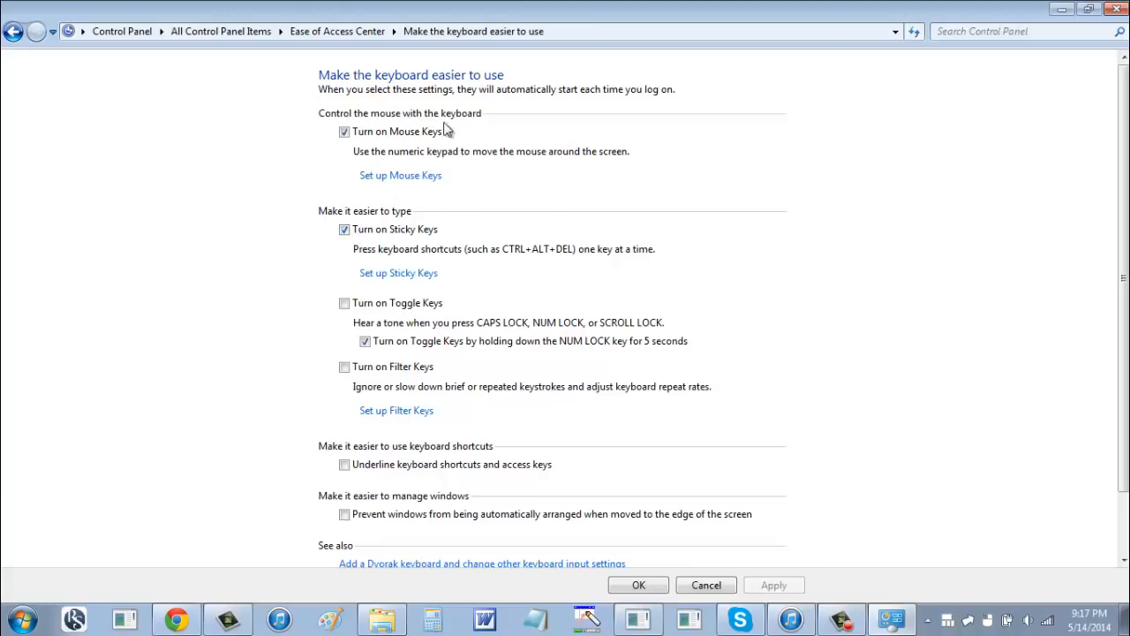
mouse_move(394, 73)
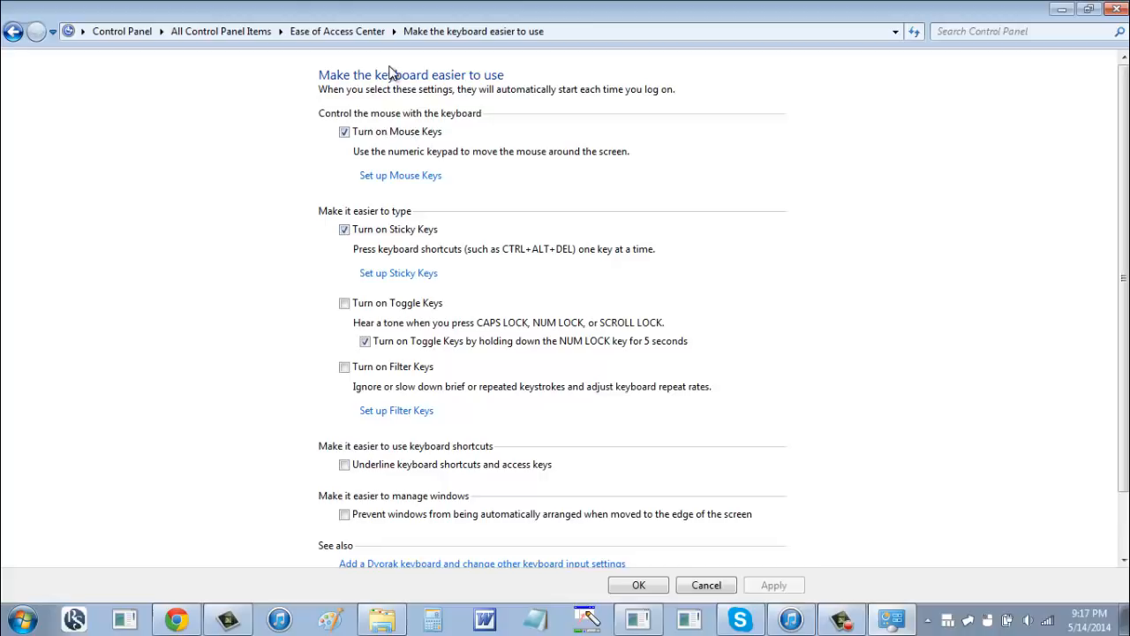
mouse_move(399, 206)
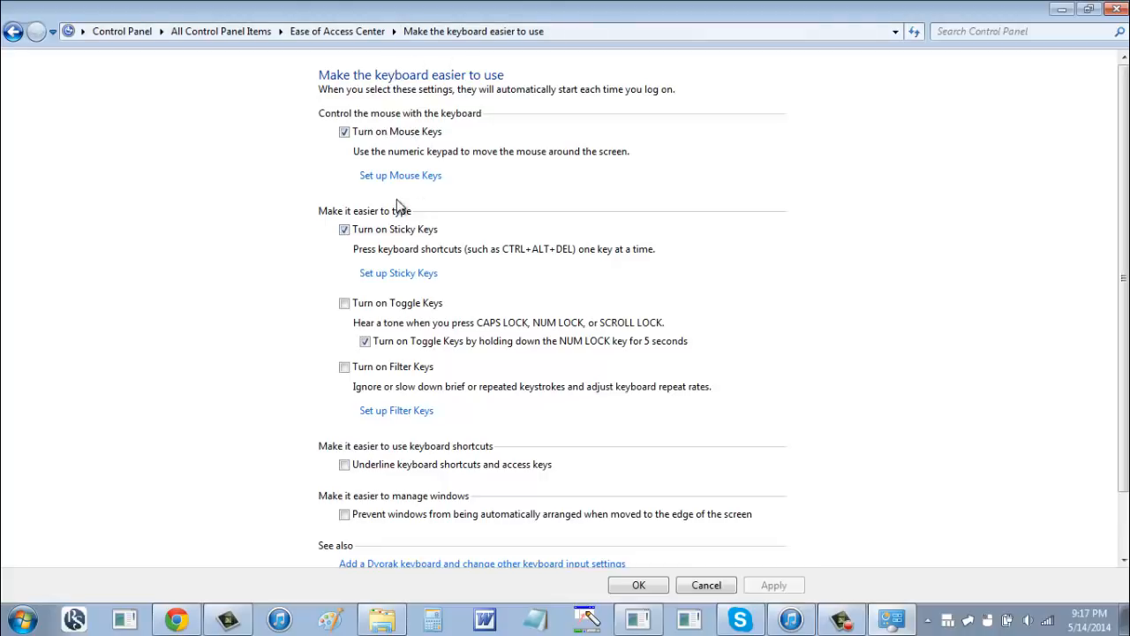
mouse_move(398, 133)
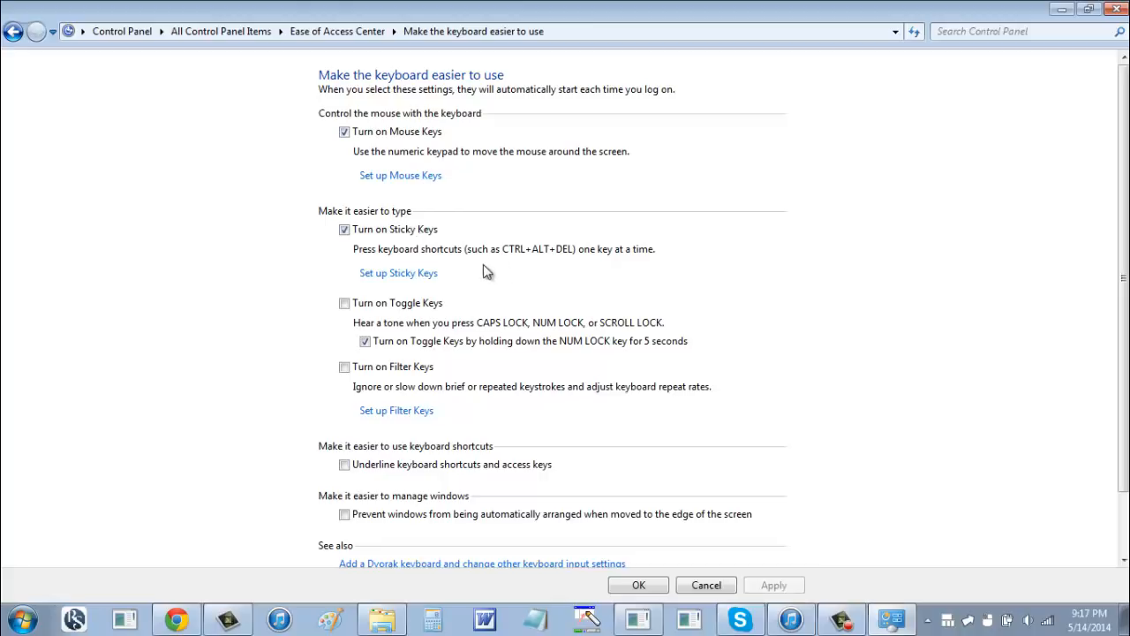
mouse_move(417, 268)
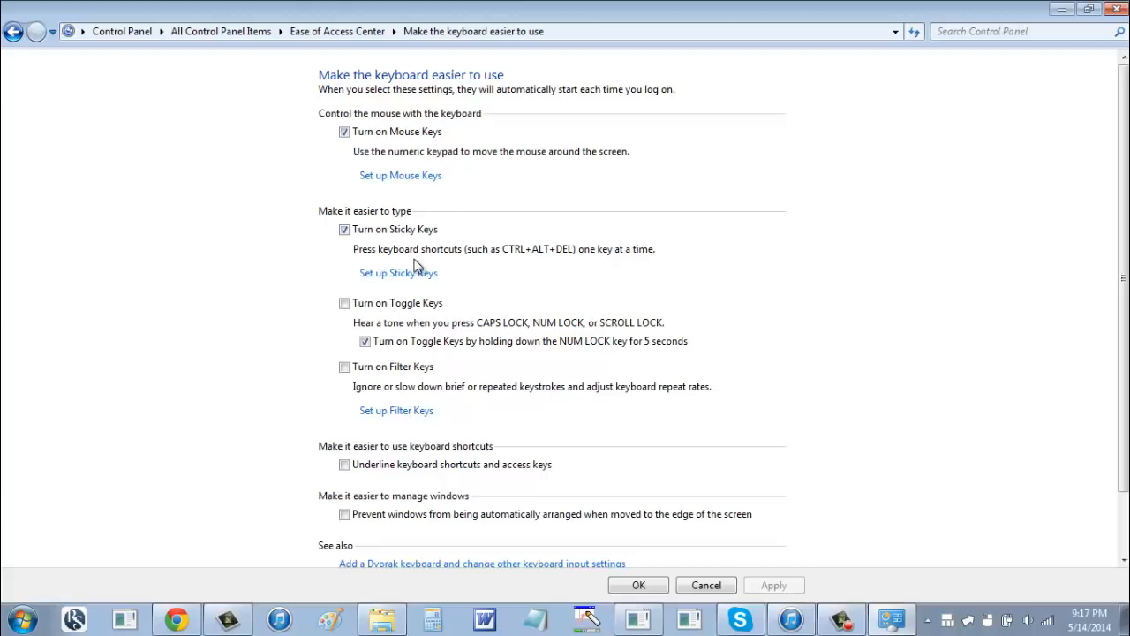
Step: Open the Set up Sticky Keys options page
left_click(397, 272)
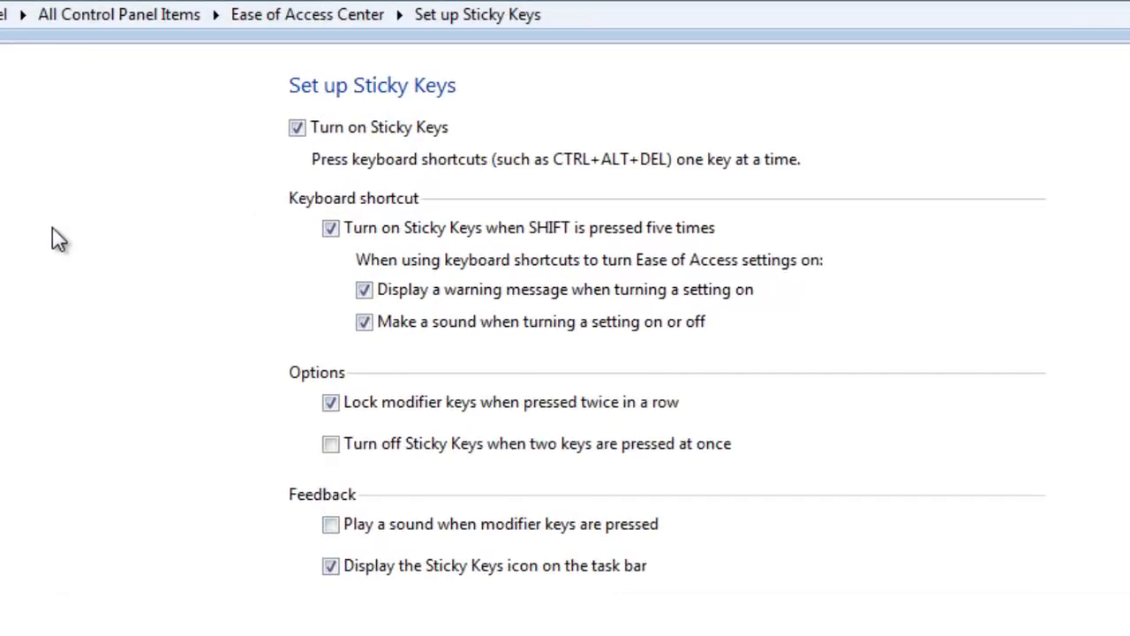
mouse_move(75, 225)
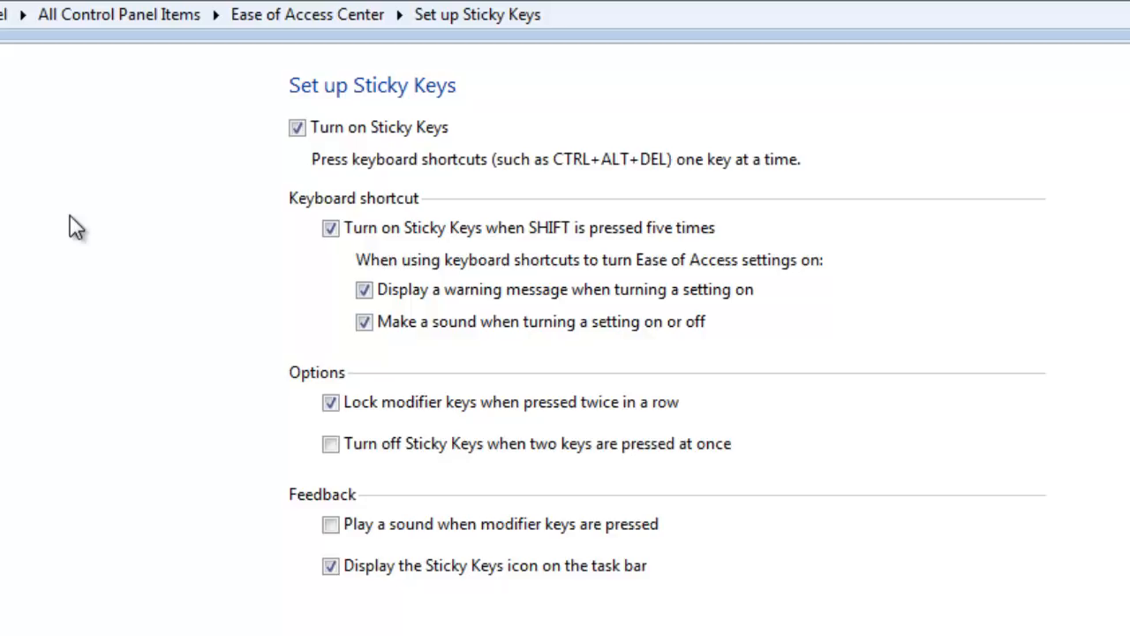
mouse_move(236, 381)
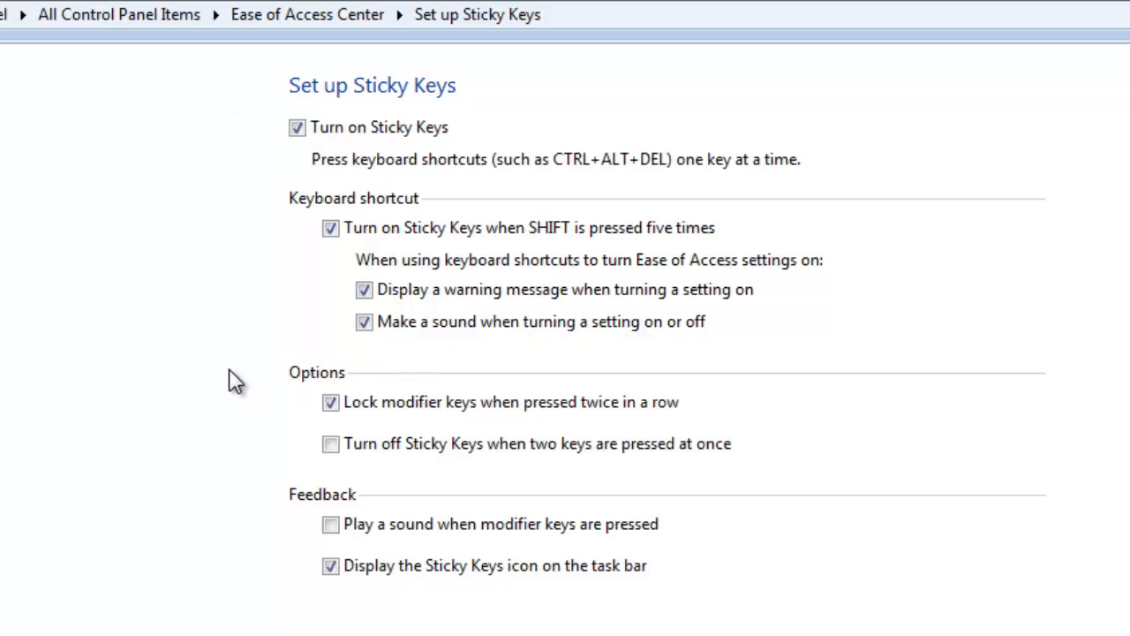
mouse_move(181, 285)
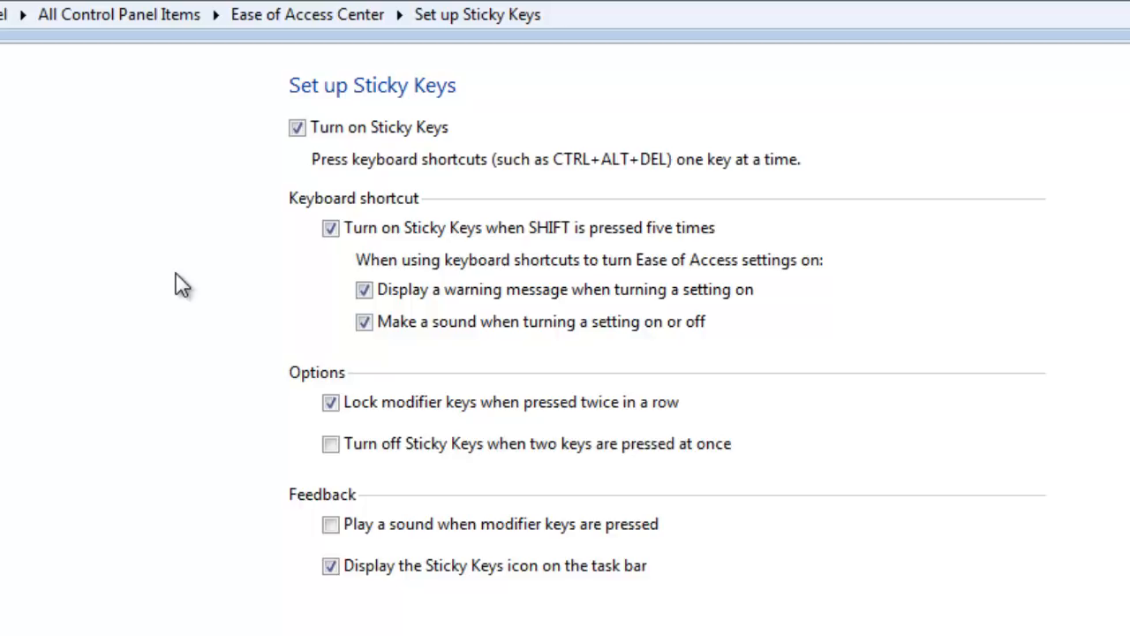
mouse_move(209, 309)
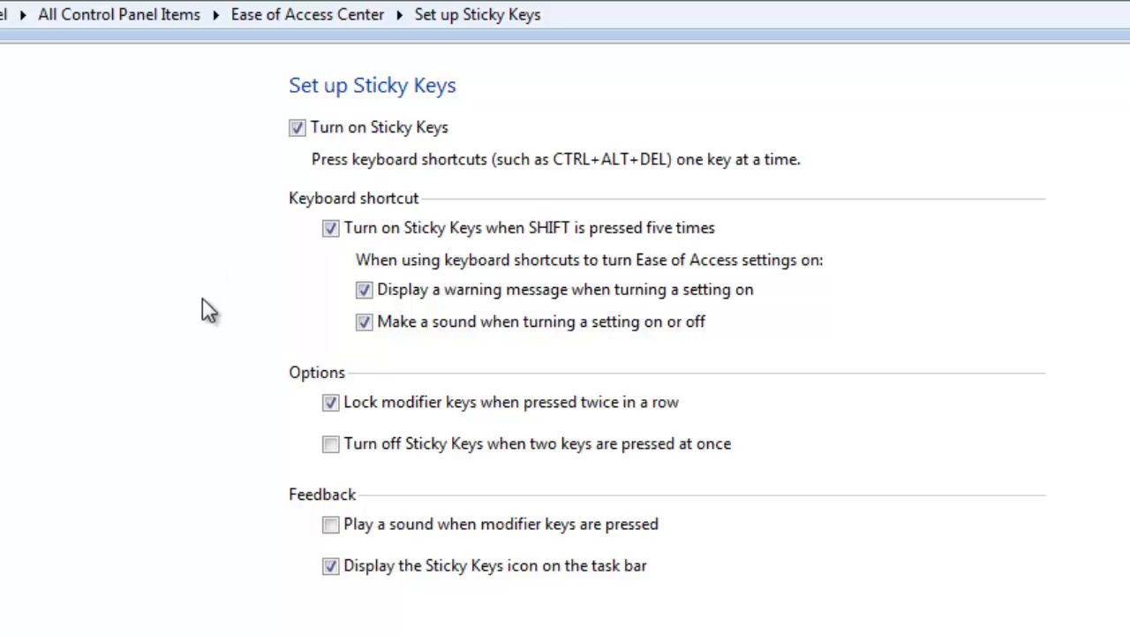
mouse_move(503, 287)
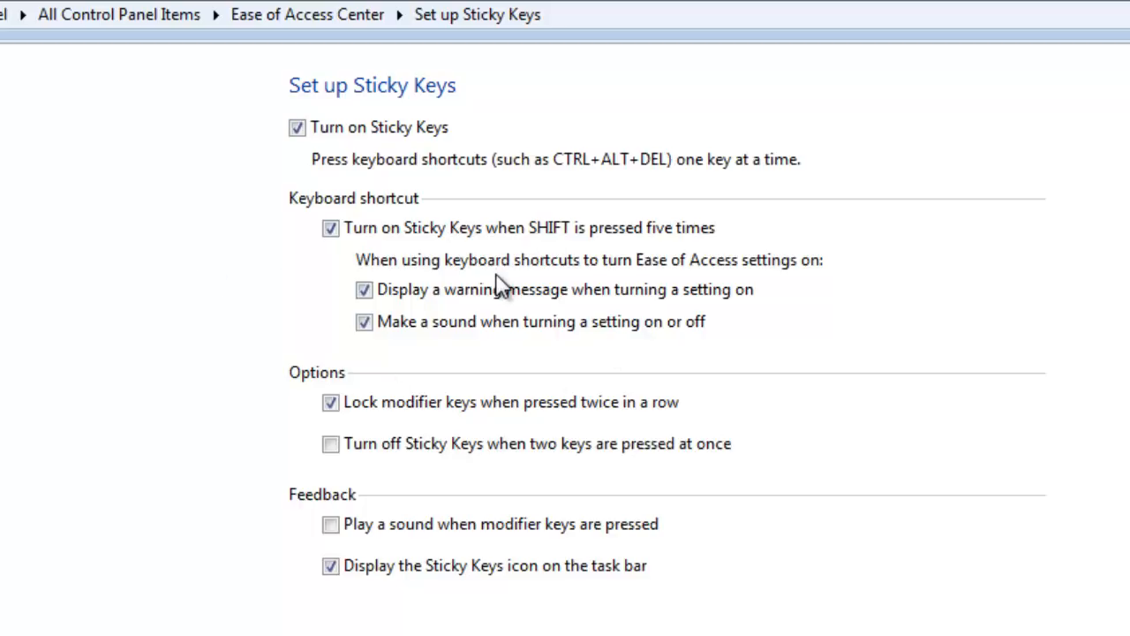
mouse_move(441, 272)
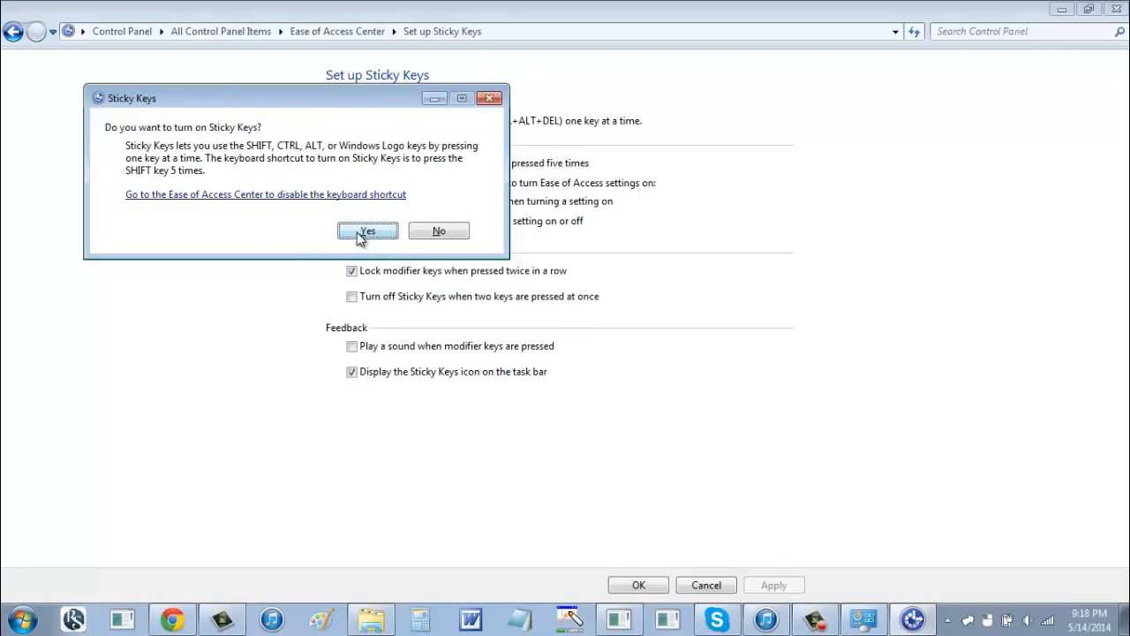
Step: Answer Yes in the Sticky Keys prompt to keep Sticky Keys on
left_click(367, 230)
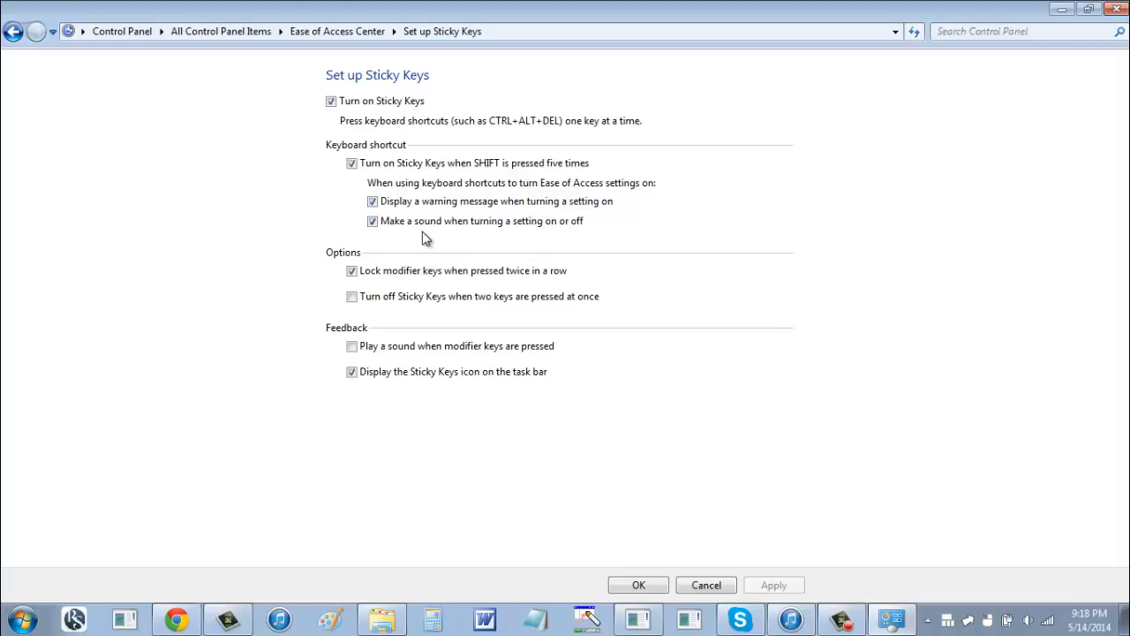
mouse_move(541, 287)
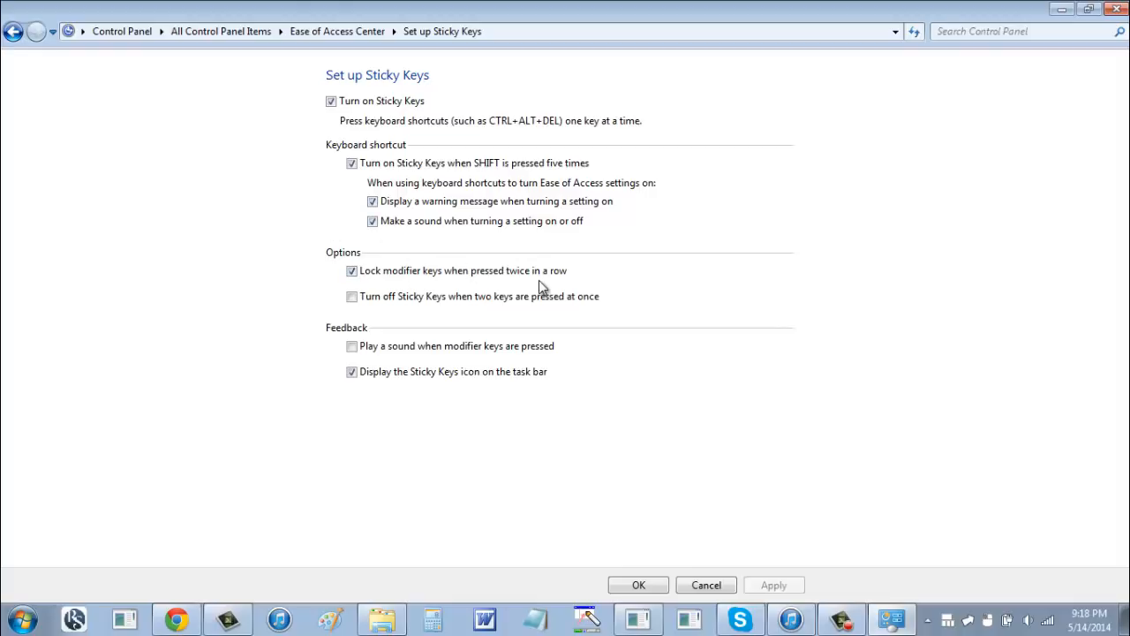
mouse_move(607, 221)
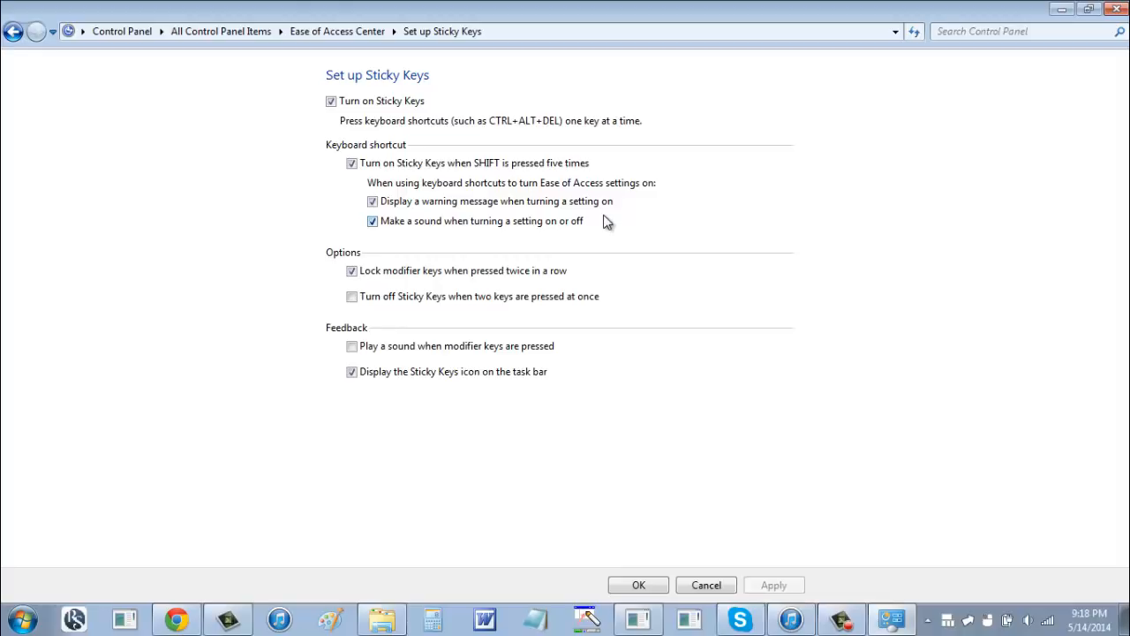
mouse_move(688, 265)
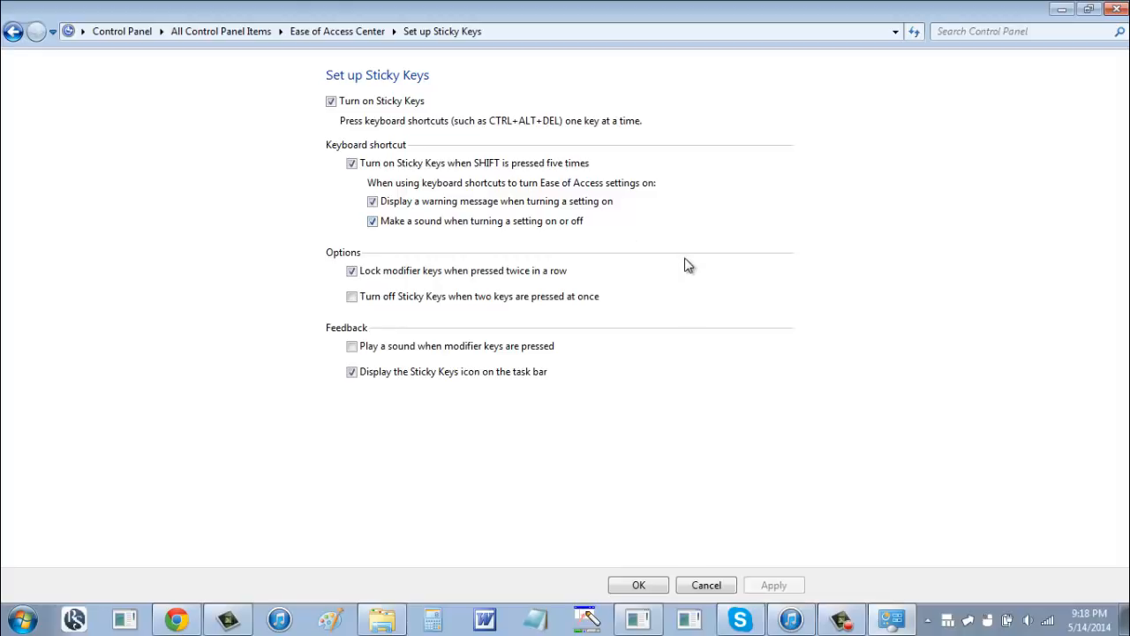
mouse_move(658, 266)
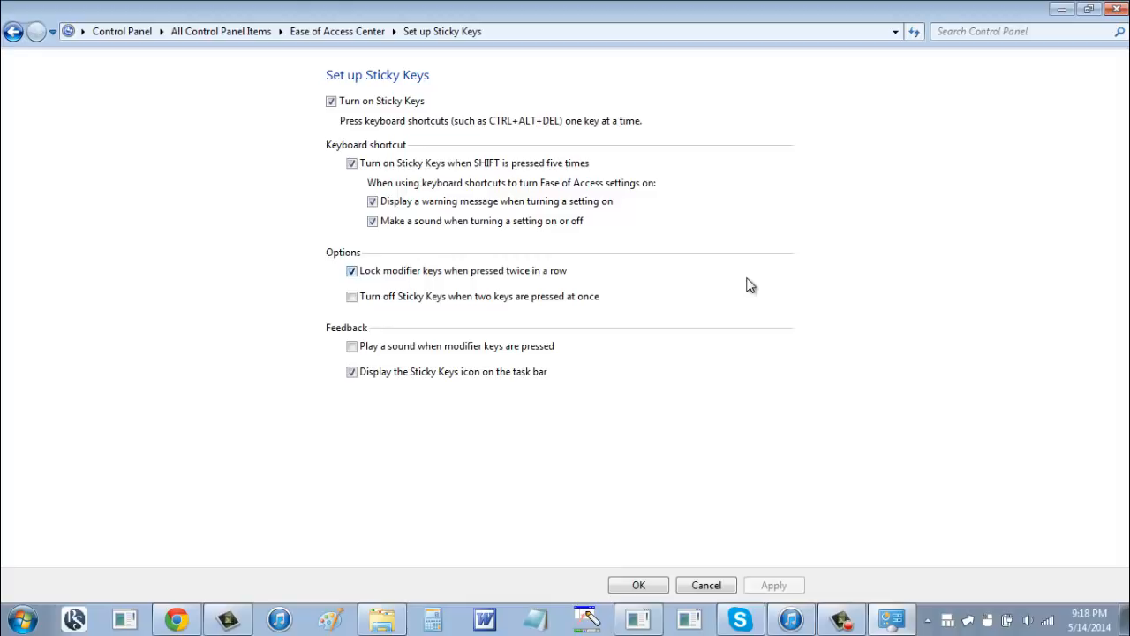
mouse_move(847, 280)
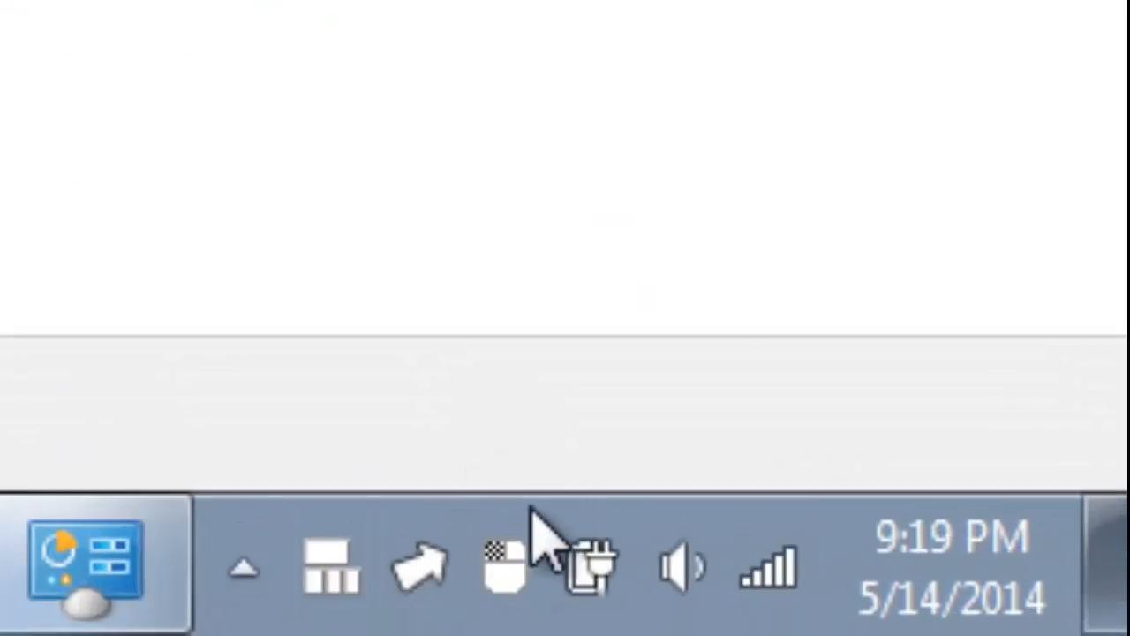
mouse_move(530, 613)
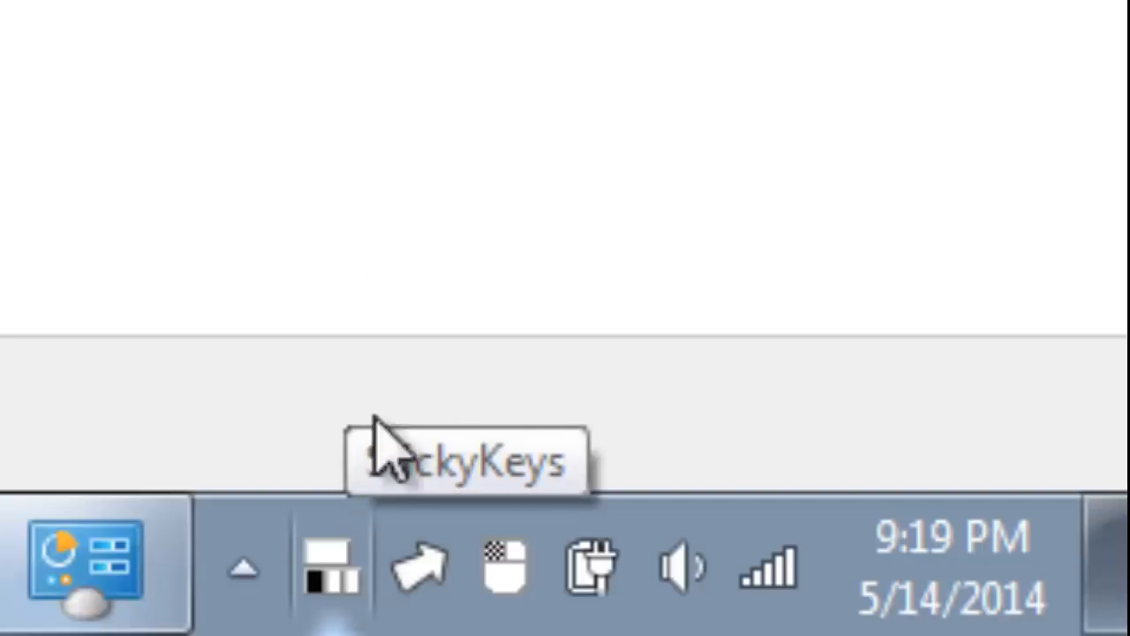
mouse_move(371, 31)
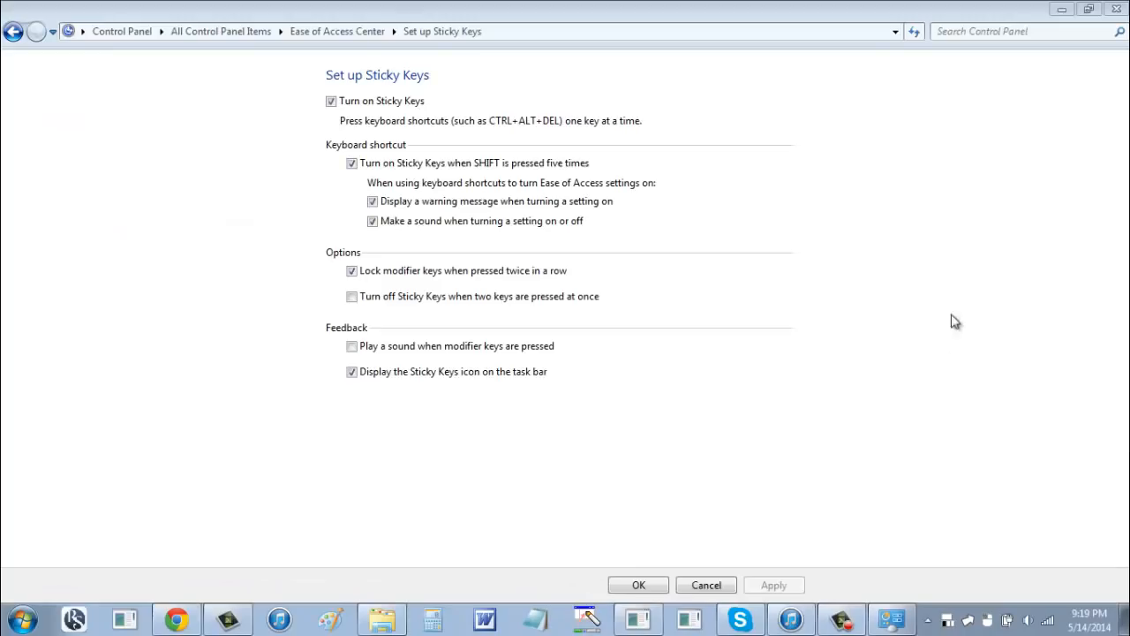
mouse_move(887, 291)
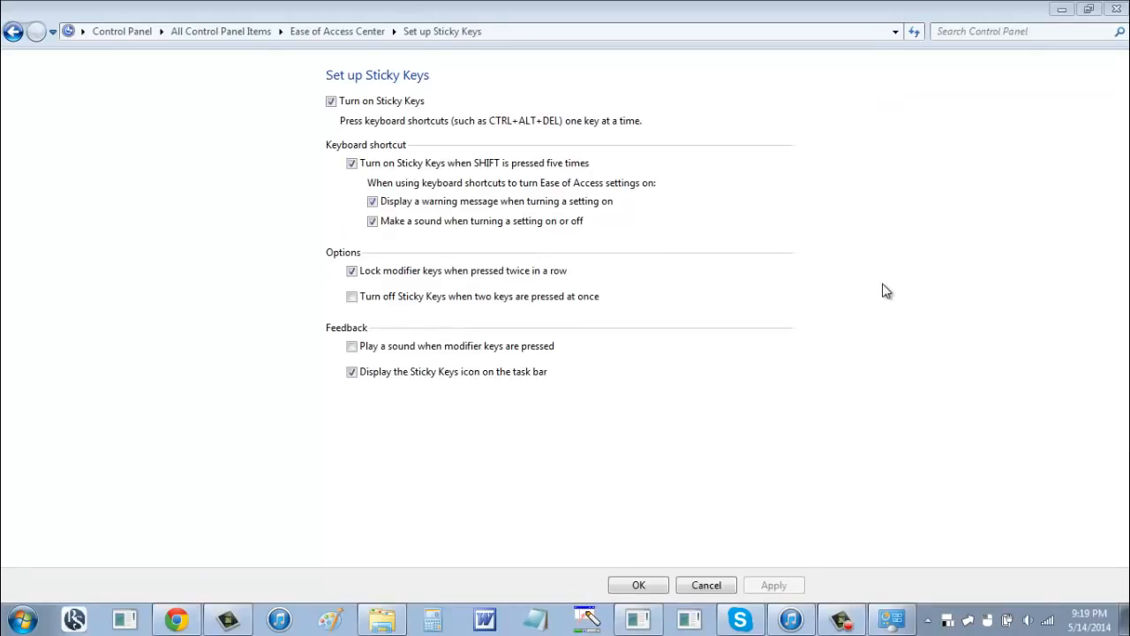
mouse_move(887, 468)
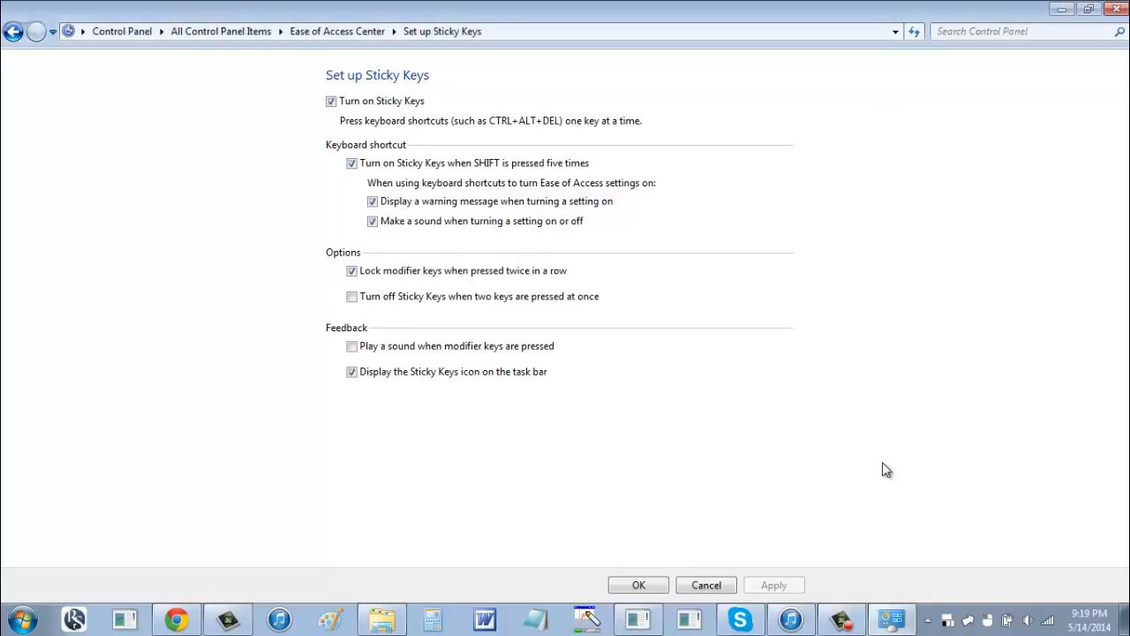
mouse_move(940, 538)
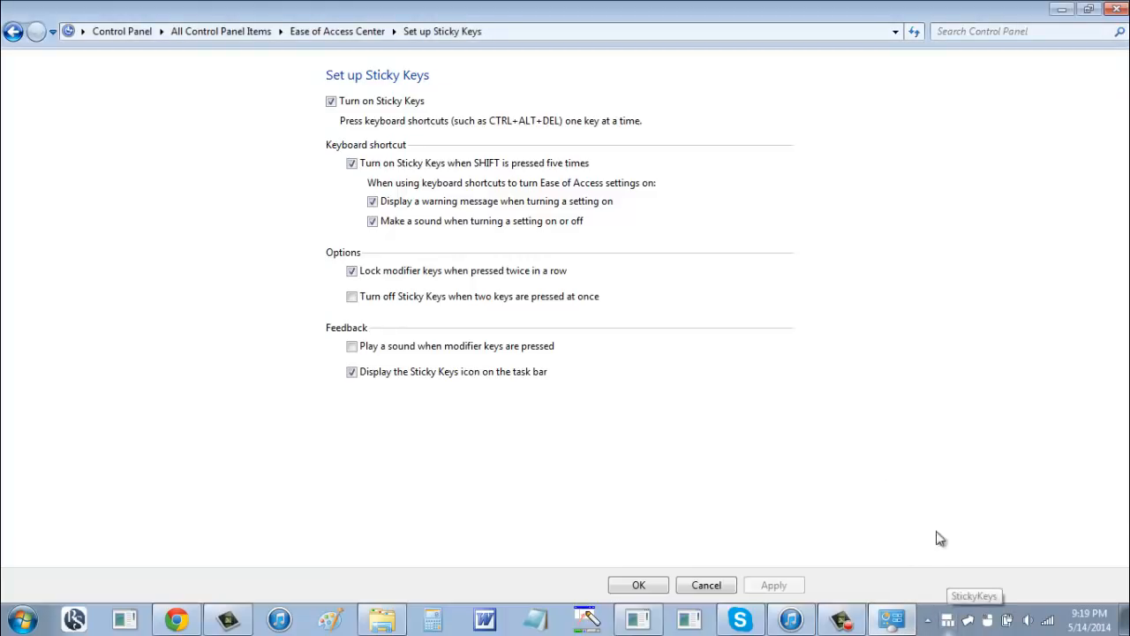
mouse_move(838, 216)
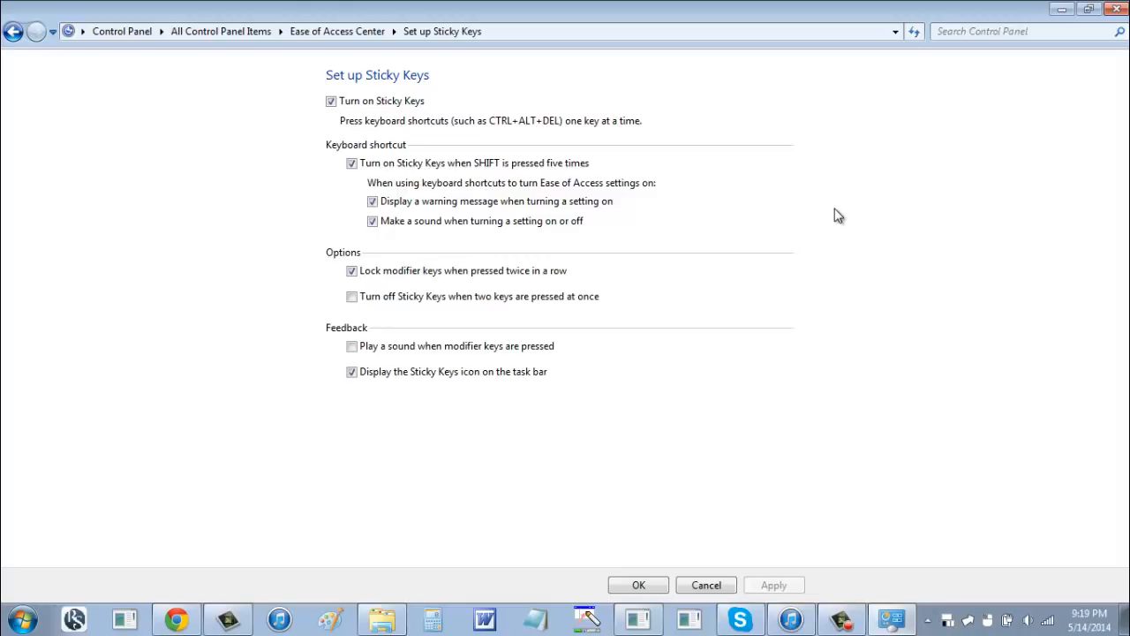
mouse_move(856, 121)
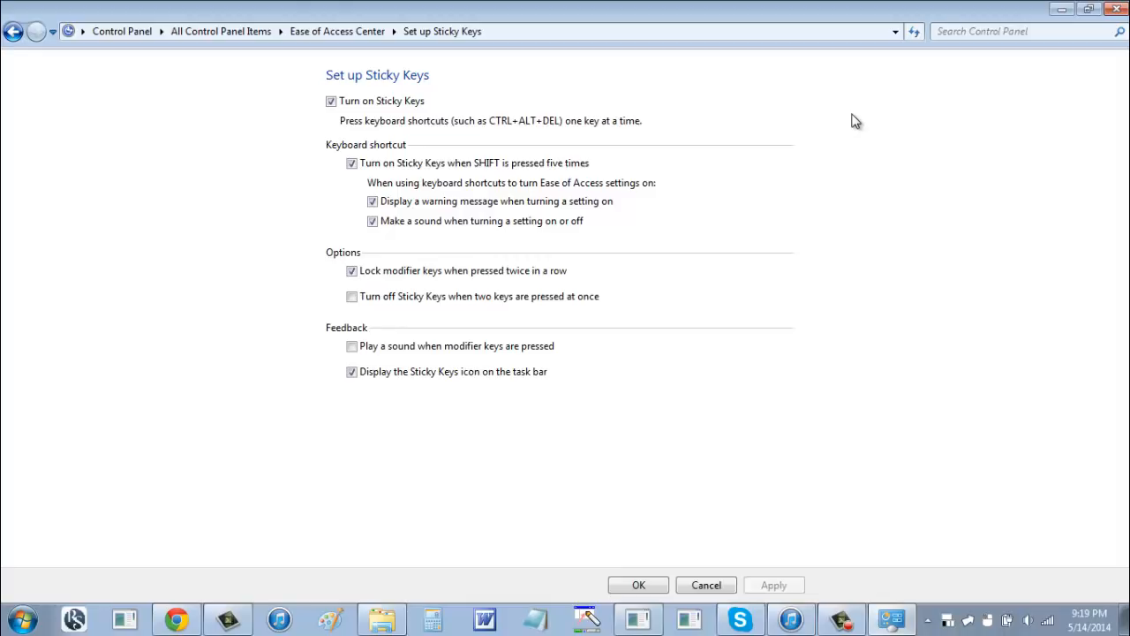
mouse_move(845, 119)
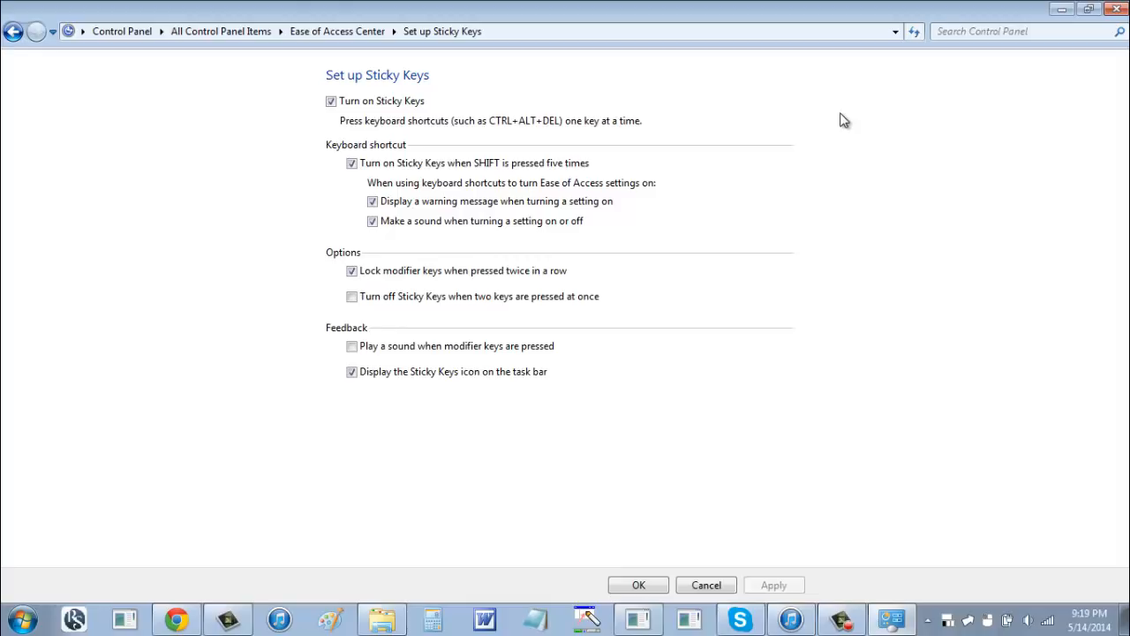
mouse_move(658, 150)
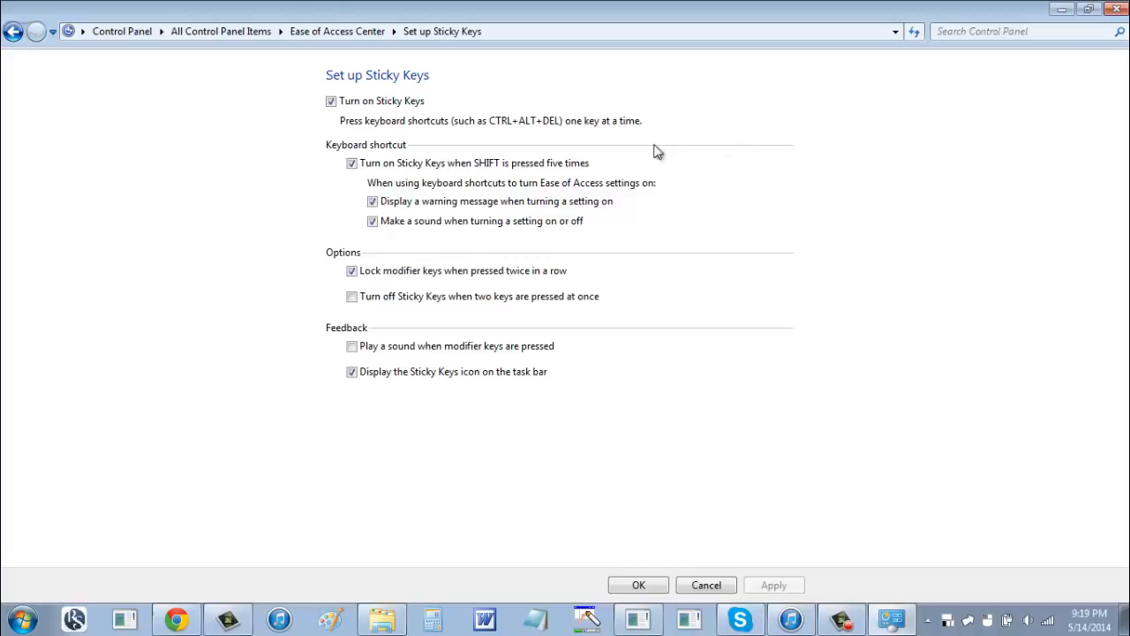
mouse_move(483, 133)
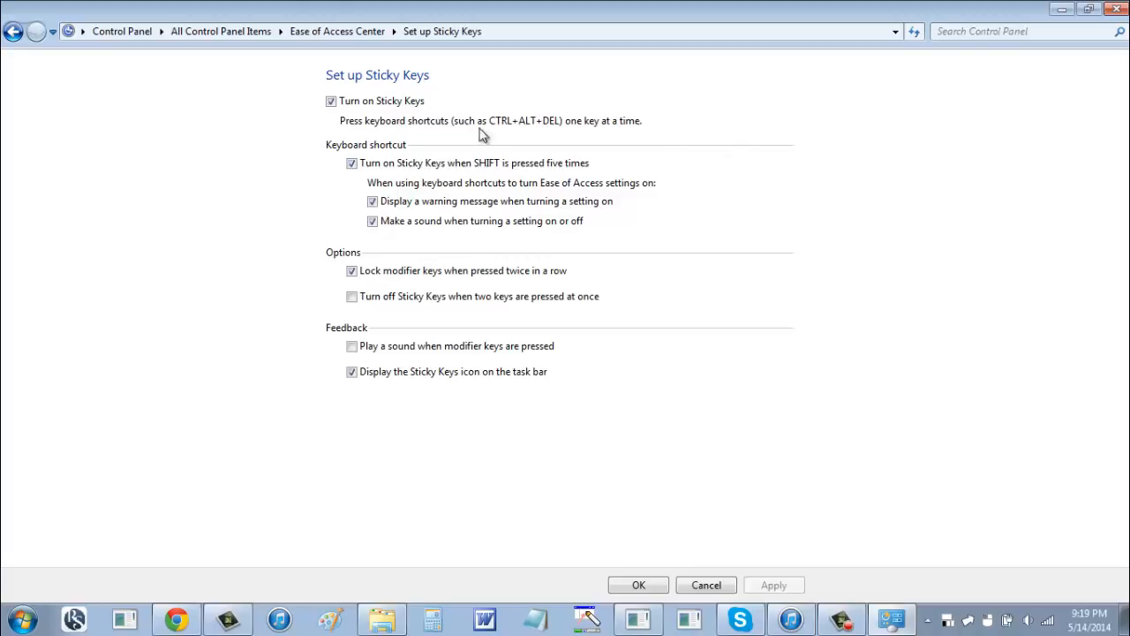
mouse_move(477, 125)
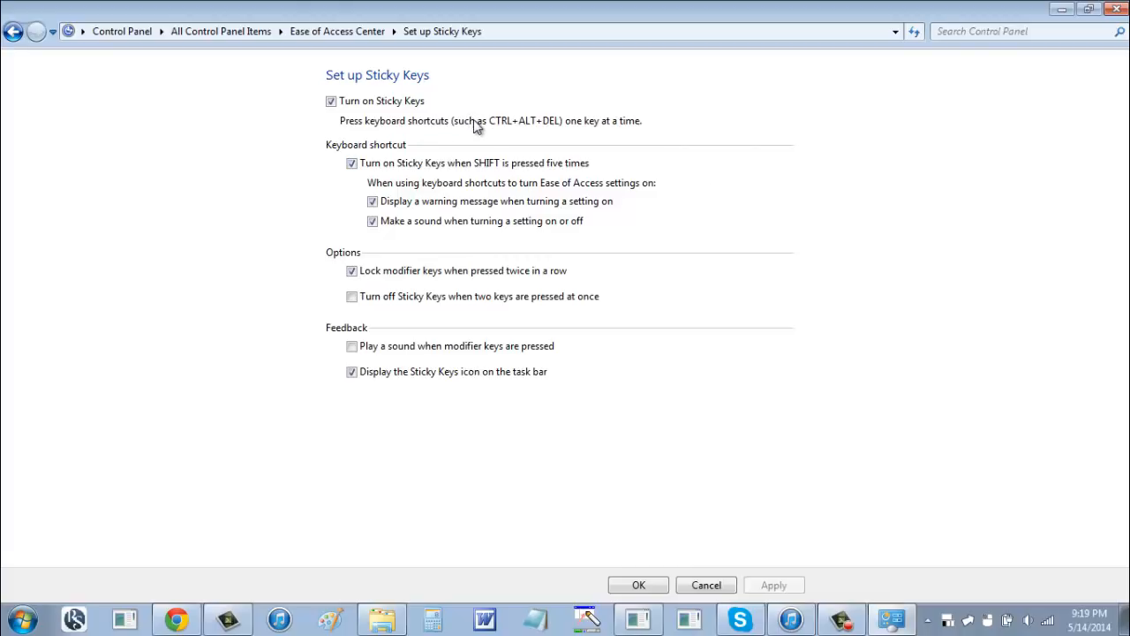
mouse_move(748, 168)
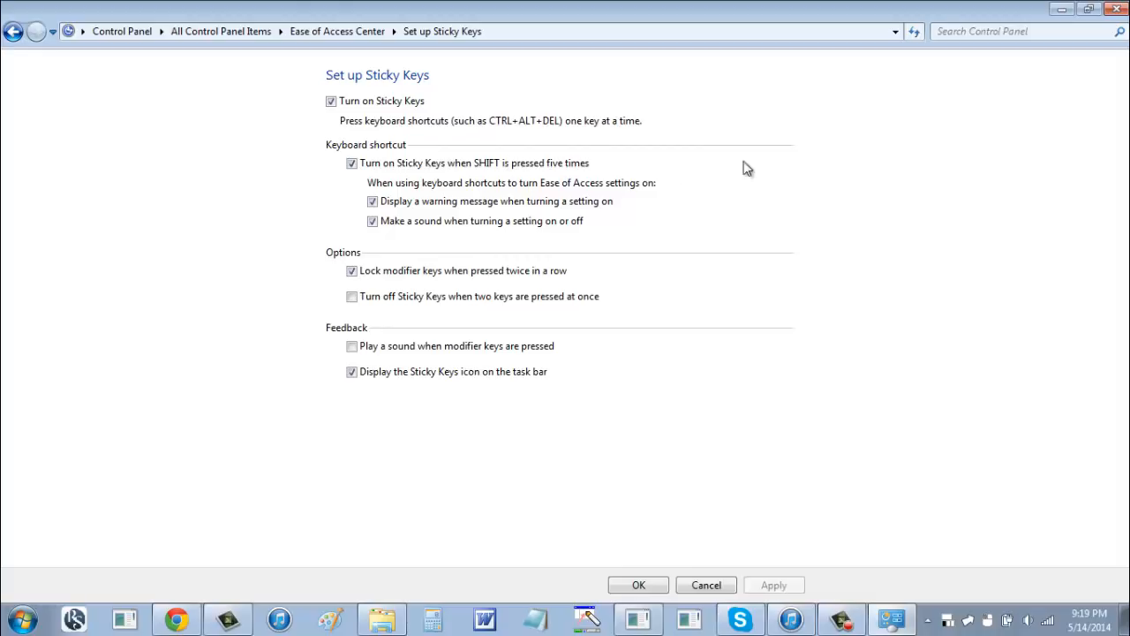
mouse_move(837, 287)
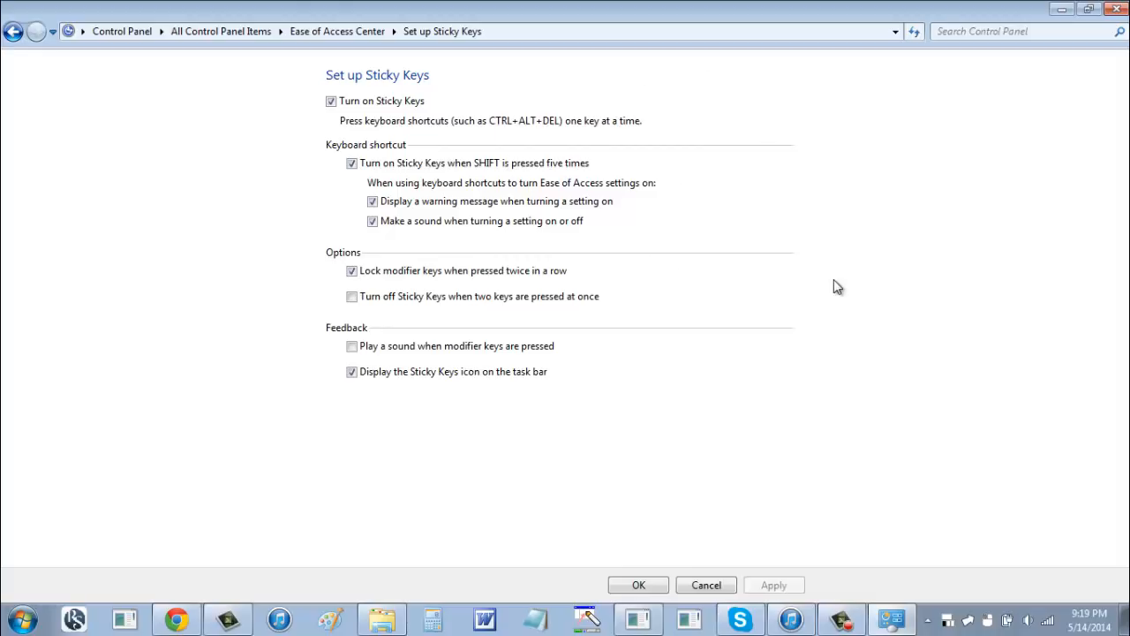
mouse_move(836, 220)
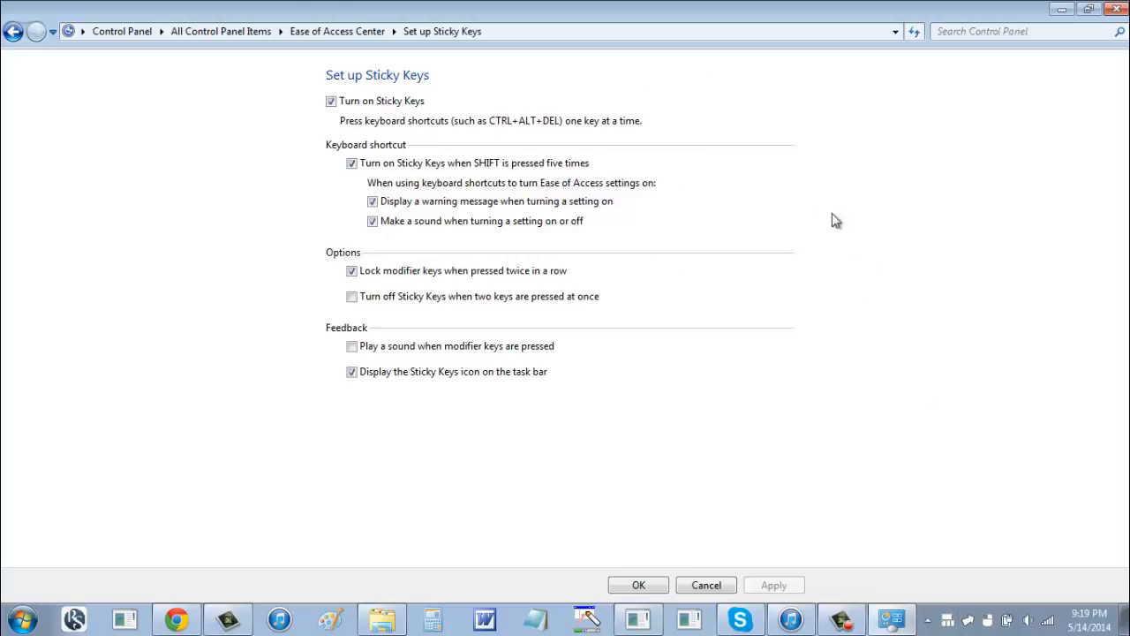
mouse_move(810, 191)
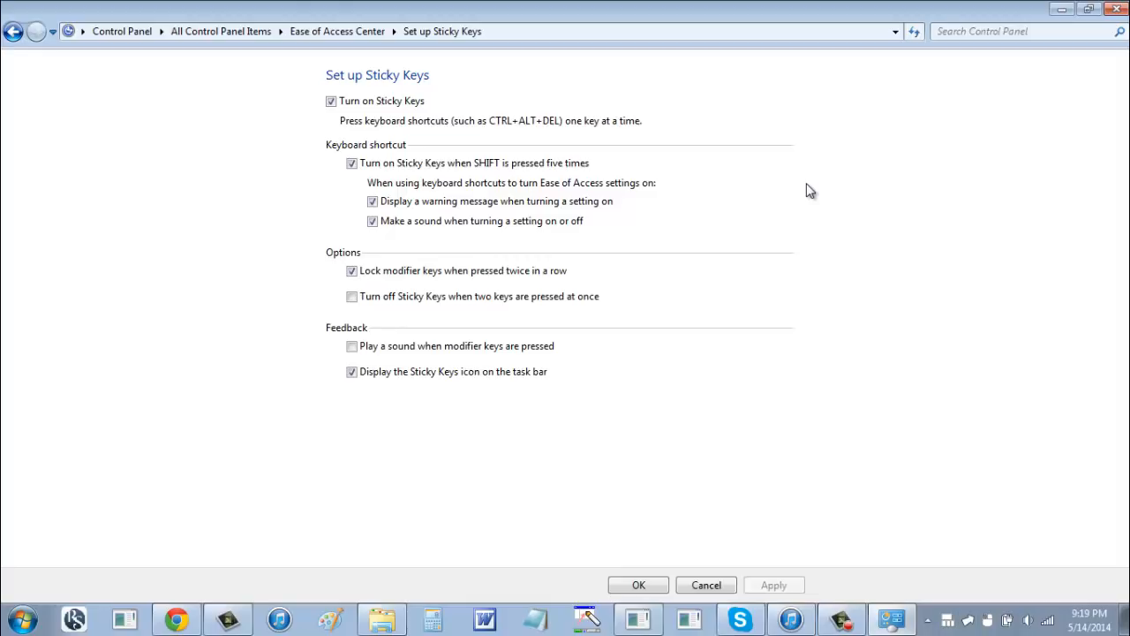
mouse_move(828, 191)
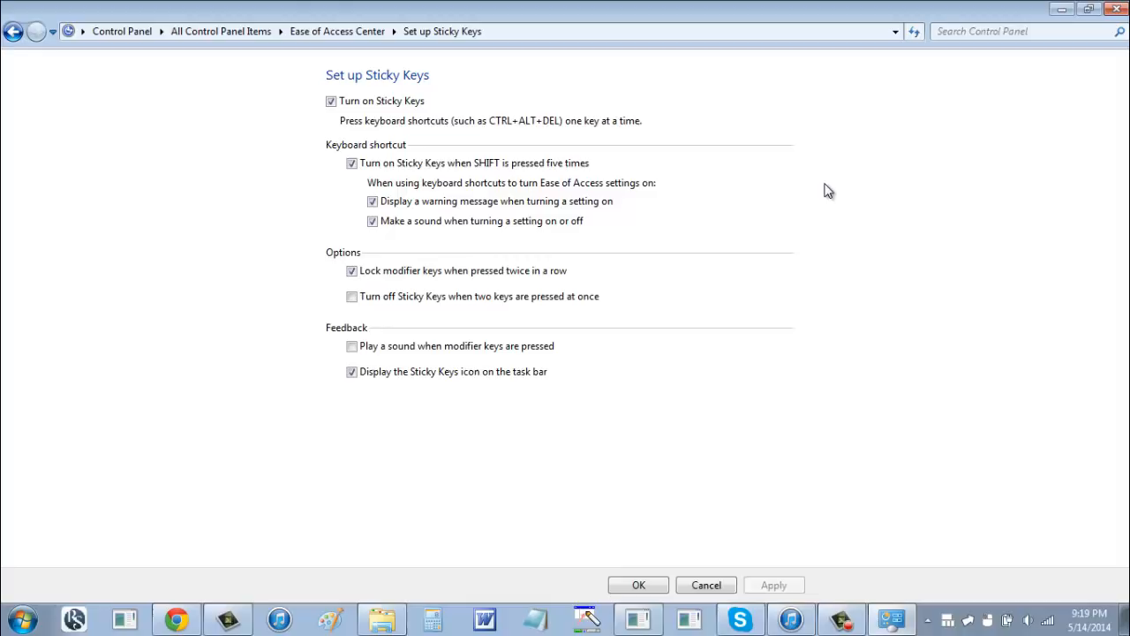
mouse_move(854, 205)
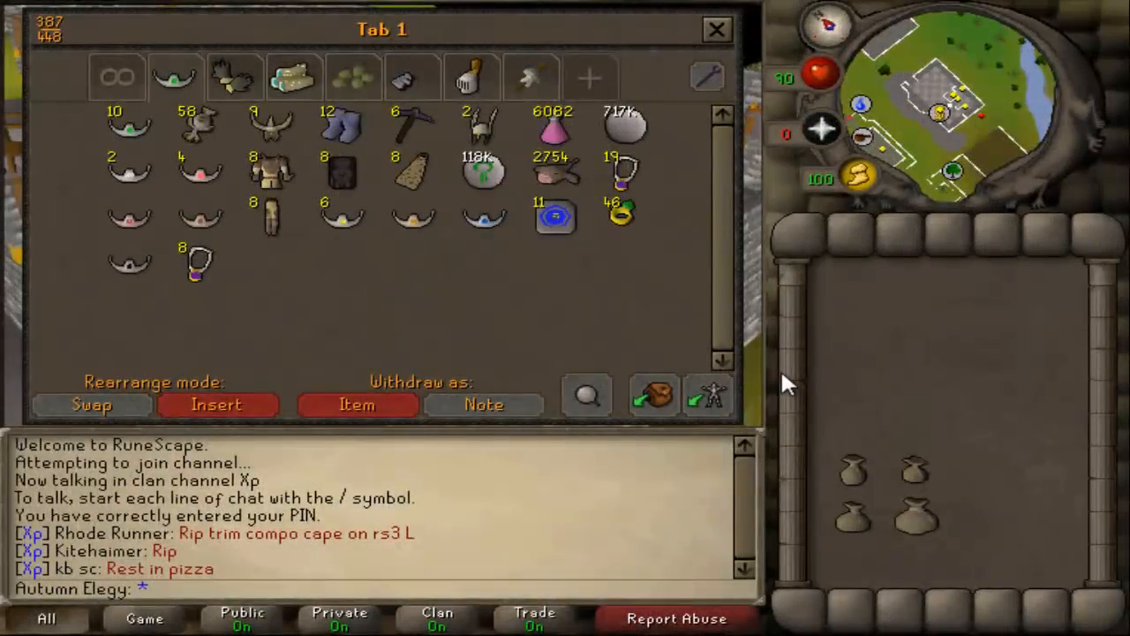
mouse_move(627, 124)
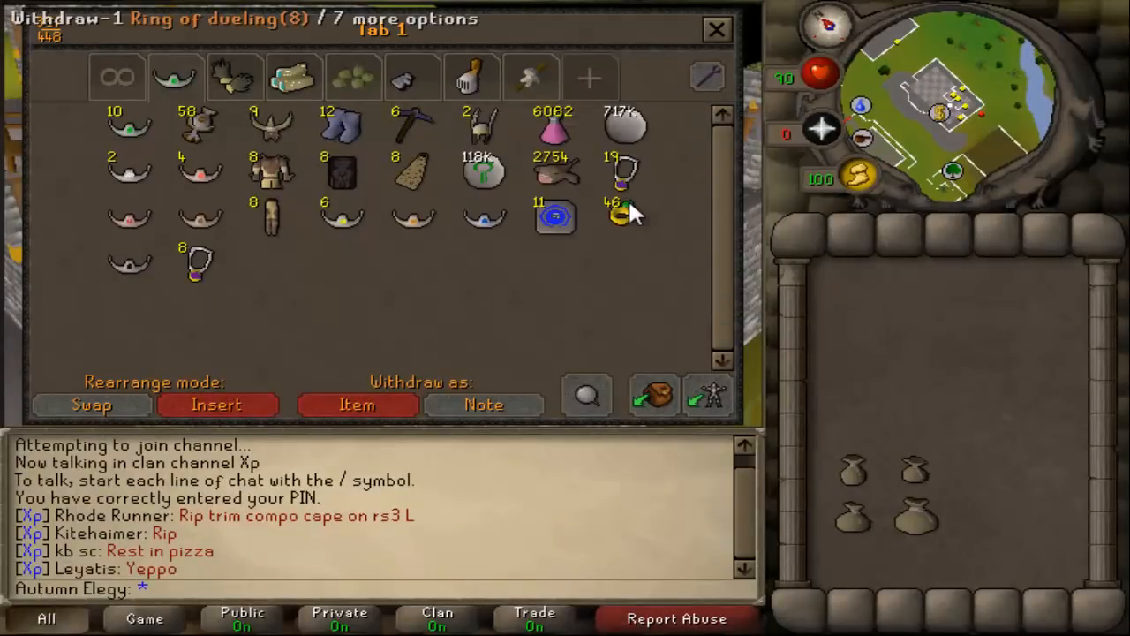
Step: Switch from the RuneScape bank window to the keyboard image in the photo viewer
left_click(621, 214)
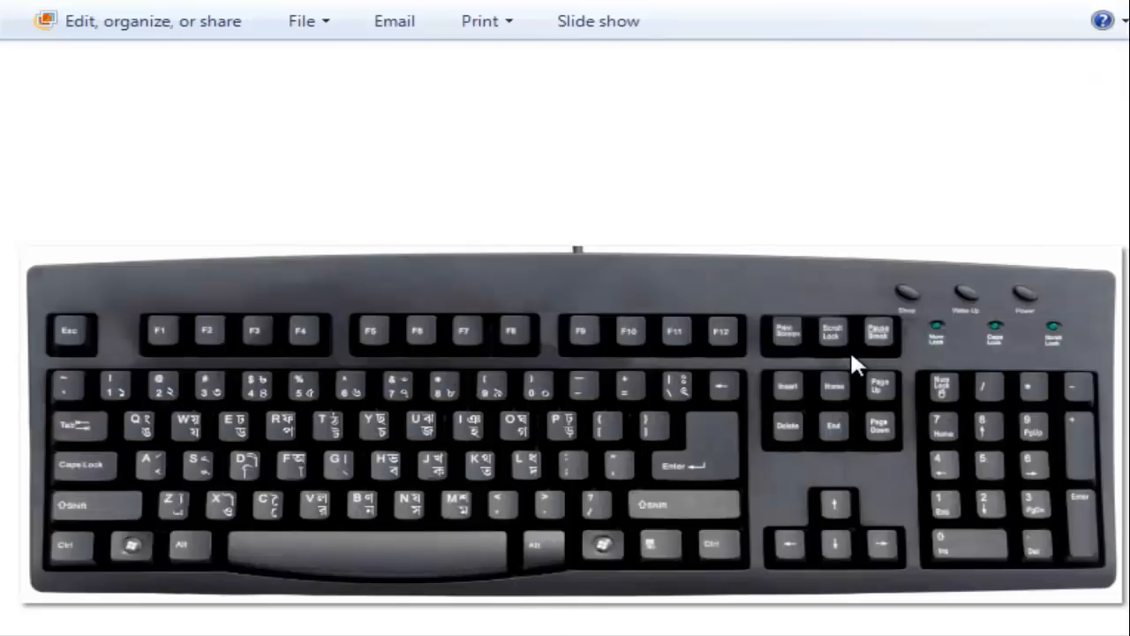
mouse_move(980, 508)
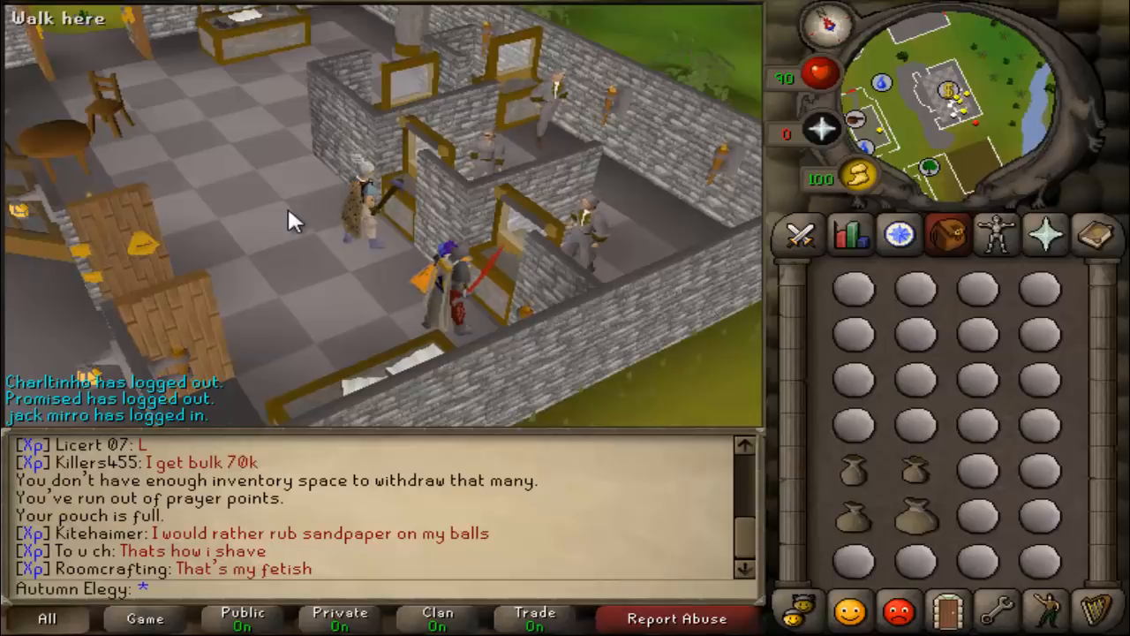
mouse_move(371, 358)
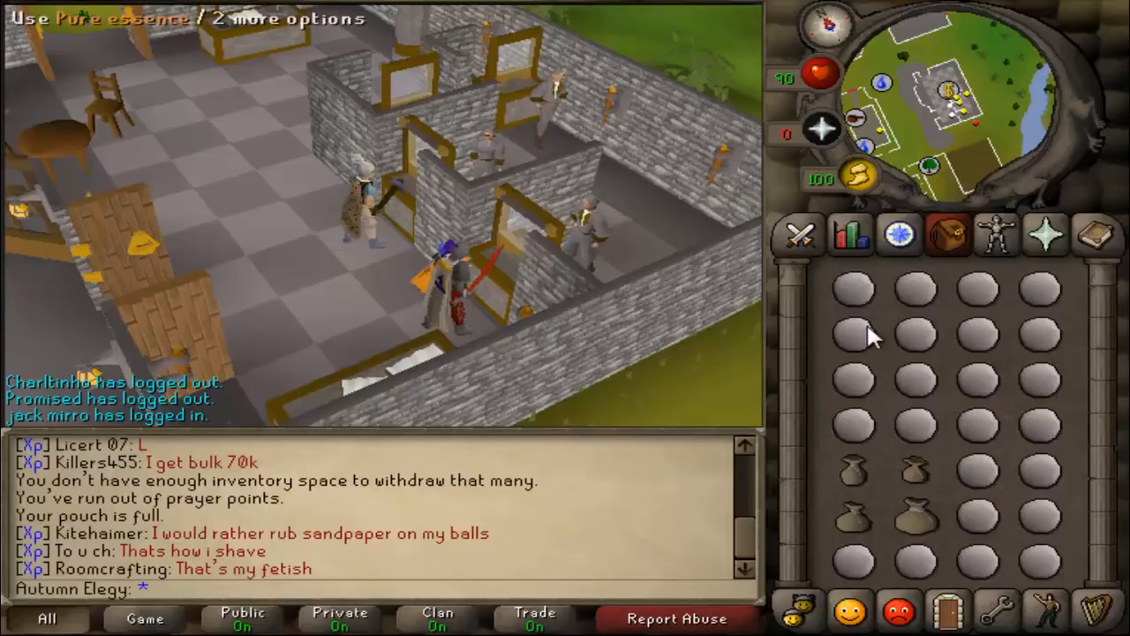
mouse_move(861, 433)
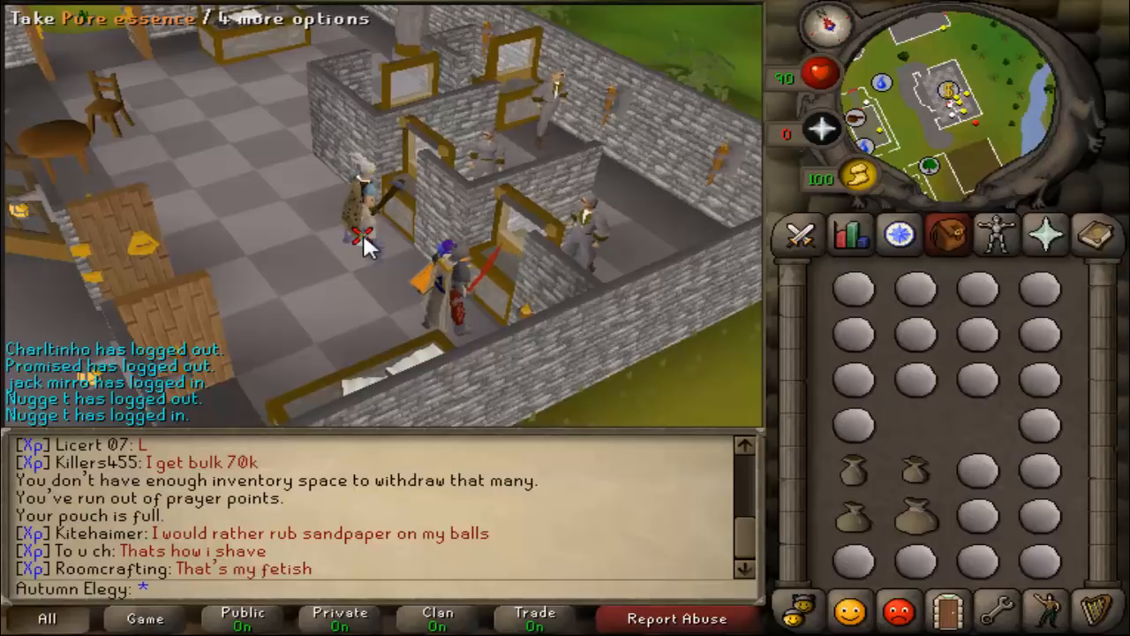
mouse_move(570, 309)
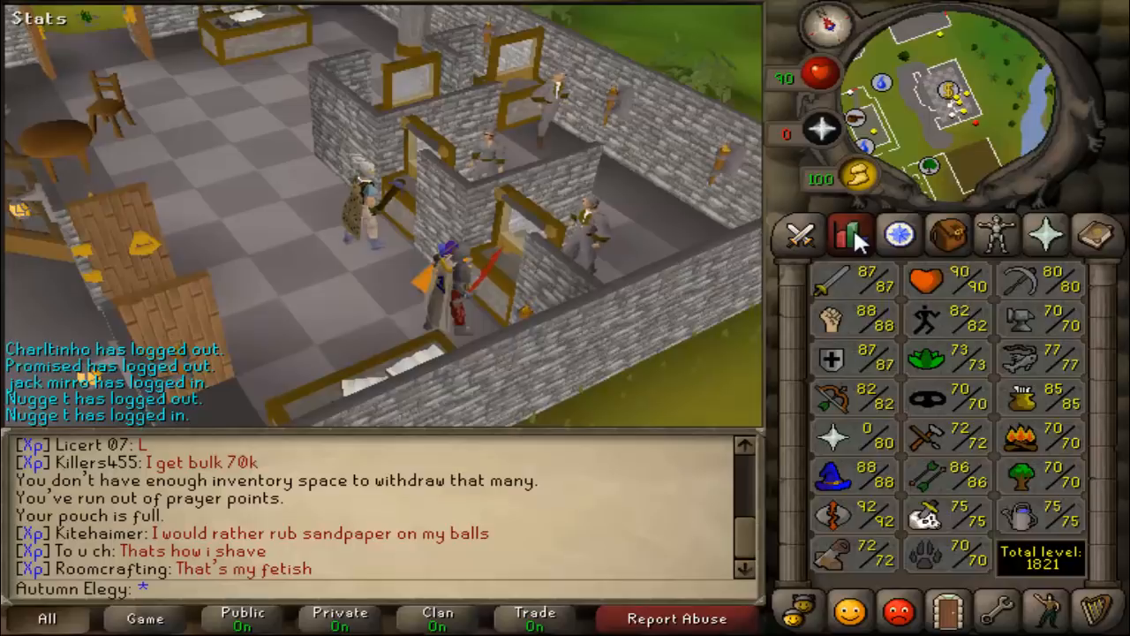
Step: Cycle the side panel through Stats, Inventory and Stats, ending on skills totalling 1821
left_click(947, 234)
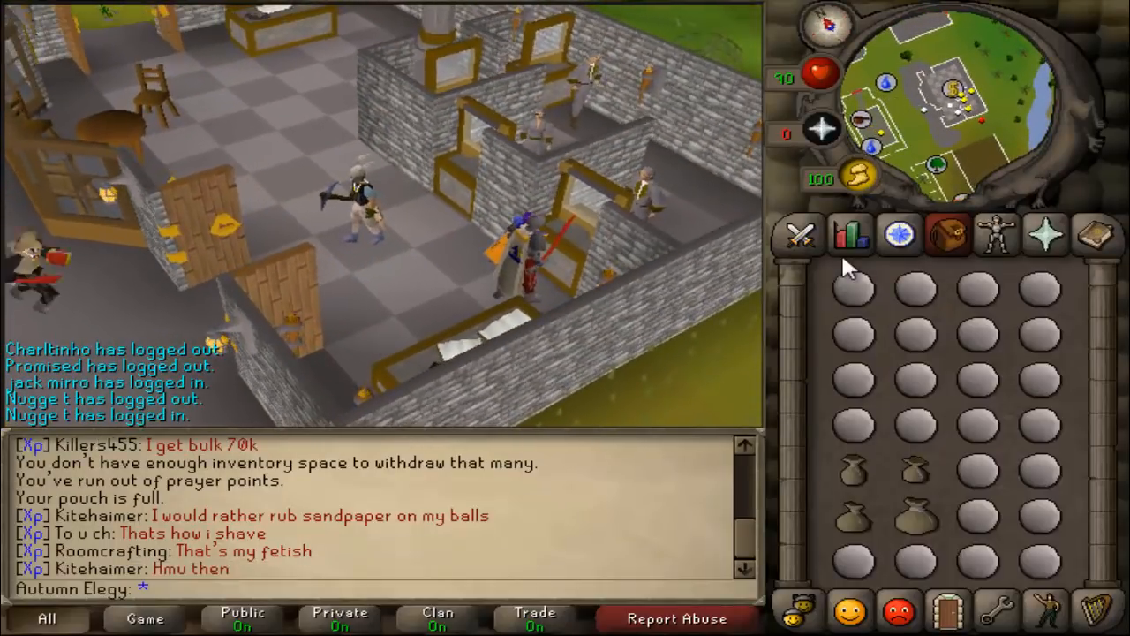
left_click(850, 234)
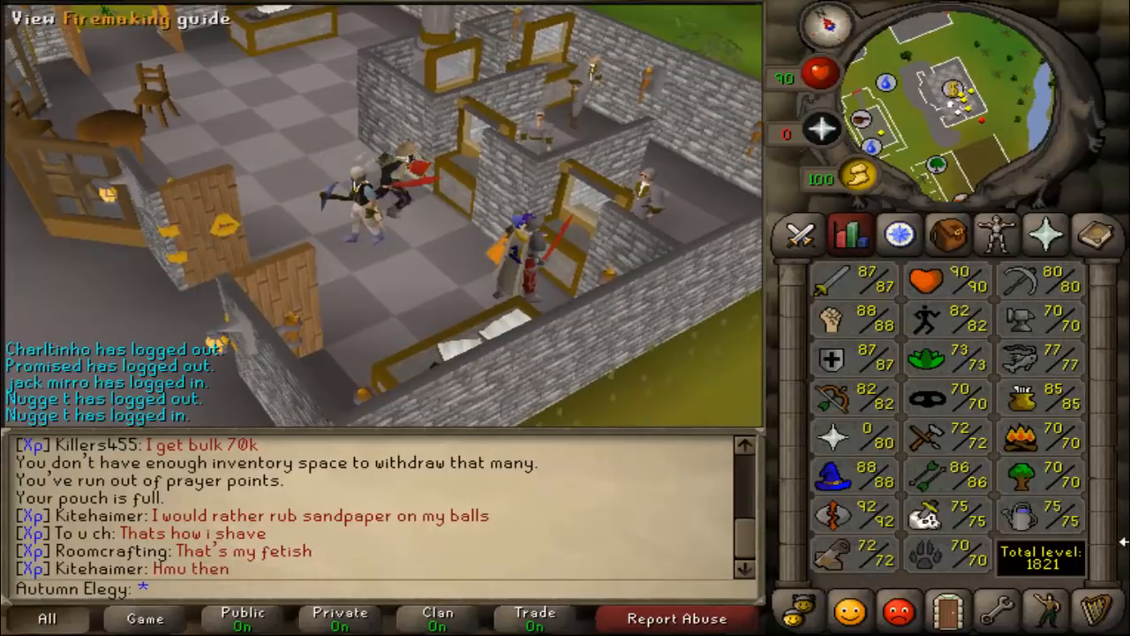
left_click(948, 233)
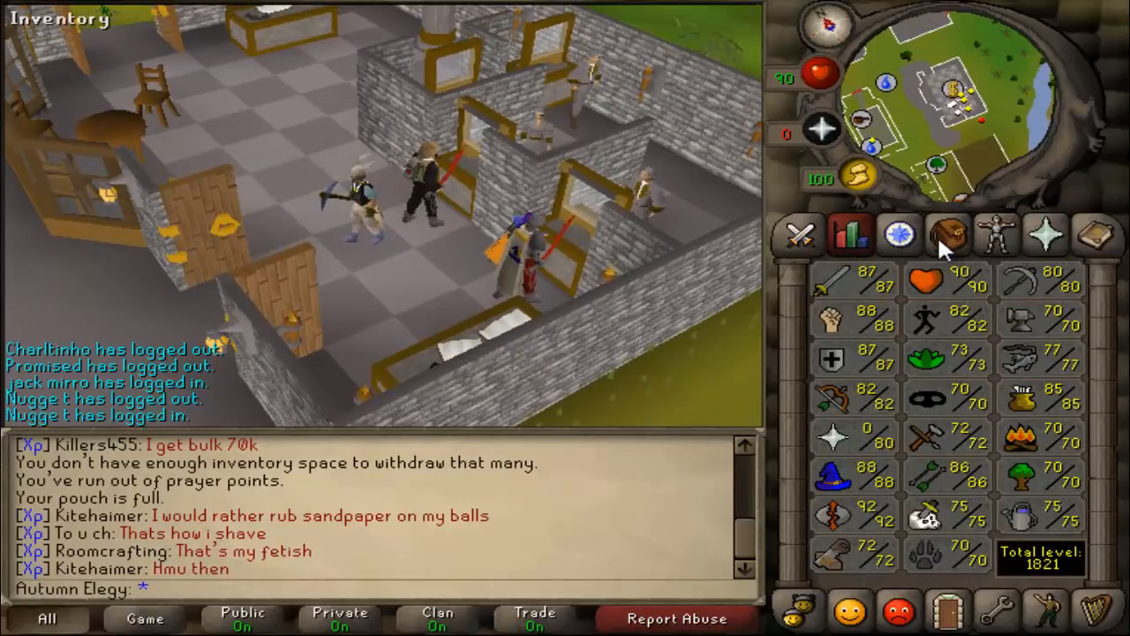
Step: Cycle the side panel through Inventory, Stats and back to the pouch inventory
left_click(946, 234)
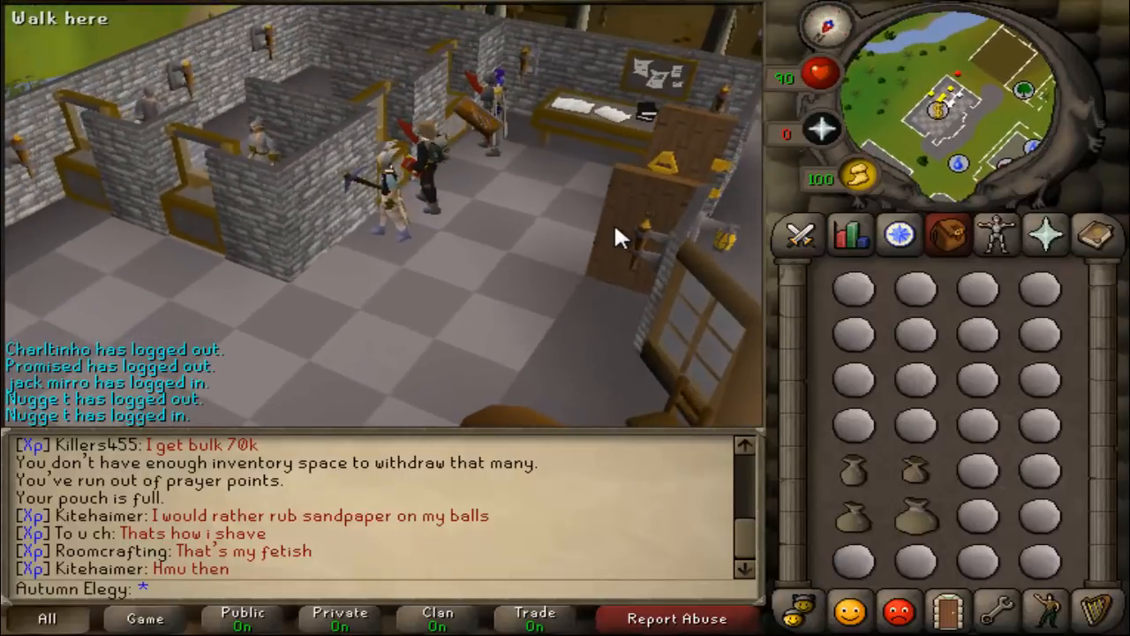
left_click(850, 234)
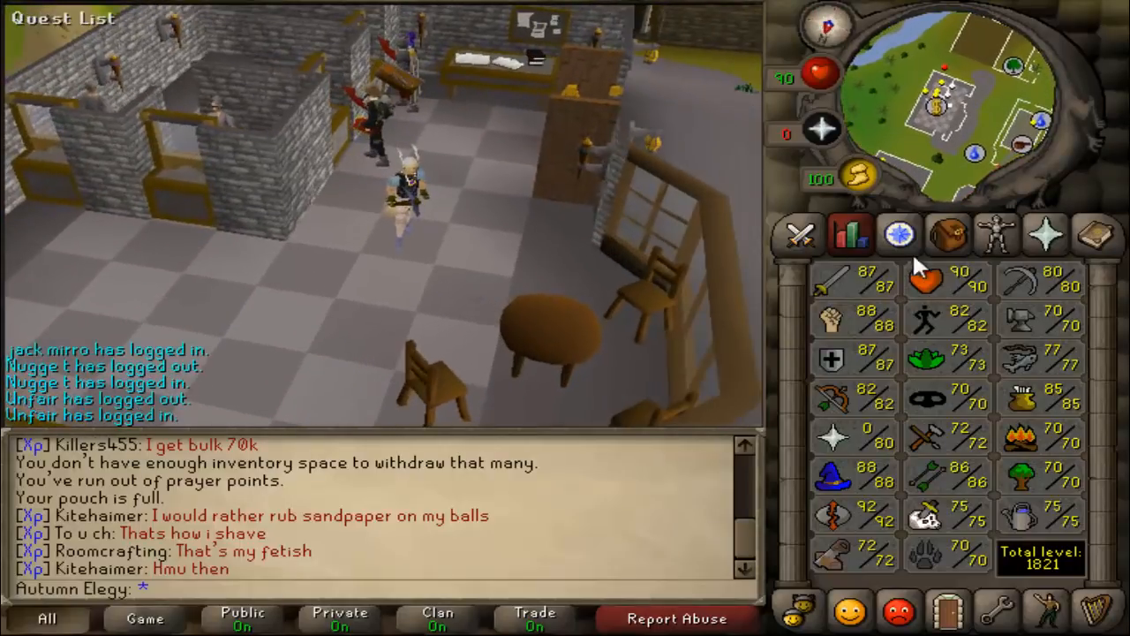
left_click(946, 234)
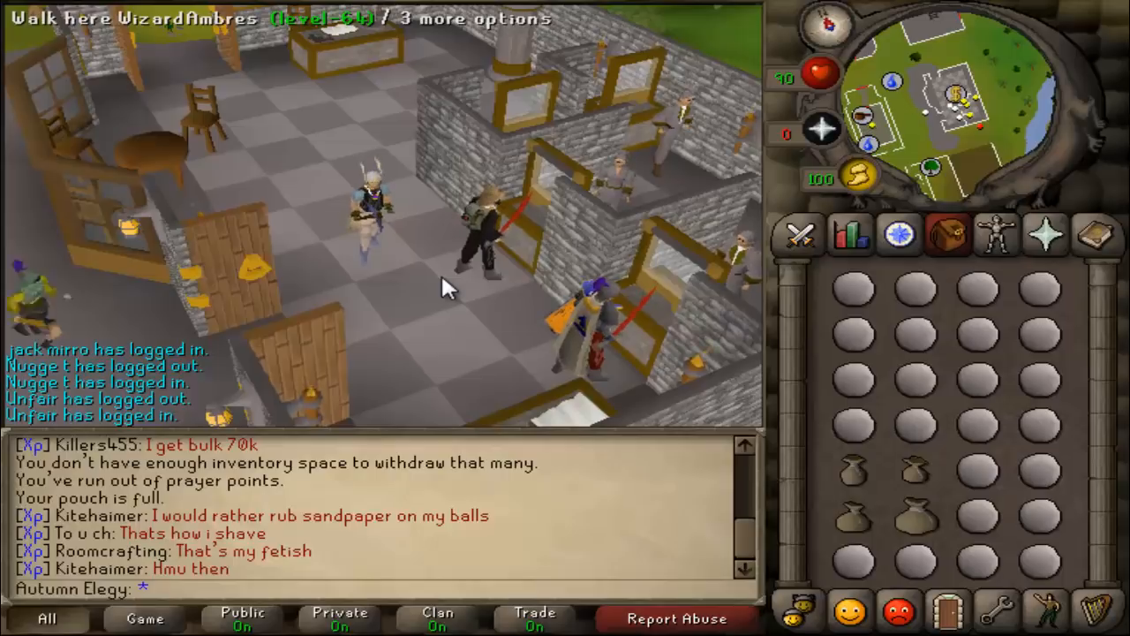
mouse_move(454, 229)
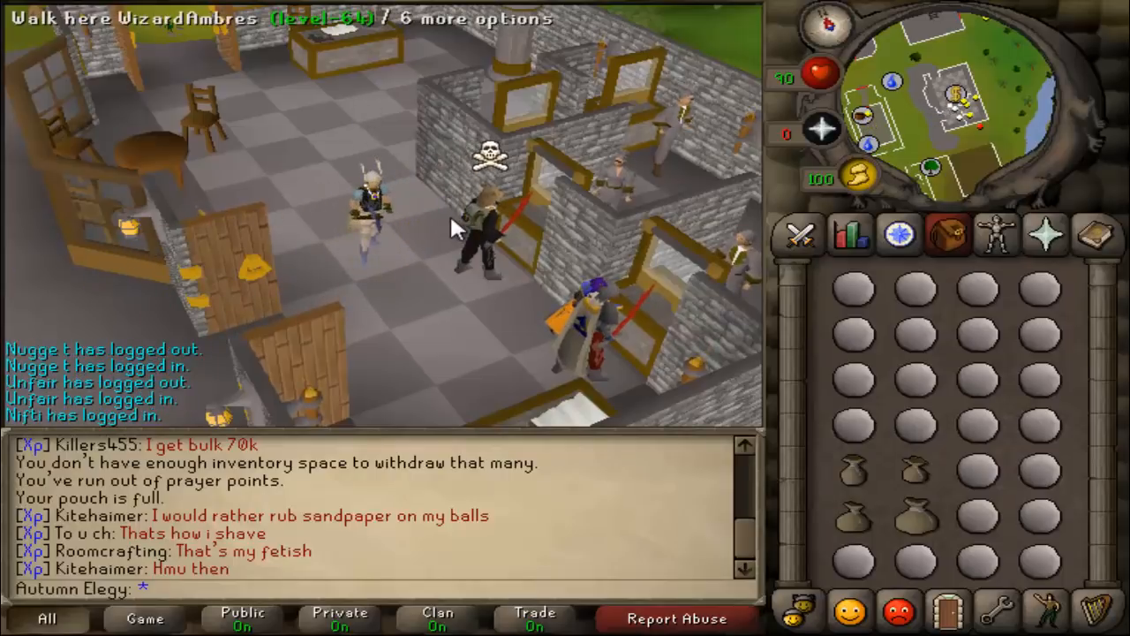